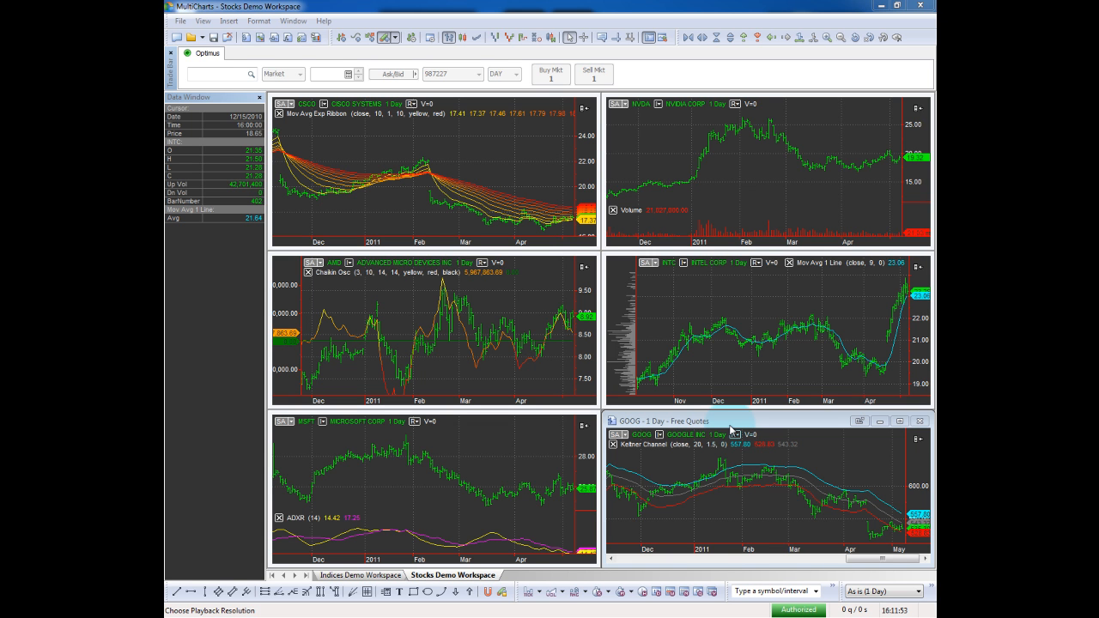
pyautogui.moveTo(582, 321)
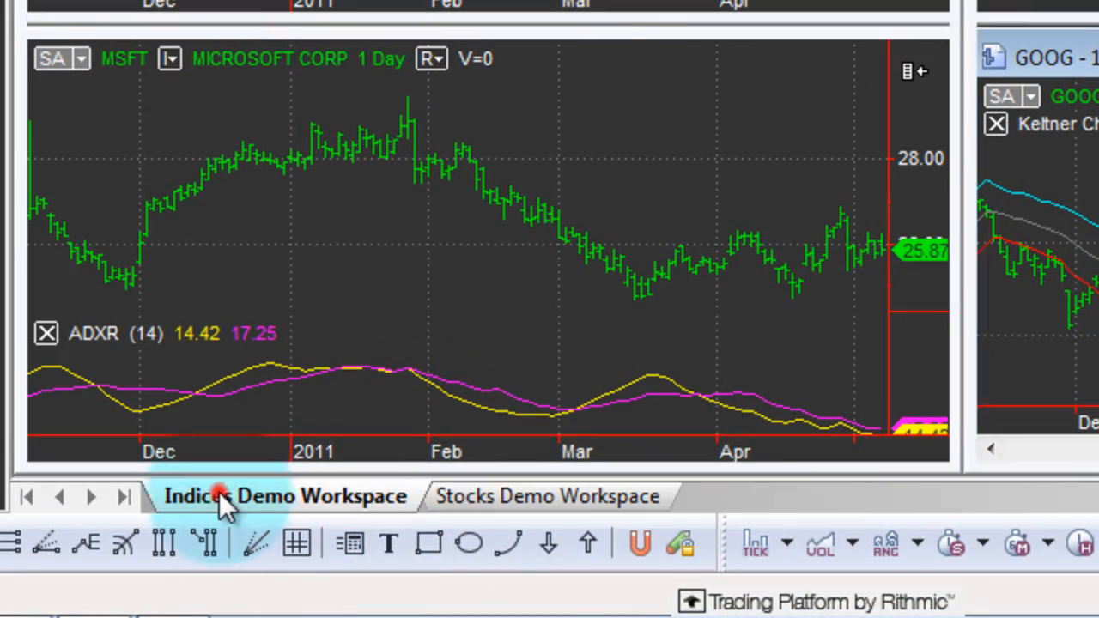
# - Switch to the Indices Demo Workspace before closing it
pyautogui.click(283, 496)
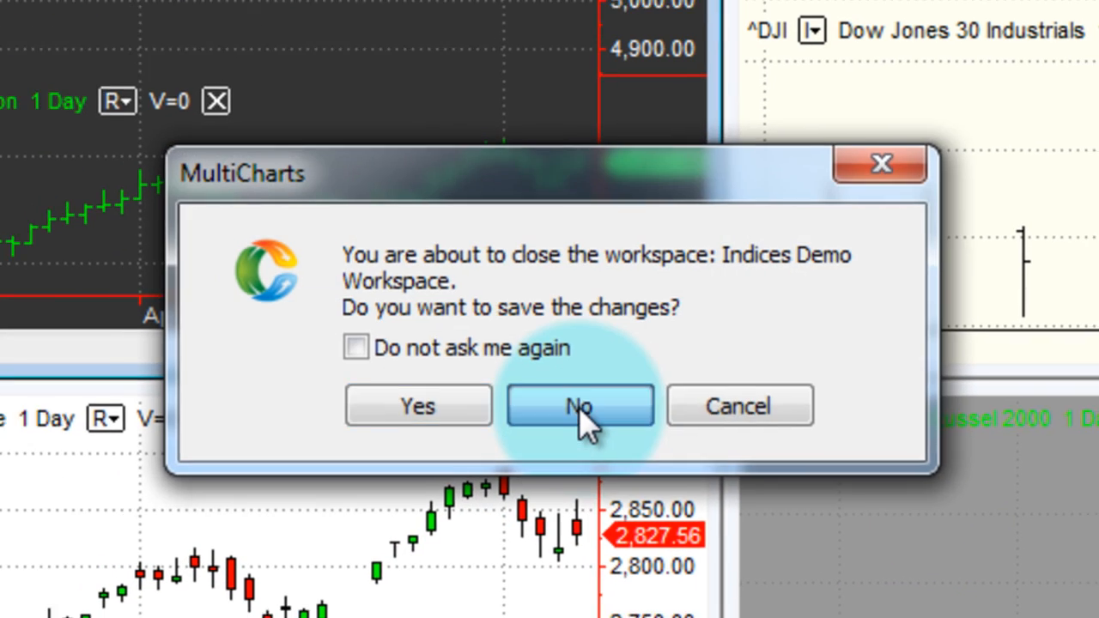
# - Discard the workspace changes and start a new chart on Rithmic 01 data with ESM1 as instrument
pyautogui.click(580, 405)
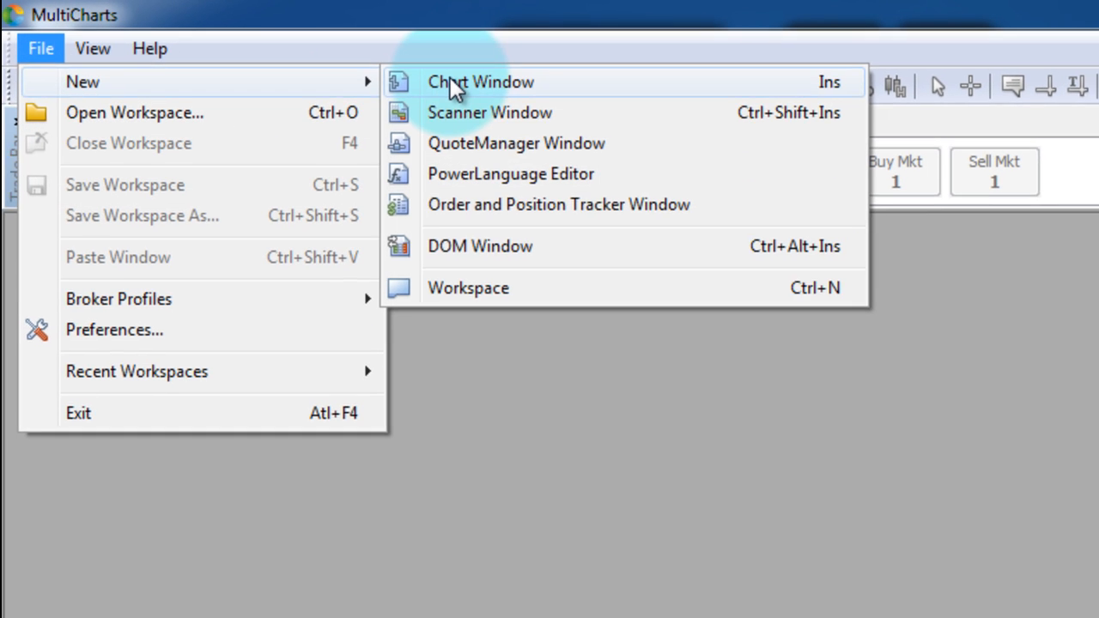
pyautogui.click(480, 82)
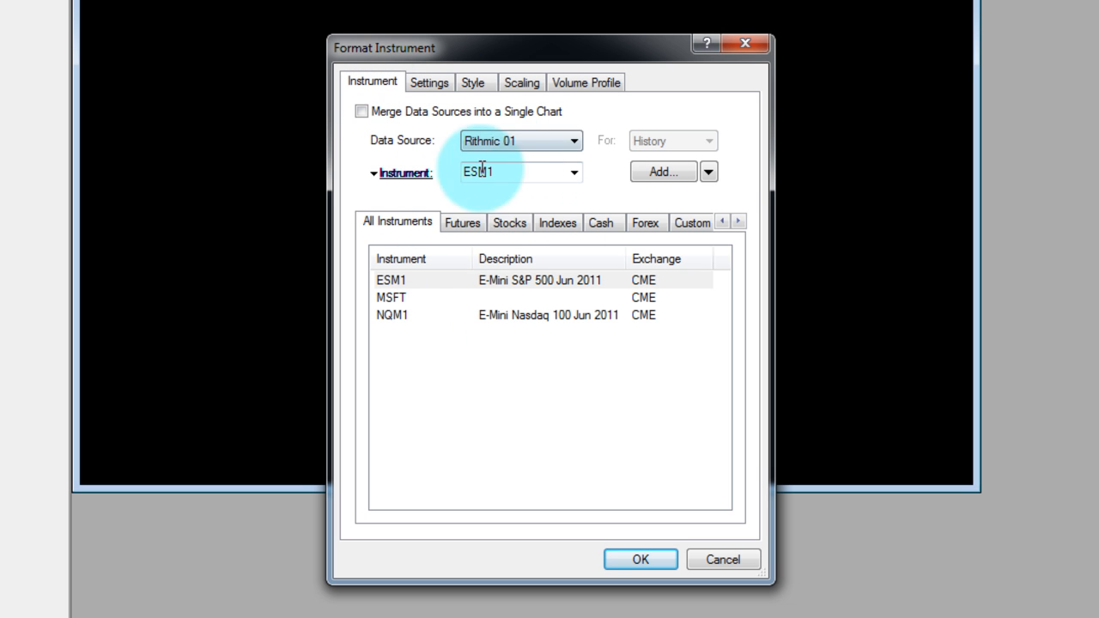
pyautogui.moveTo(450, 209)
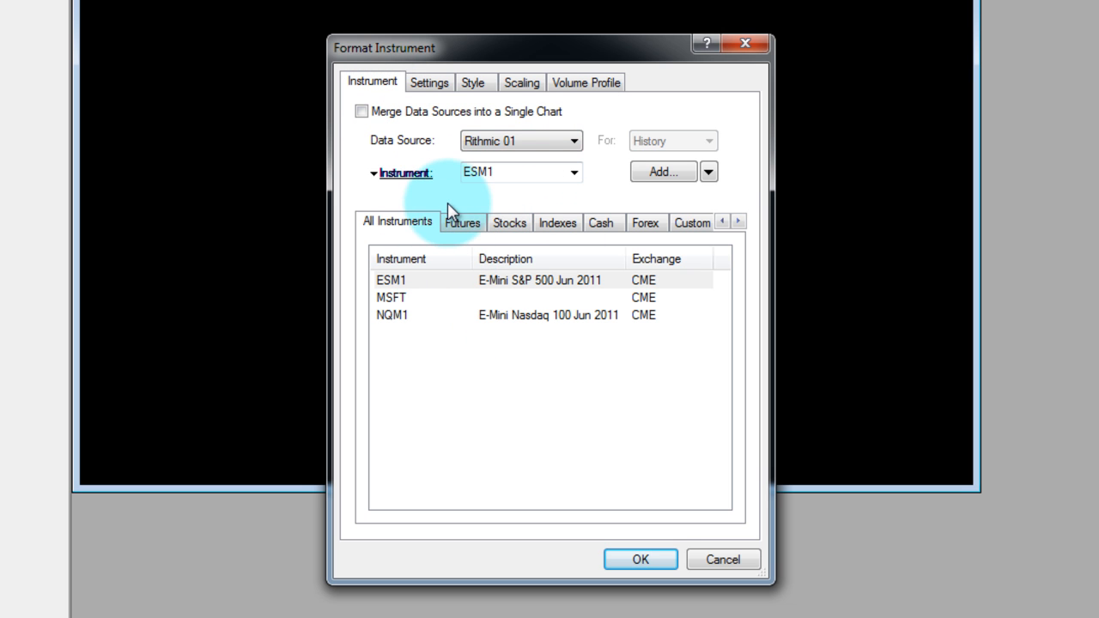
pyautogui.click(521, 141)
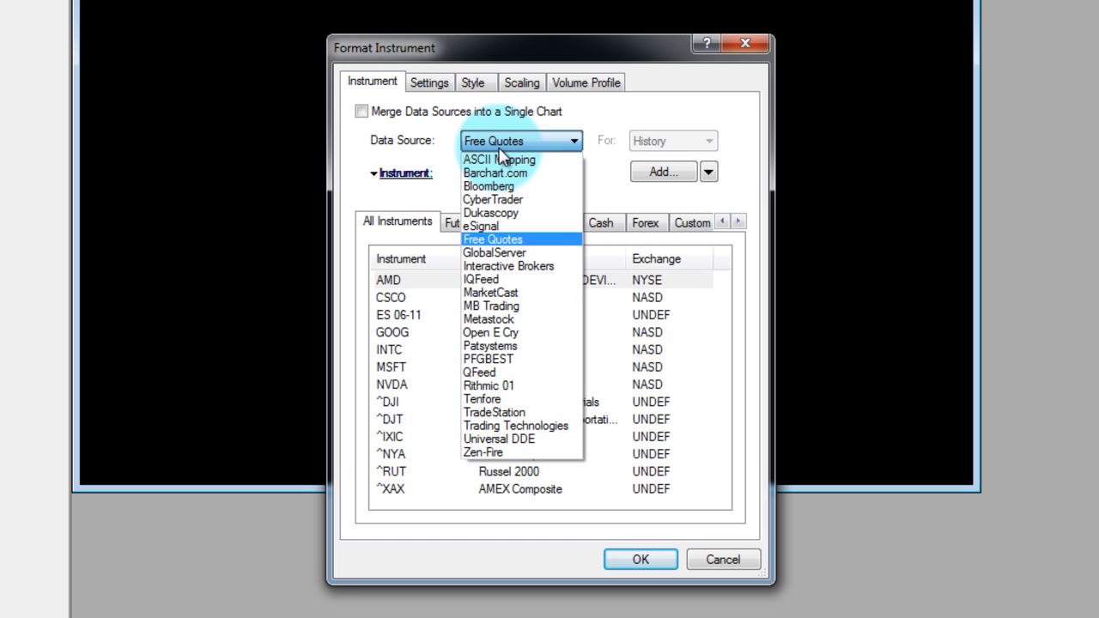
pyautogui.moveTo(500, 402)
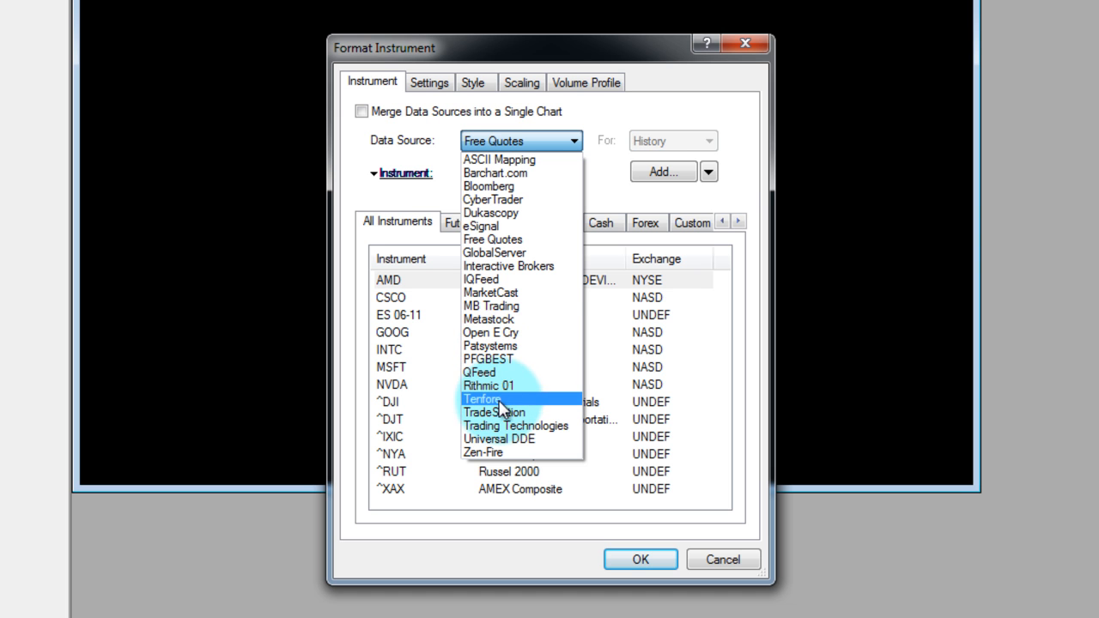
pyautogui.moveTo(516, 384)
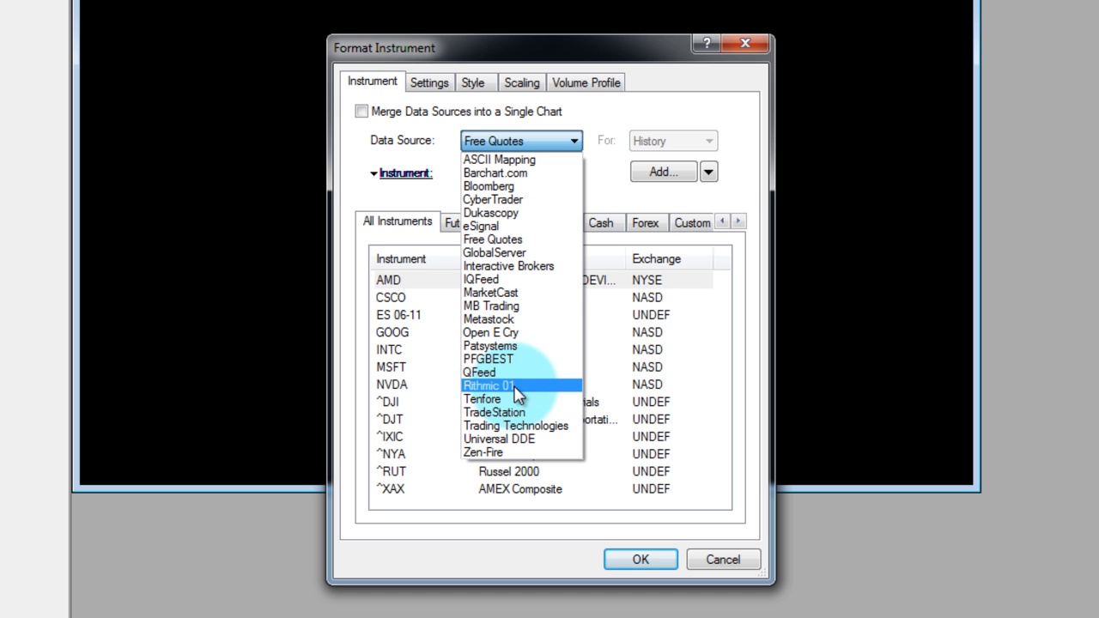
pyautogui.click(487, 385)
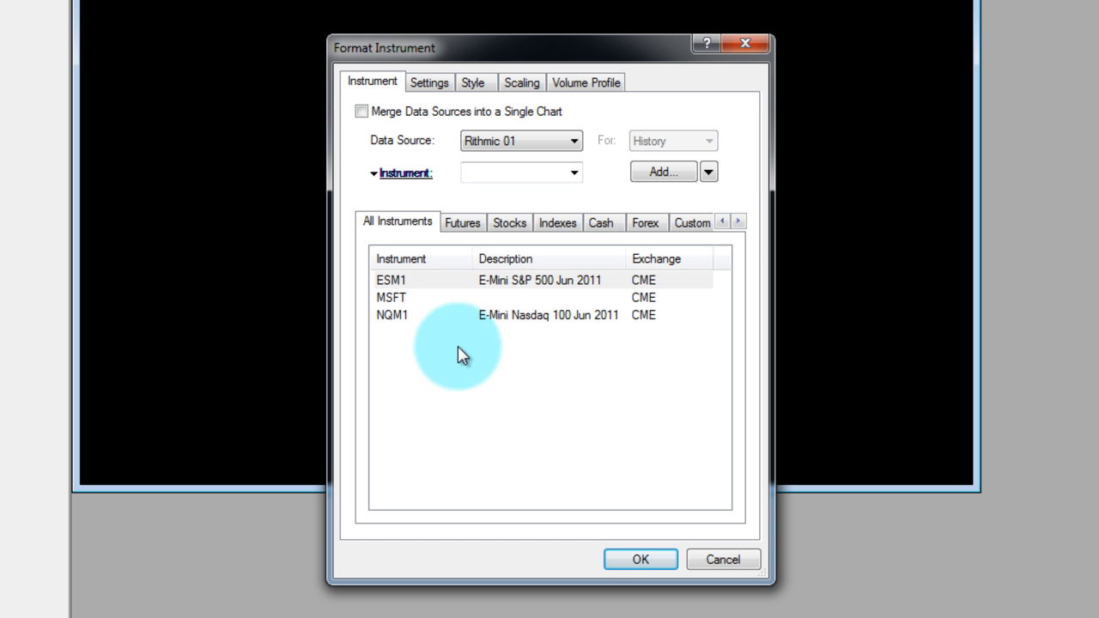
pyautogui.click(392, 280)
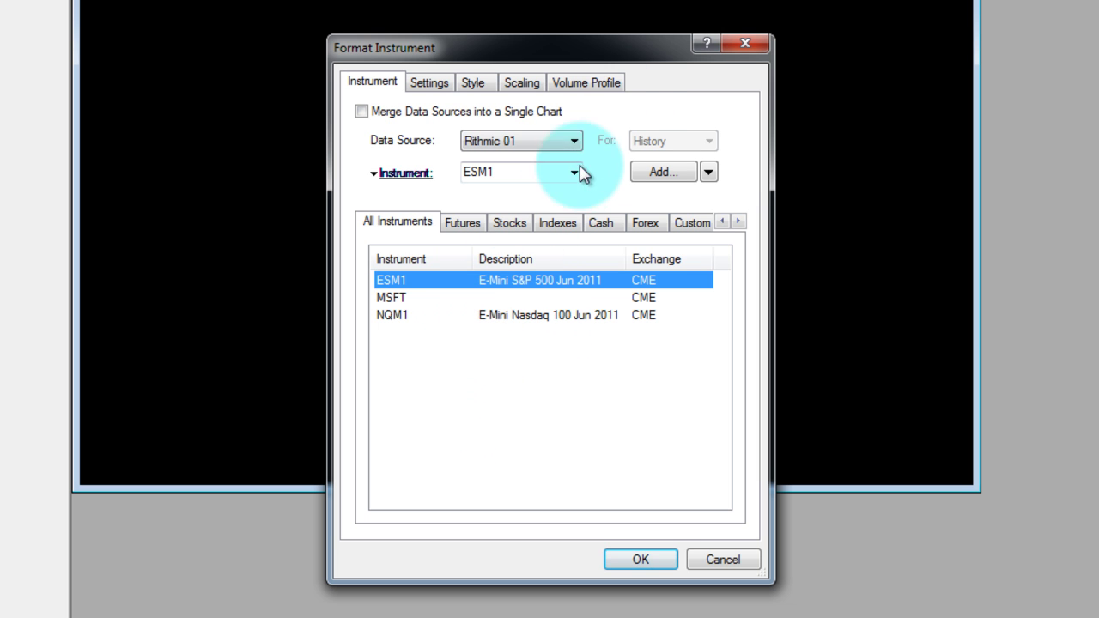
pyautogui.moveTo(696, 170)
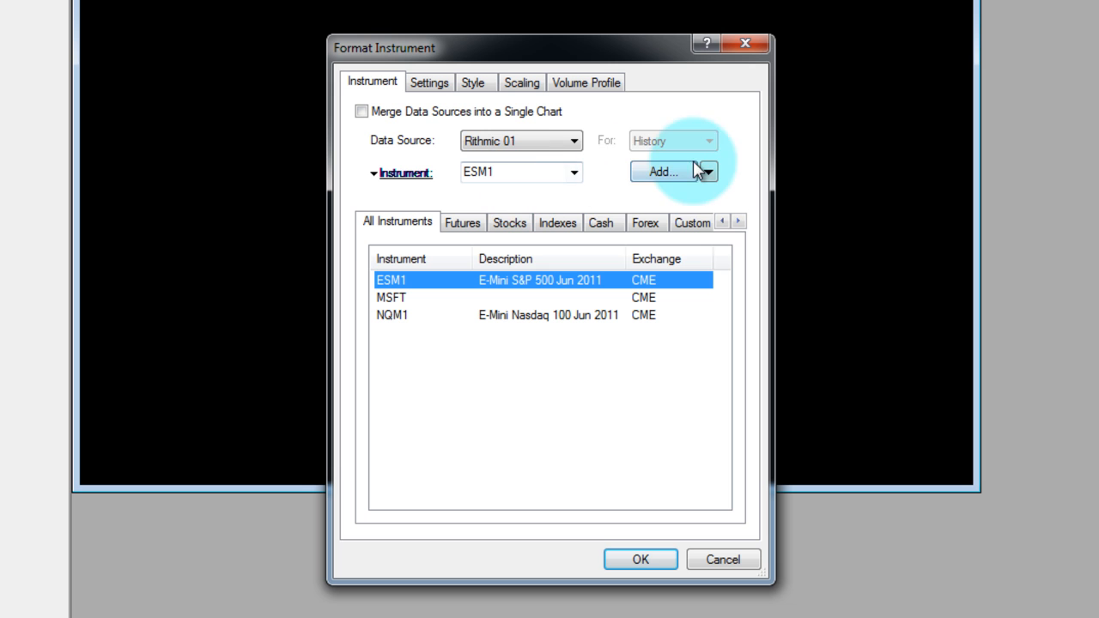
# - Look up YM contracts in Add Symbol and select the E-Mini DOW Jun 2011 contract YMM1
pyautogui.click(659, 172)
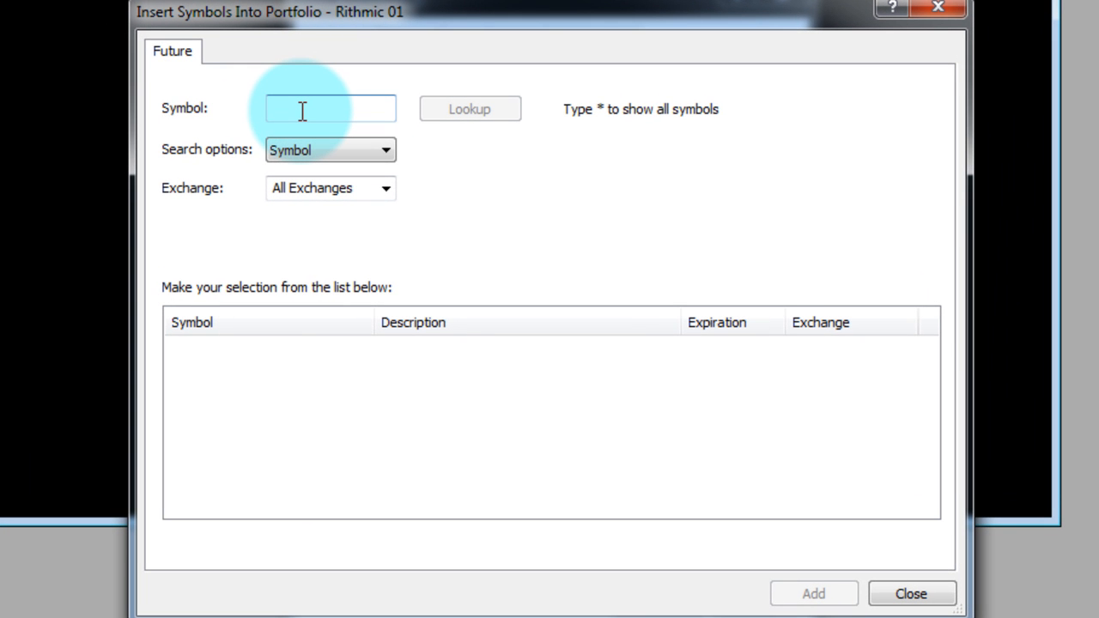
pyautogui.write('YM')
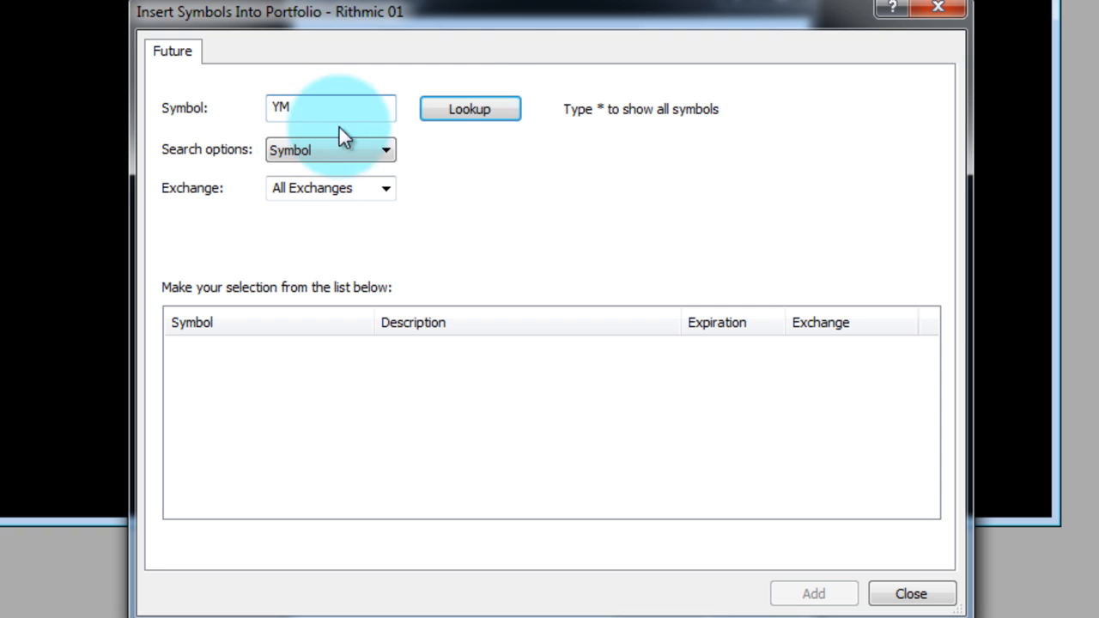
pyautogui.click(471, 108)
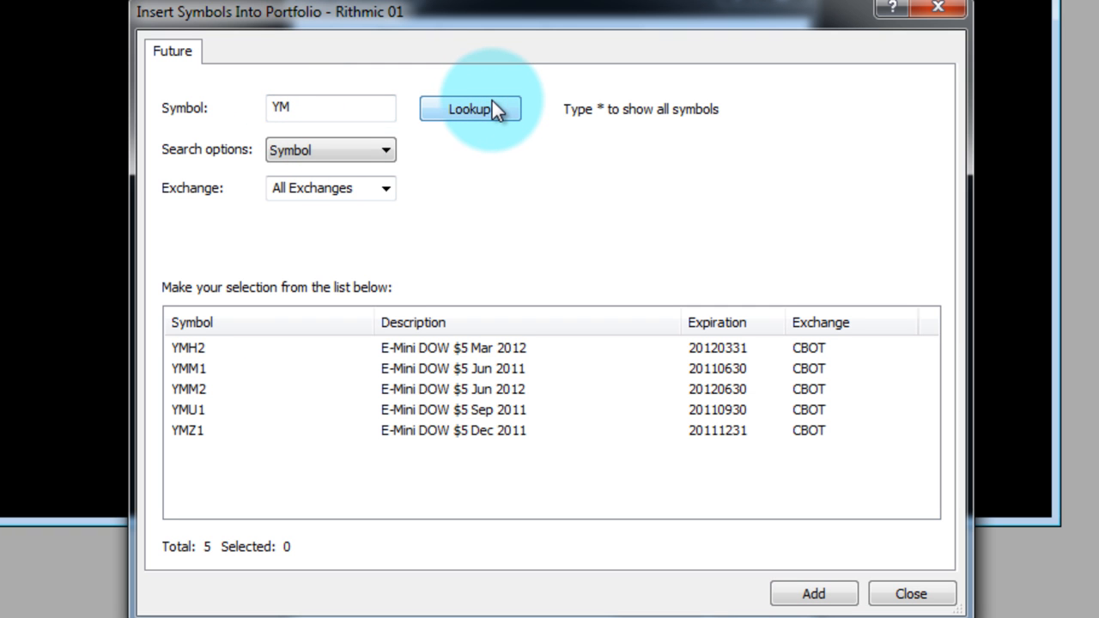
pyautogui.moveTo(357, 392)
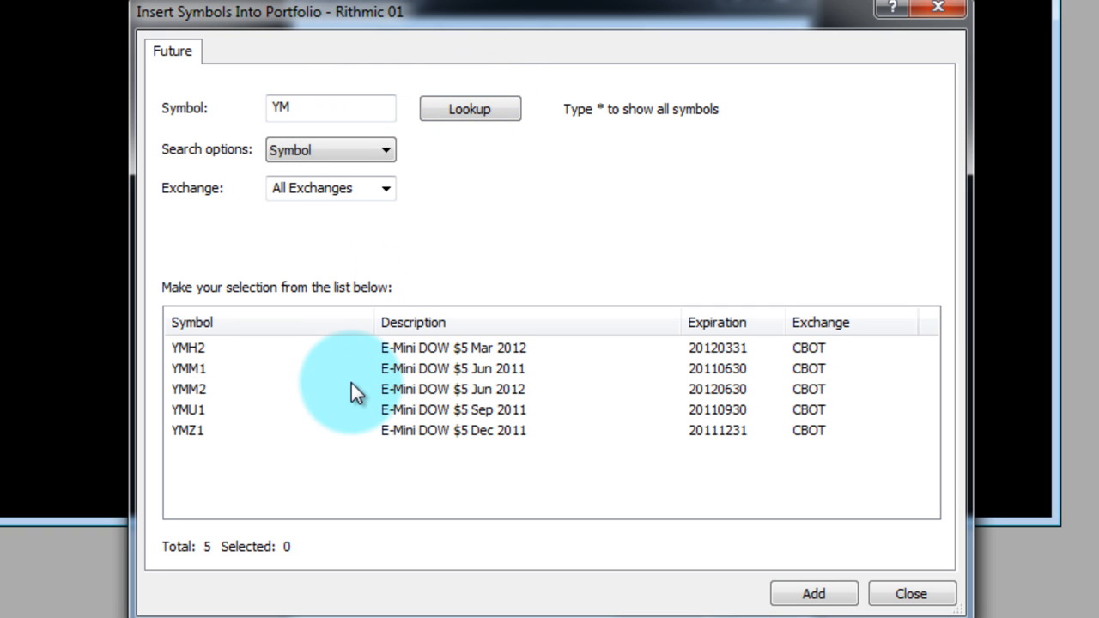
pyautogui.click(189, 347)
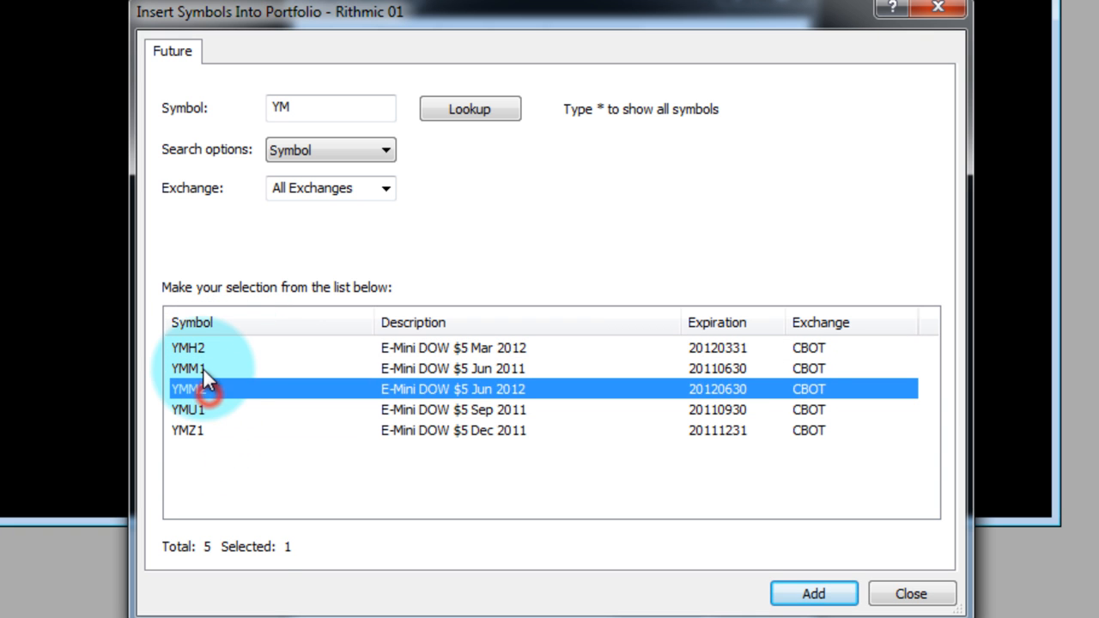
pyautogui.click(189, 368)
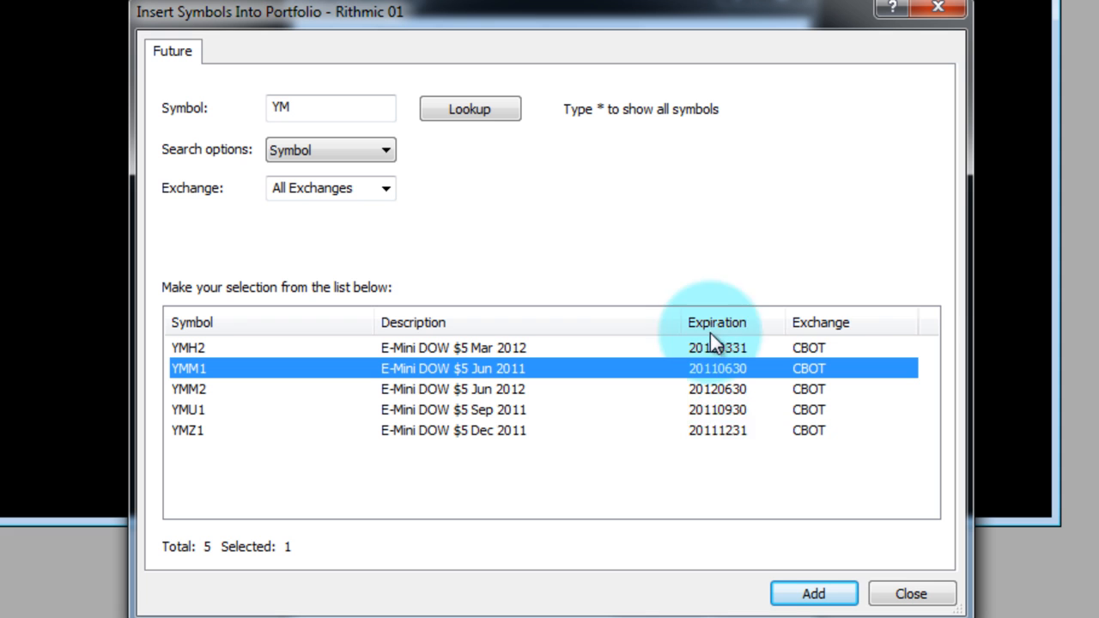
pyautogui.moveTo(395, 490)
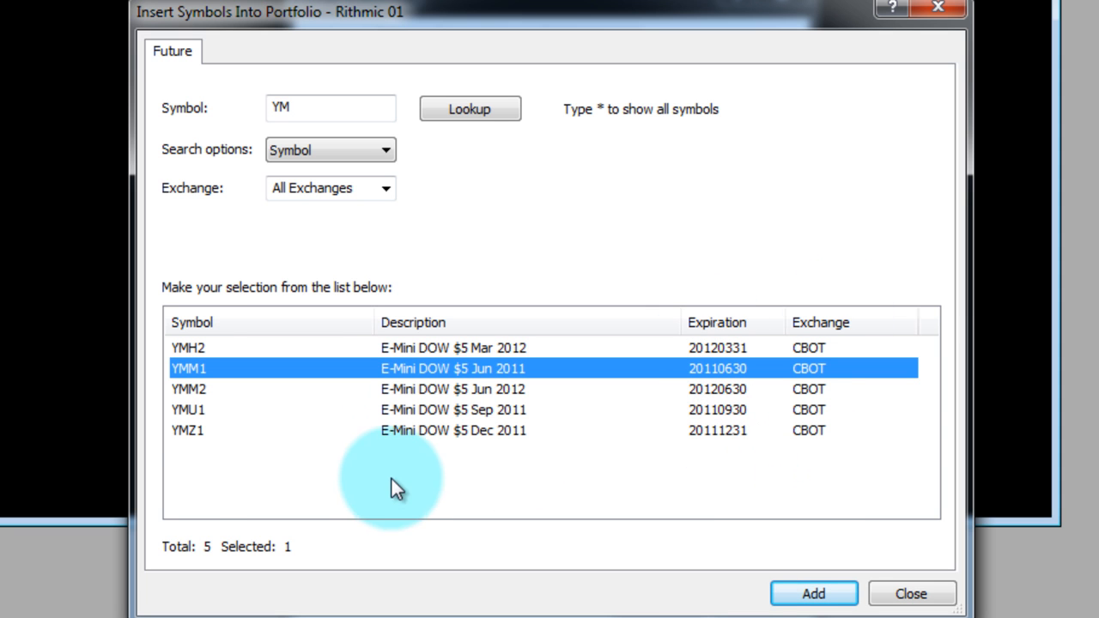
pyautogui.moveTo(190, 462)
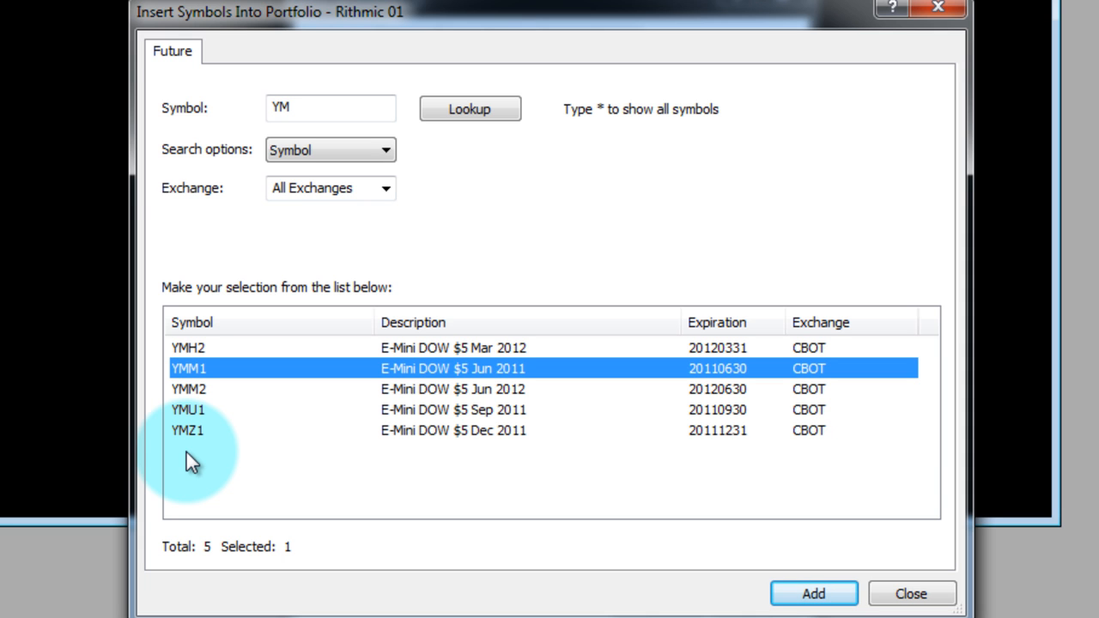
pyautogui.moveTo(226, 371)
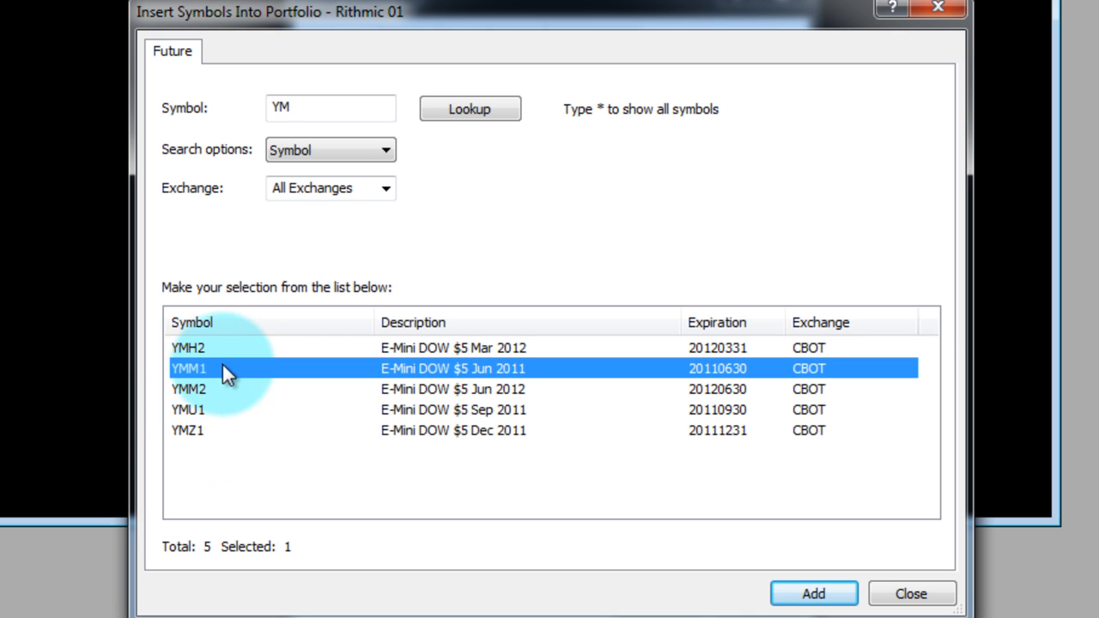
pyautogui.moveTo(814, 594)
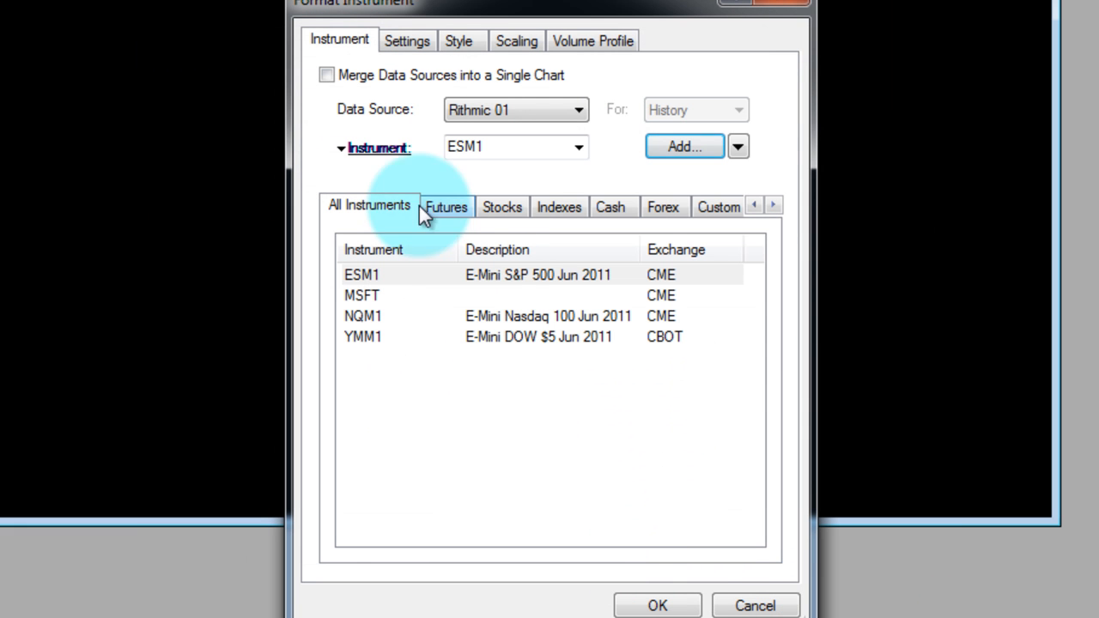
pyautogui.moveTo(480, 209)
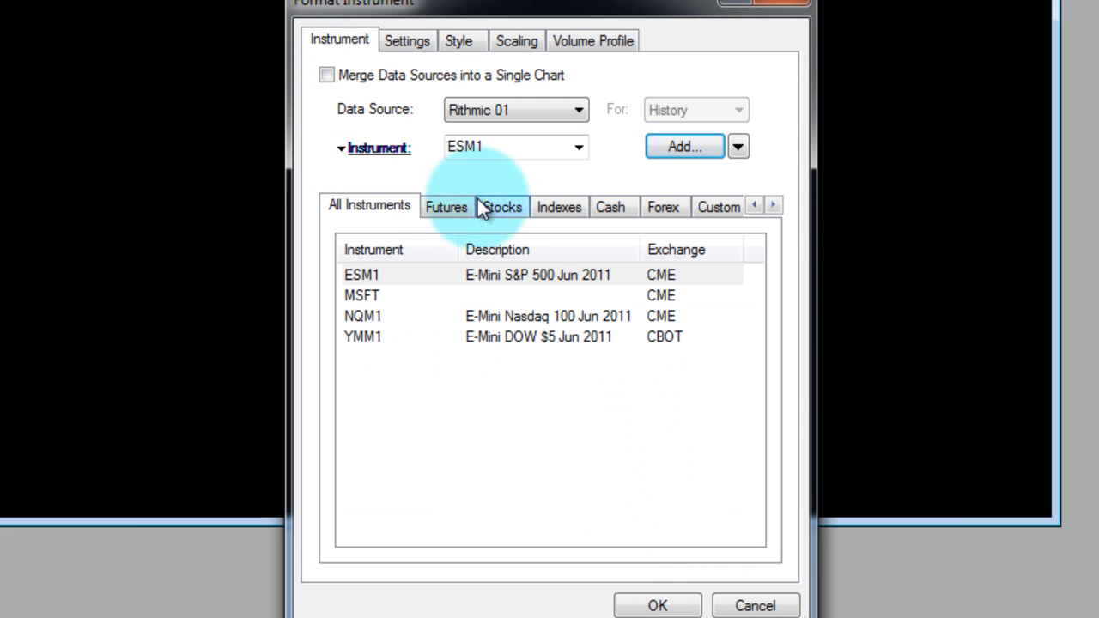
# - Filter instruments to Futures and choose YMM1 (E-Mini DOW $5 Jun 2011) for the chart
pyautogui.click(773, 206)
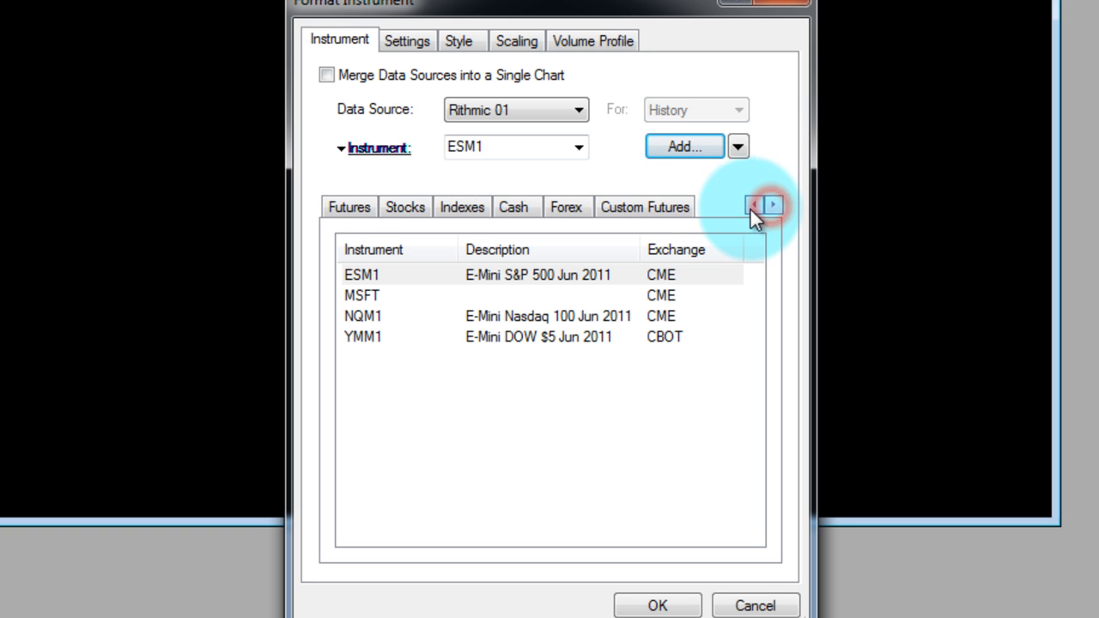
pyautogui.click(752, 206)
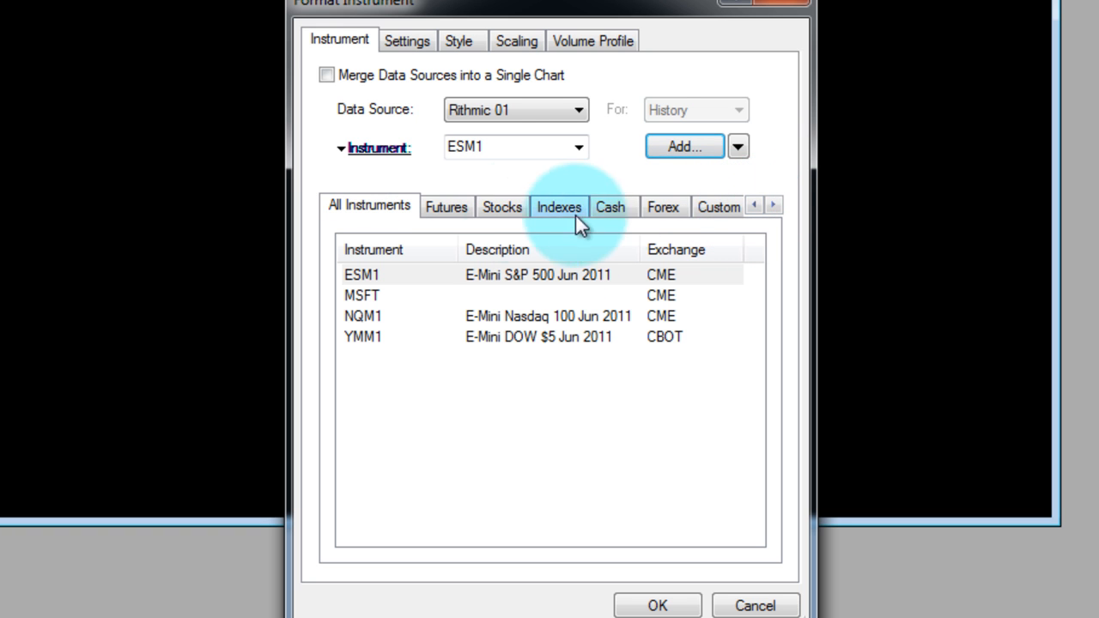
pyautogui.moveTo(501, 206)
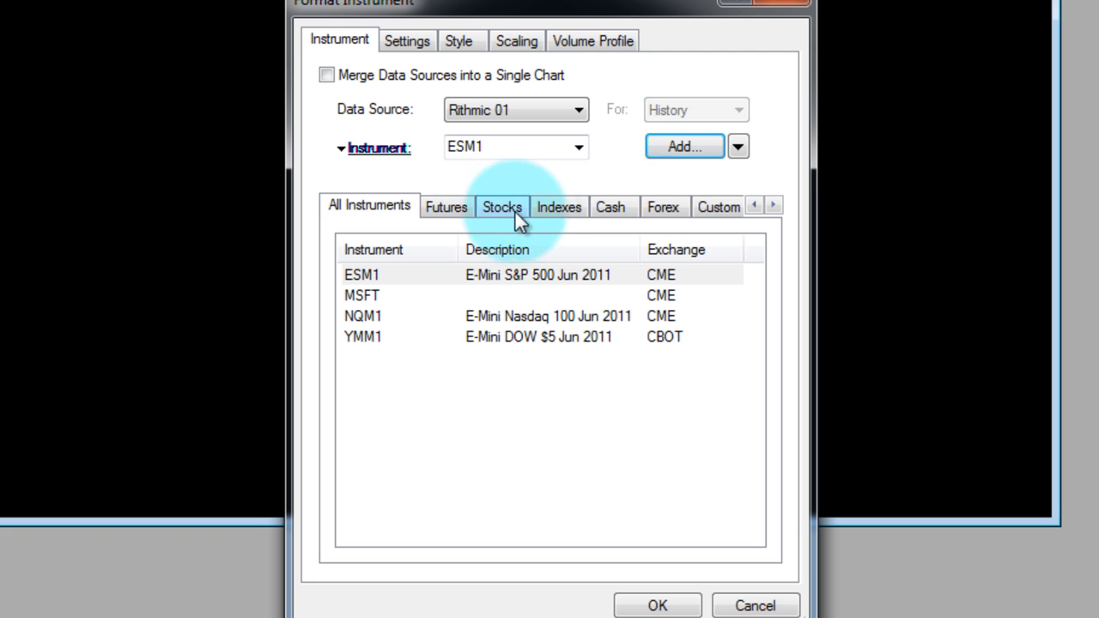
pyautogui.moveTo(713, 210)
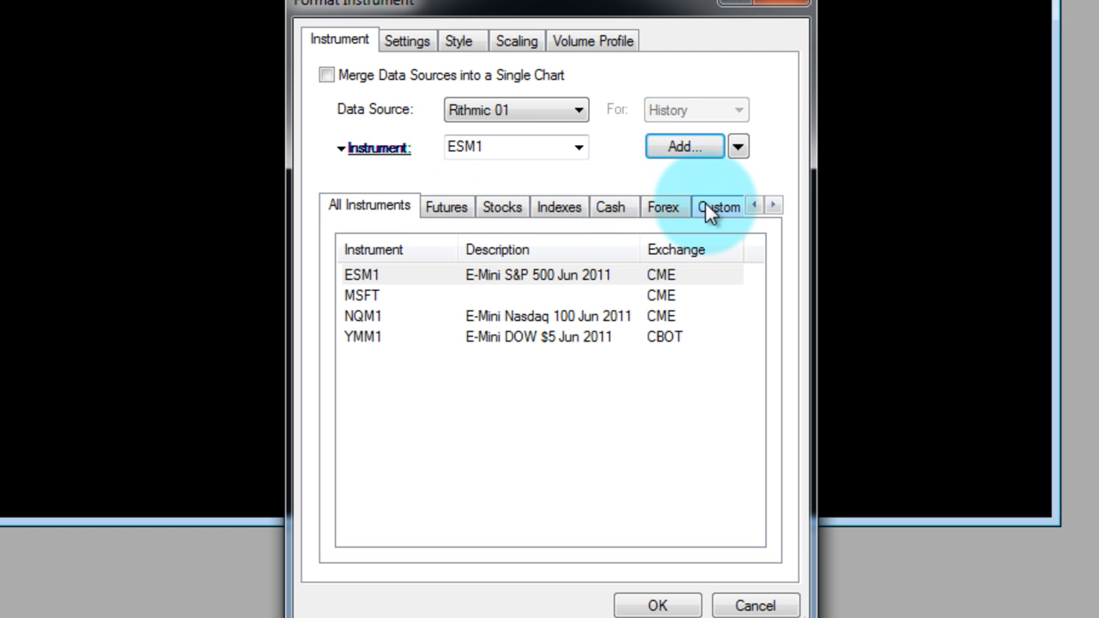
pyautogui.click(446, 207)
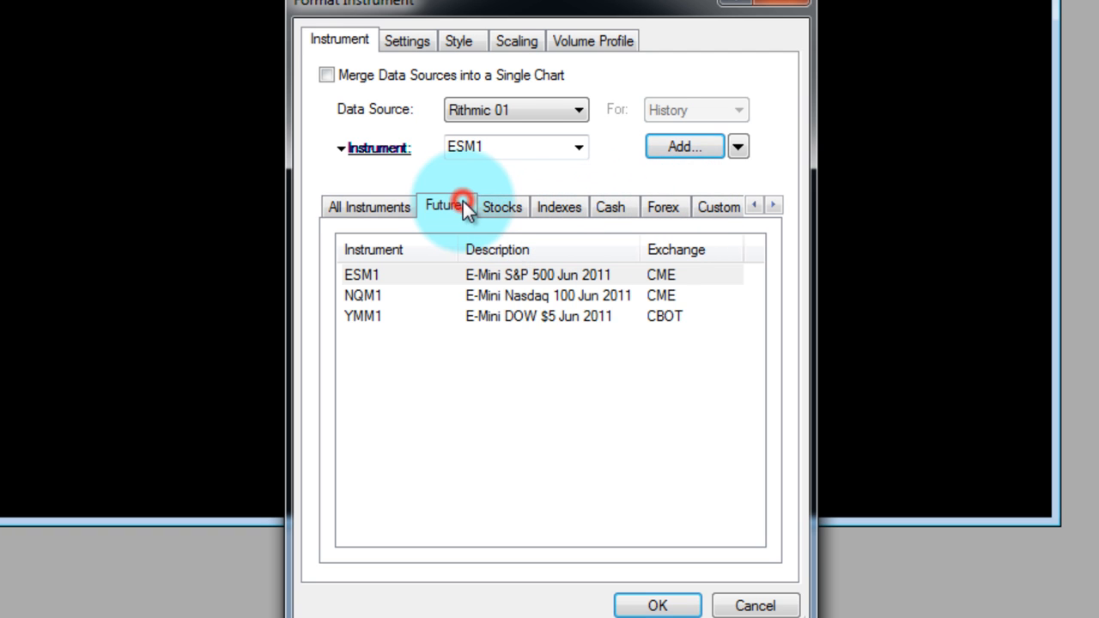
pyautogui.click(361, 316)
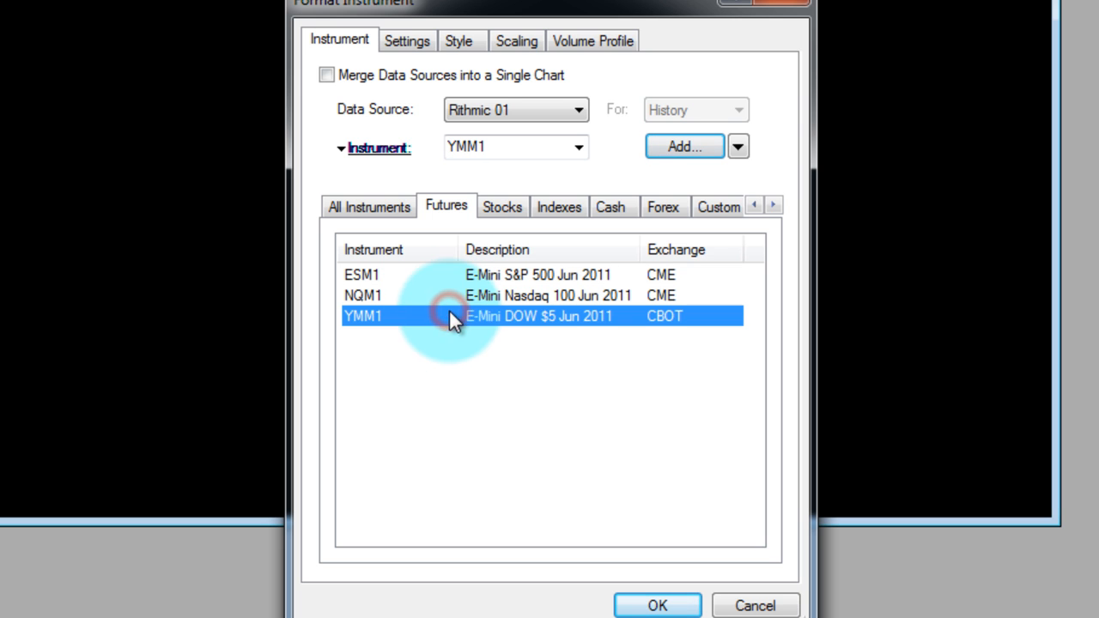
pyautogui.moveTo(490, 382)
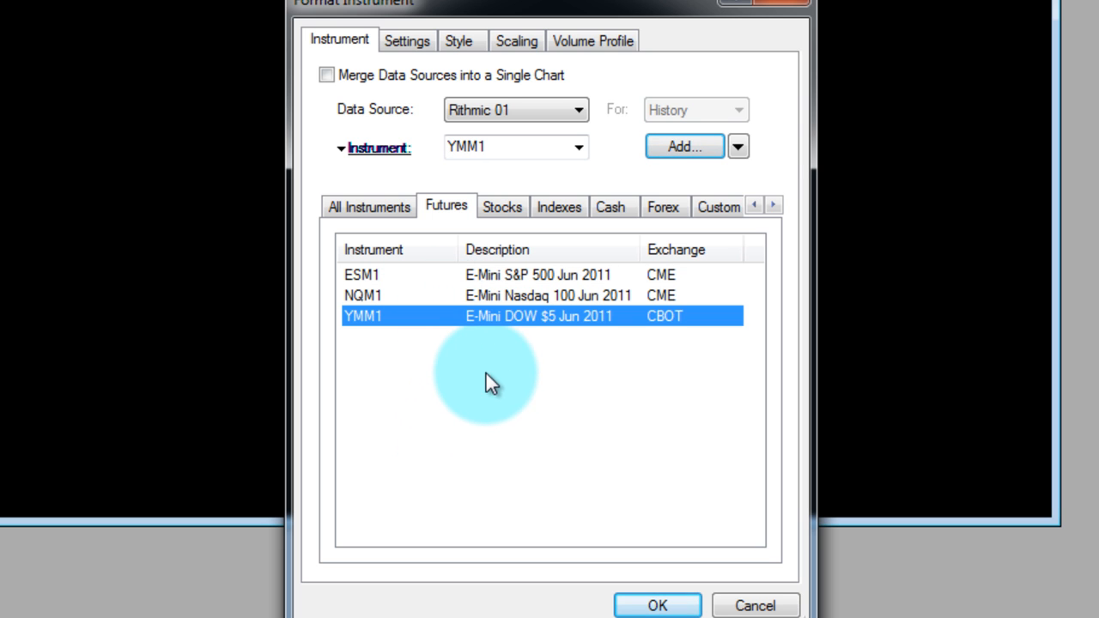
pyautogui.moveTo(471, 409)
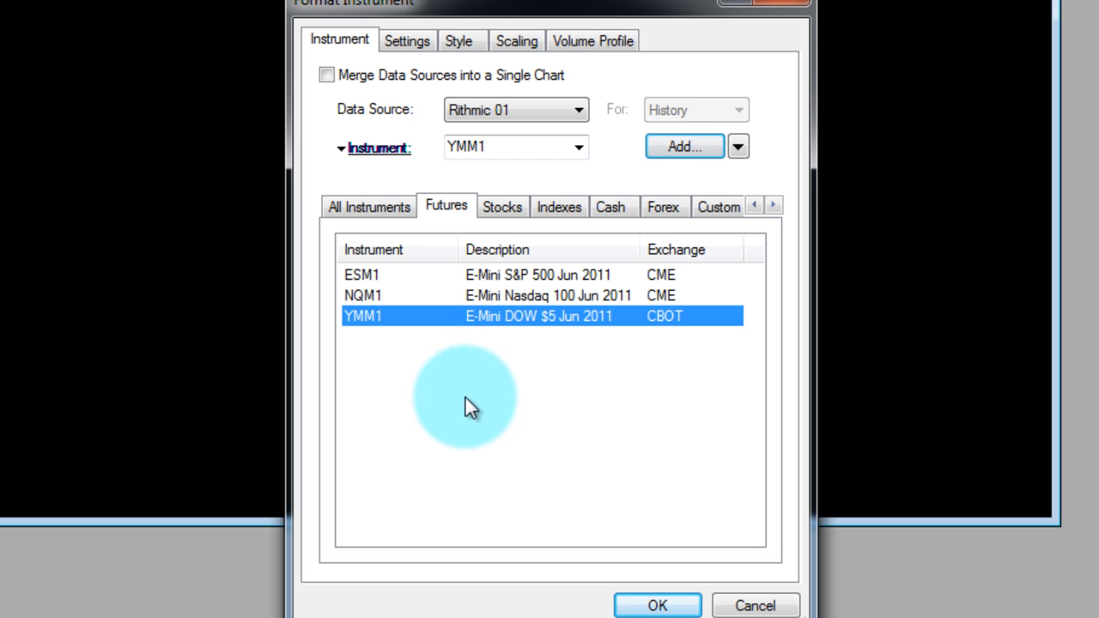
pyautogui.moveTo(646, 175)
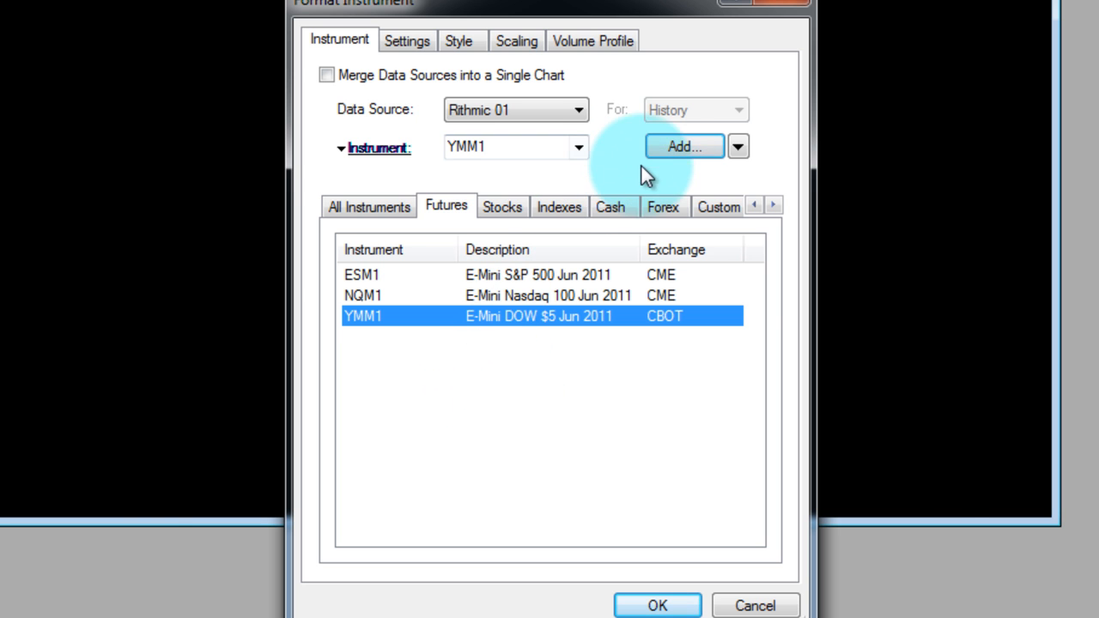
# - Look up TF symbols and add the Russell 2000 Mini Jun 2011 contract TF FMM0011!
pyautogui.click(684, 146)
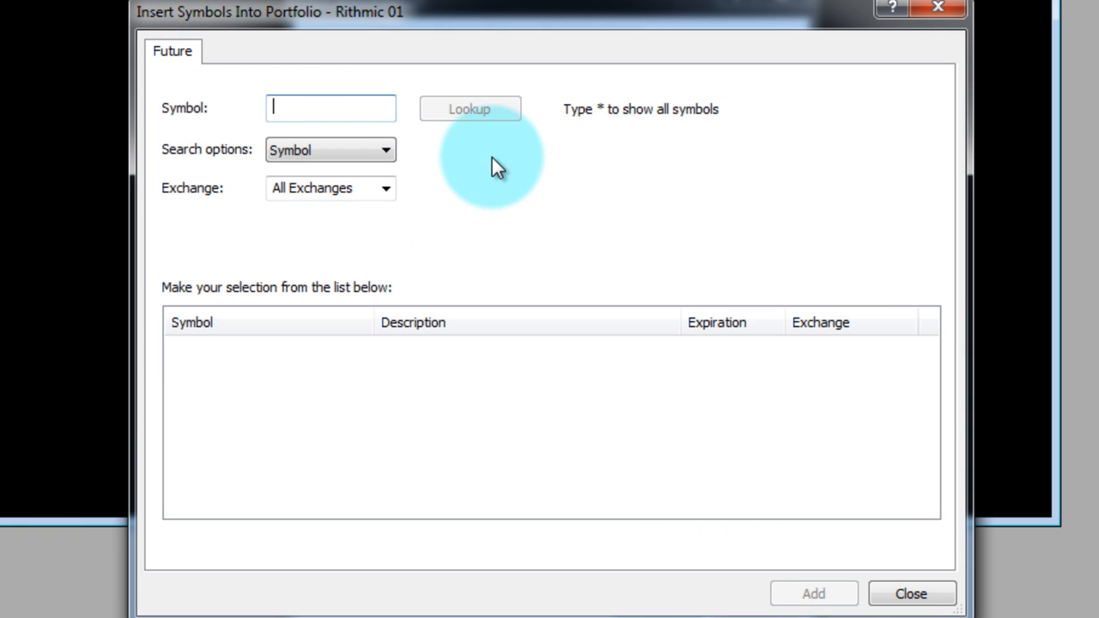
pyautogui.click(468, 108)
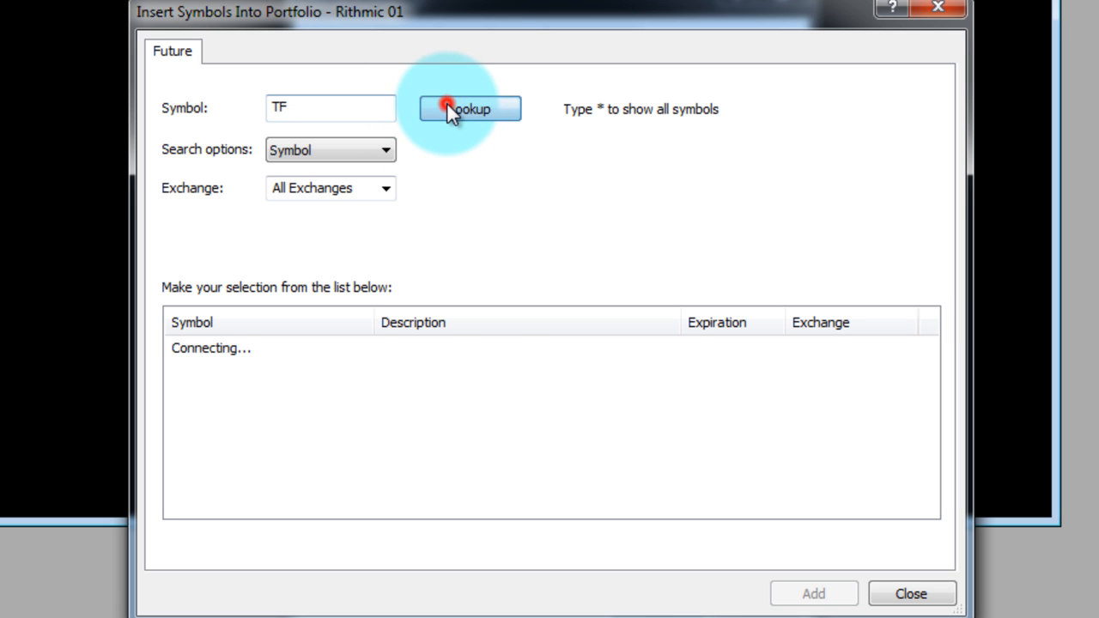
pyautogui.click(471, 108)
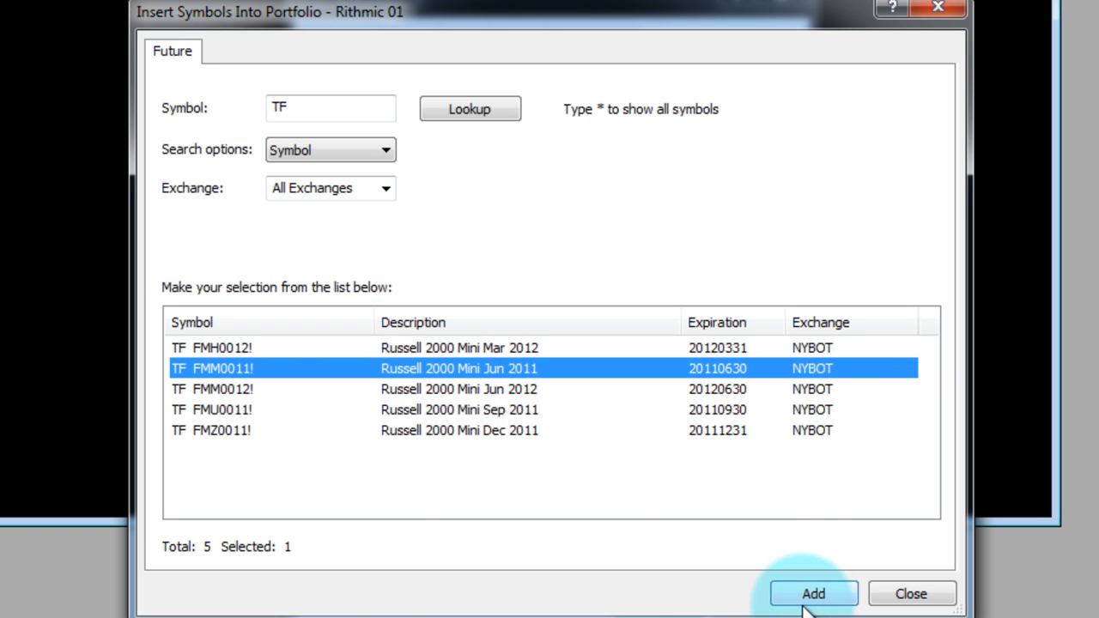
pyautogui.moveTo(711, 433)
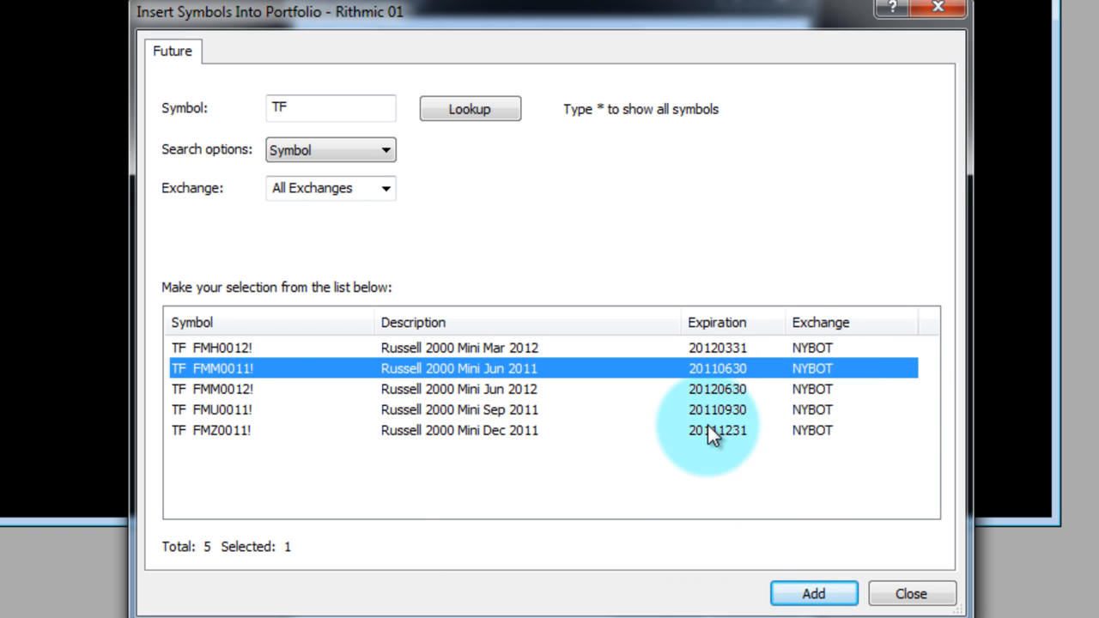
pyautogui.moveTo(333, 409)
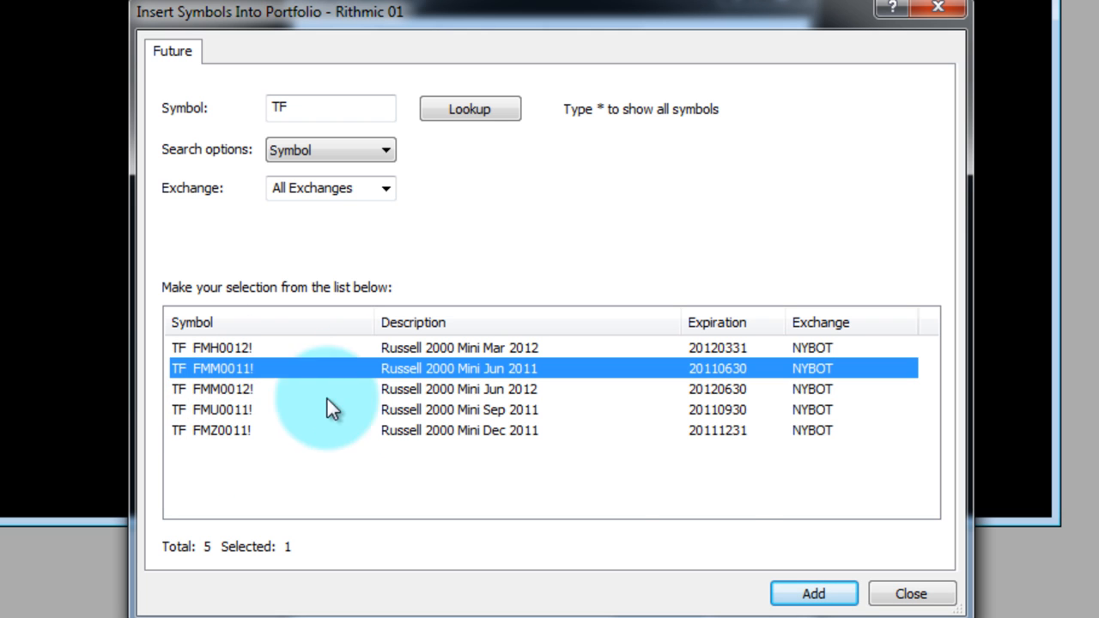
pyautogui.moveTo(718, 498)
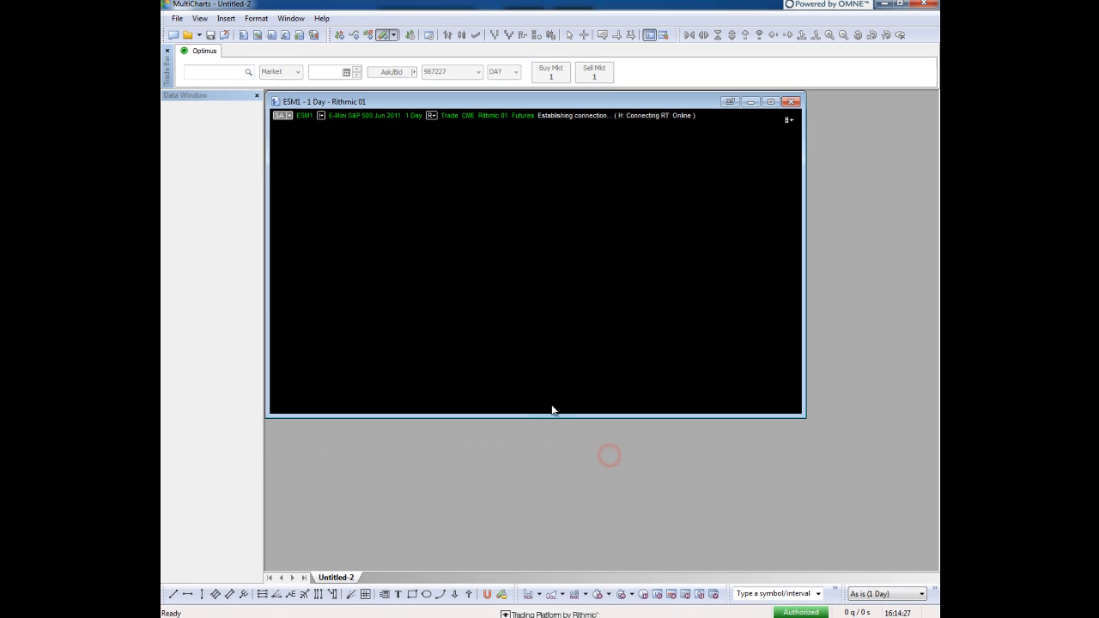
# - Create new chart windows for NQM1, YMM1 and TF FMM0011!, giving four charts in total
pyautogui.click(177, 21)
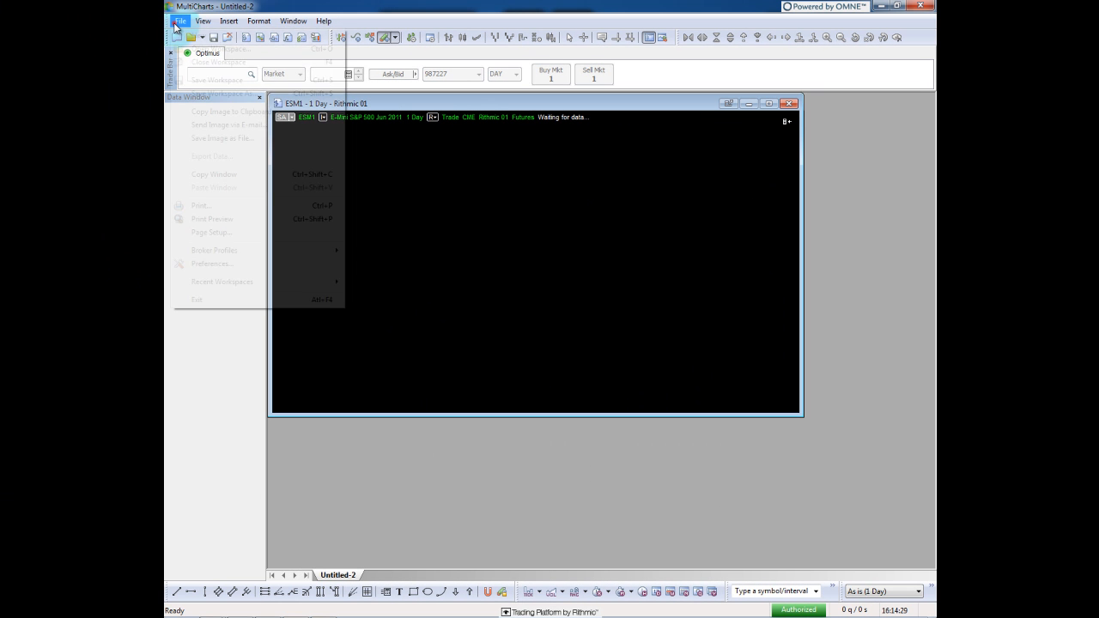
pyautogui.moveTo(199, 34)
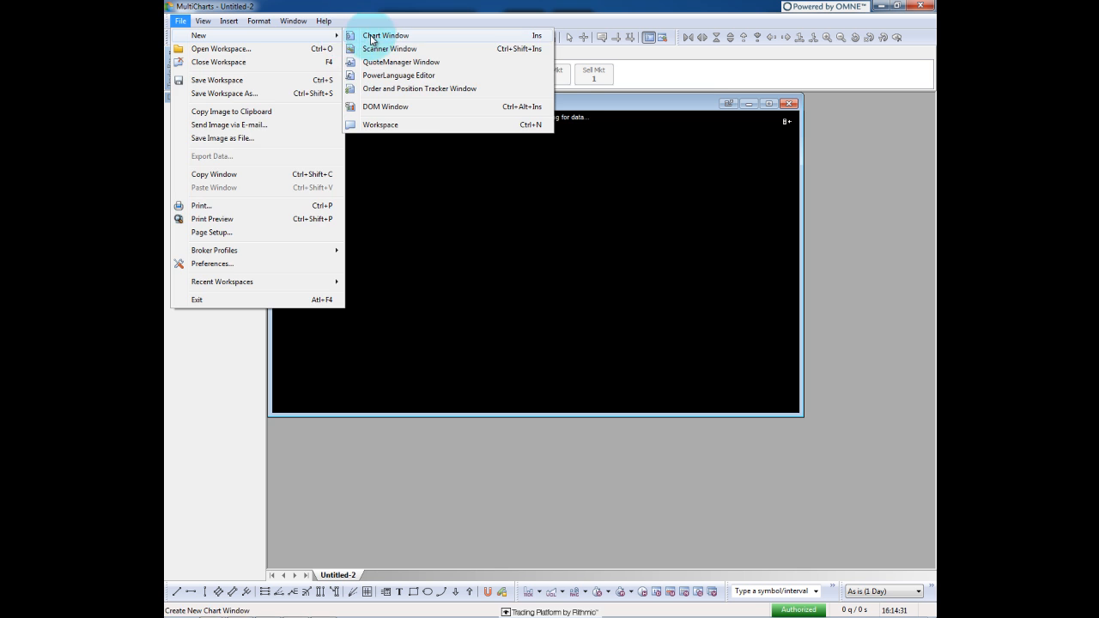
pyautogui.click(384, 34)
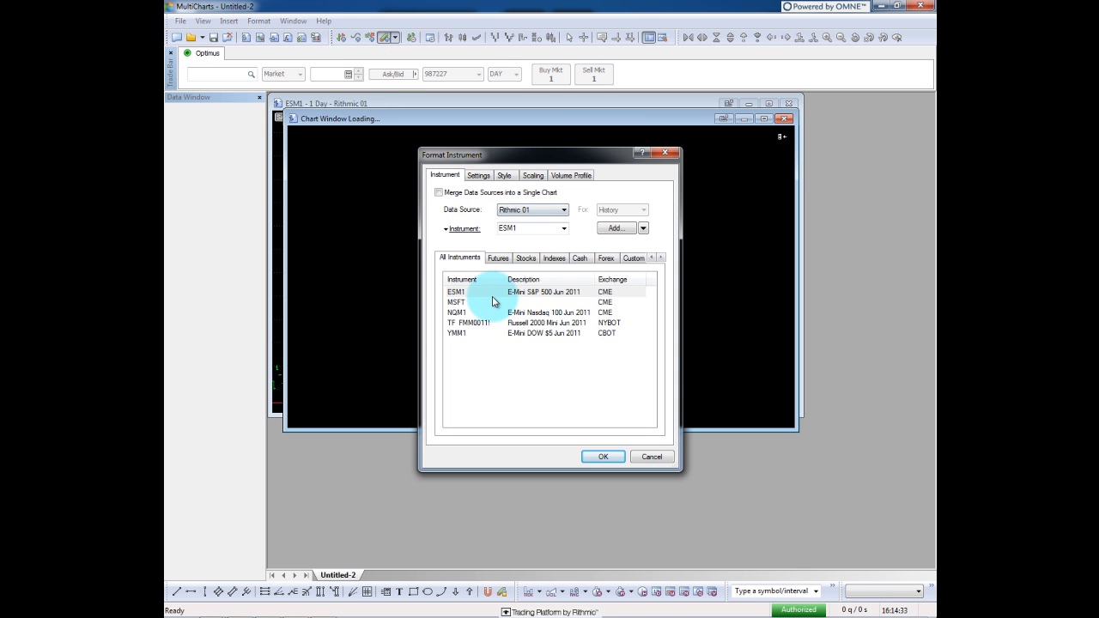
pyautogui.click(458, 303)
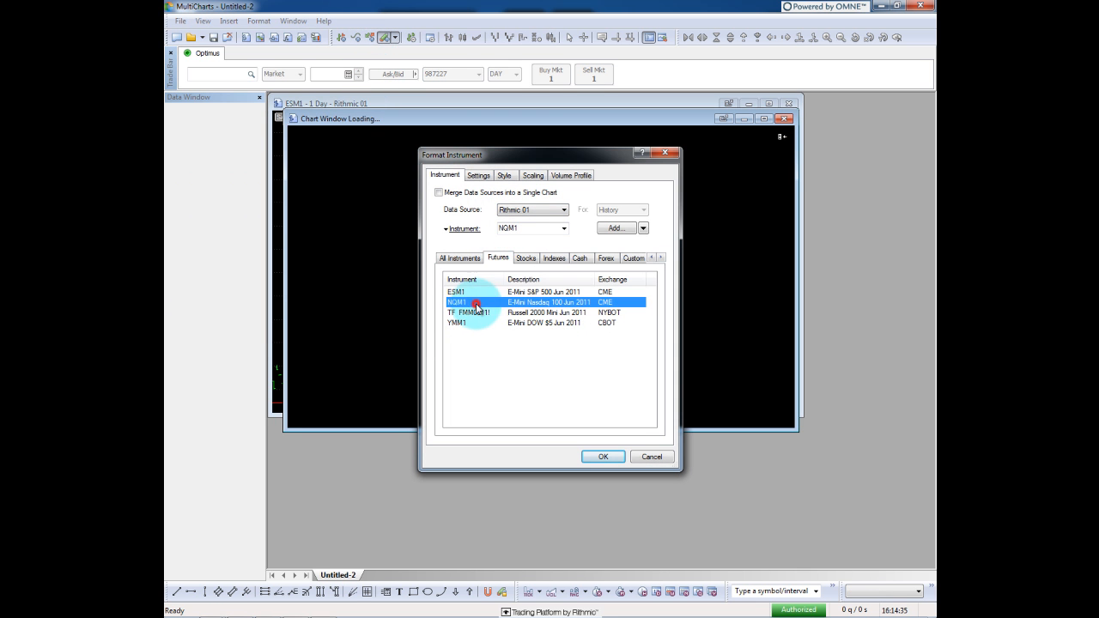
pyautogui.click(603, 457)
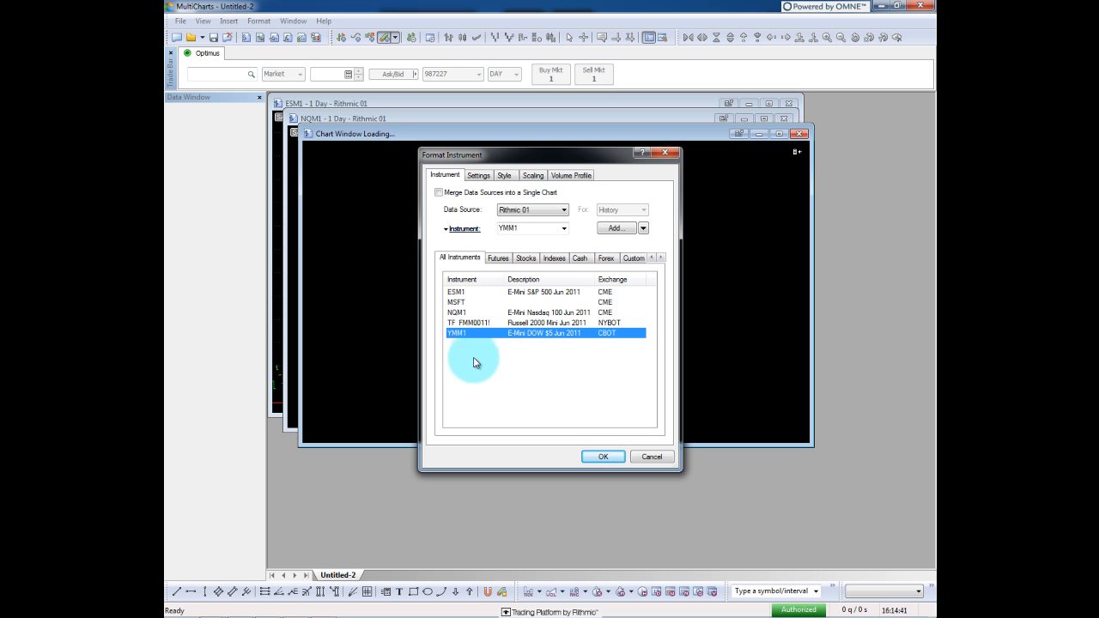
pyautogui.click(603, 457)
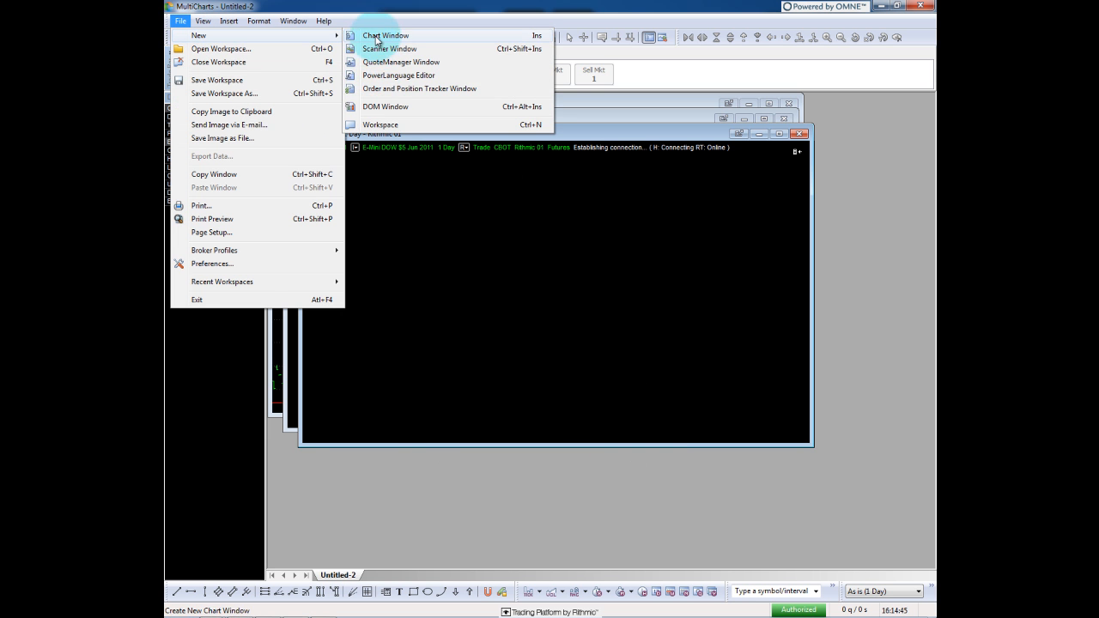
pyautogui.click(385, 35)
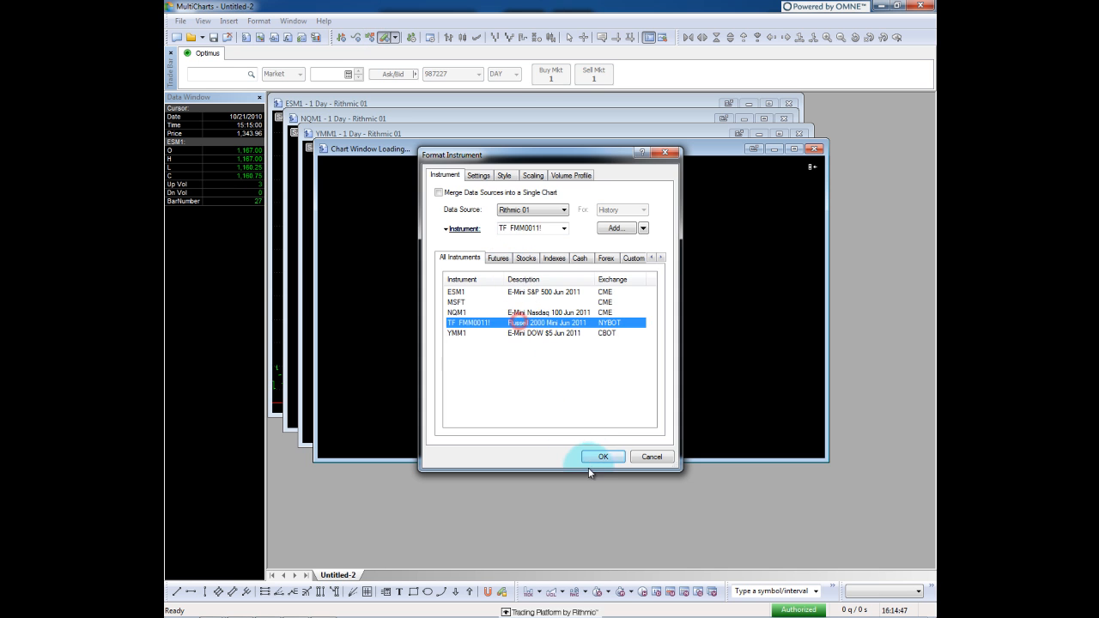
pyautogui.click(602, 456)
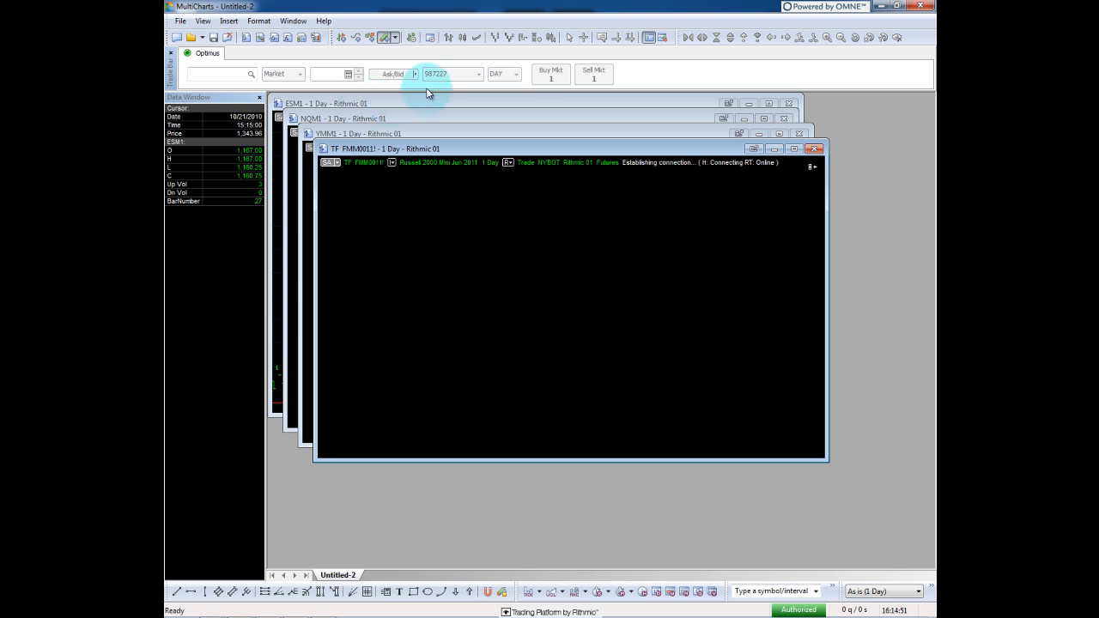
# - Arrange the four charts vertically, then tile them into a two-by-two grid with Arrange All
pyautogui.click(814, 148)
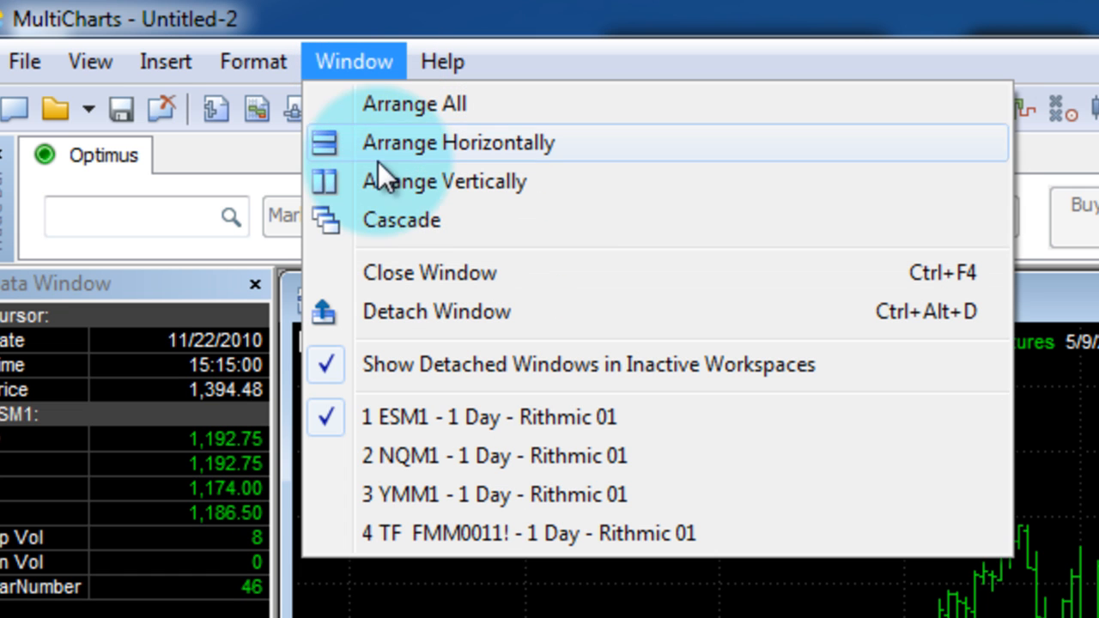
pyautogui.moveTo(450, 232)
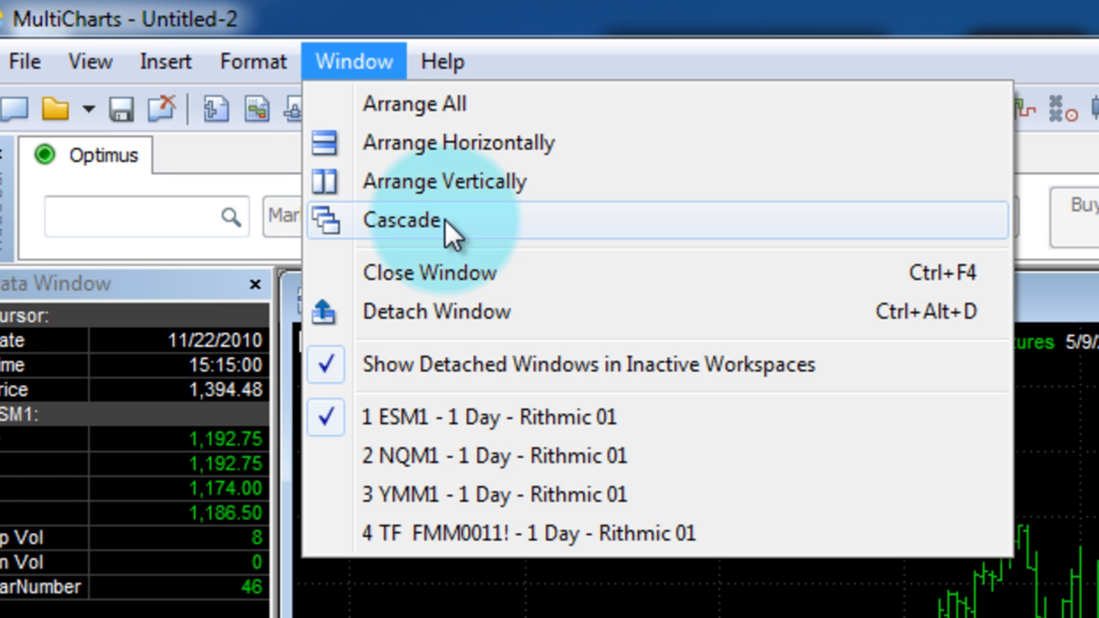
pyautogui.moveTo(430, 255)
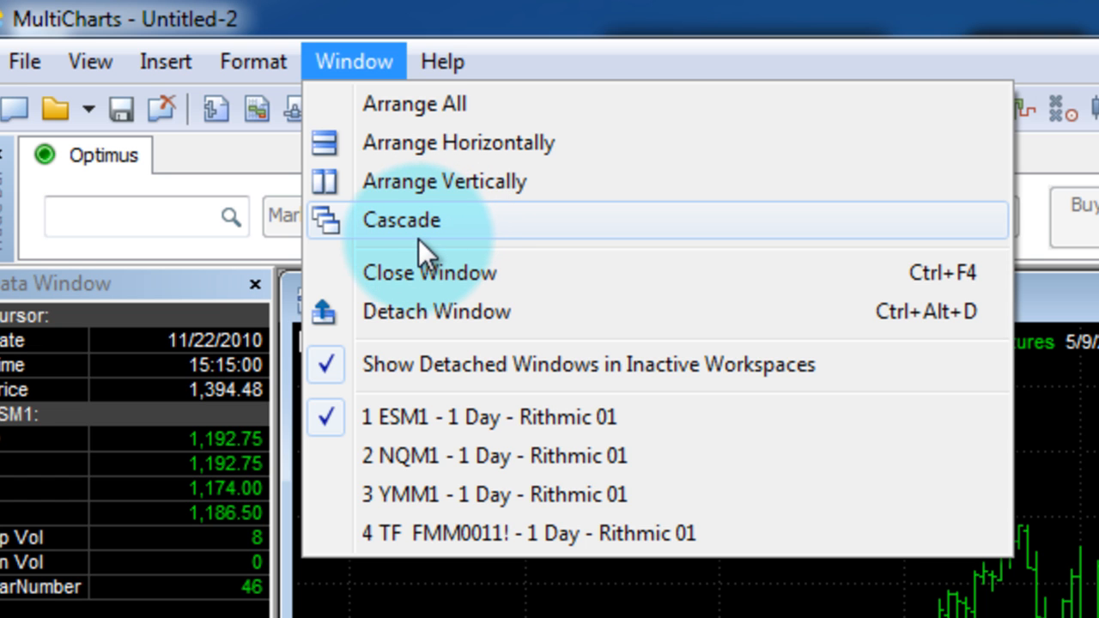
pyautogui.moveTo(421, 495)
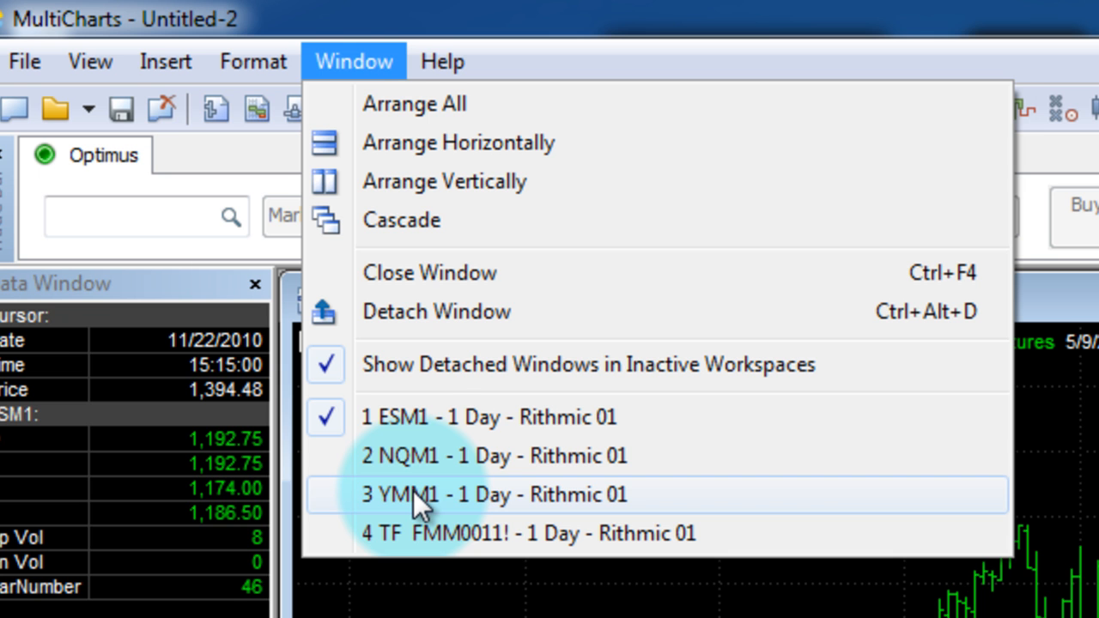
pyautogui.click(443, 181)
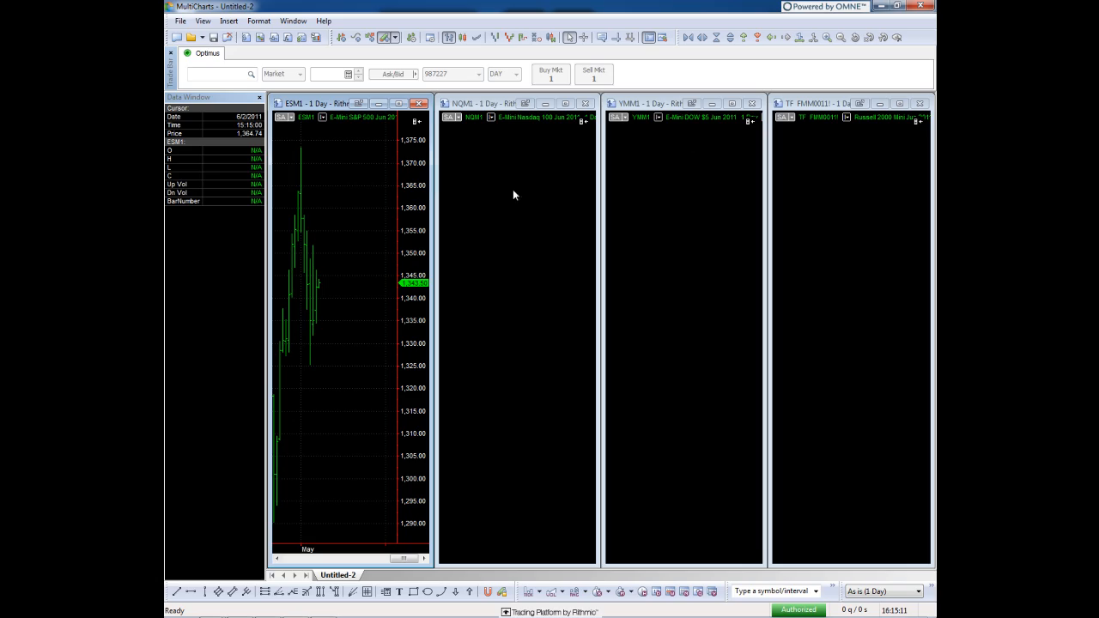
pyautogui.click(292, 20)
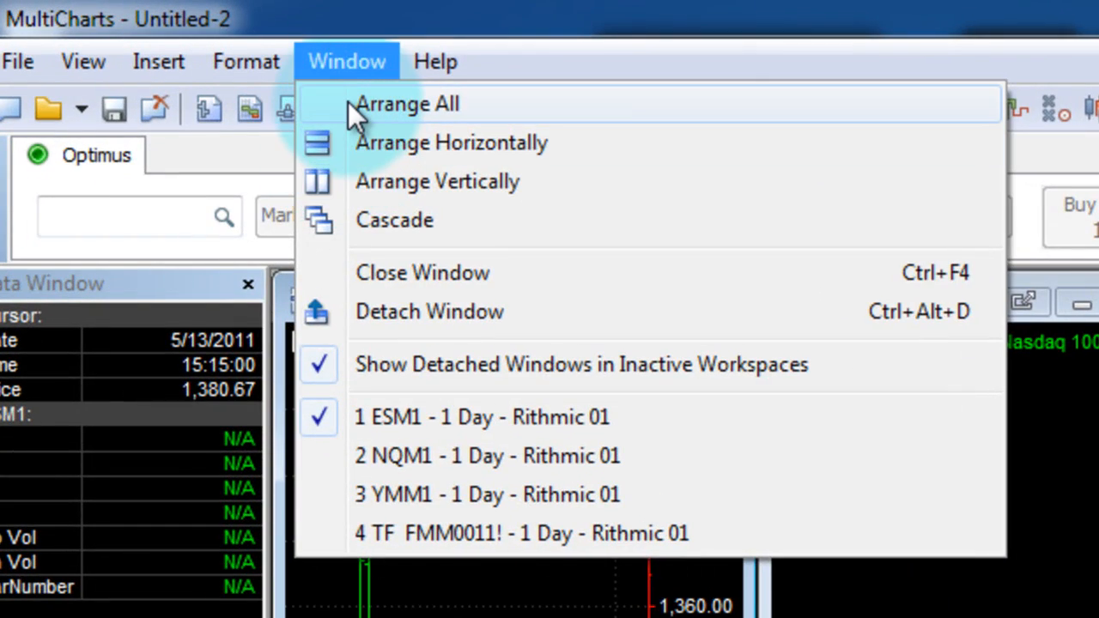
pyautogui.click(408, 103)
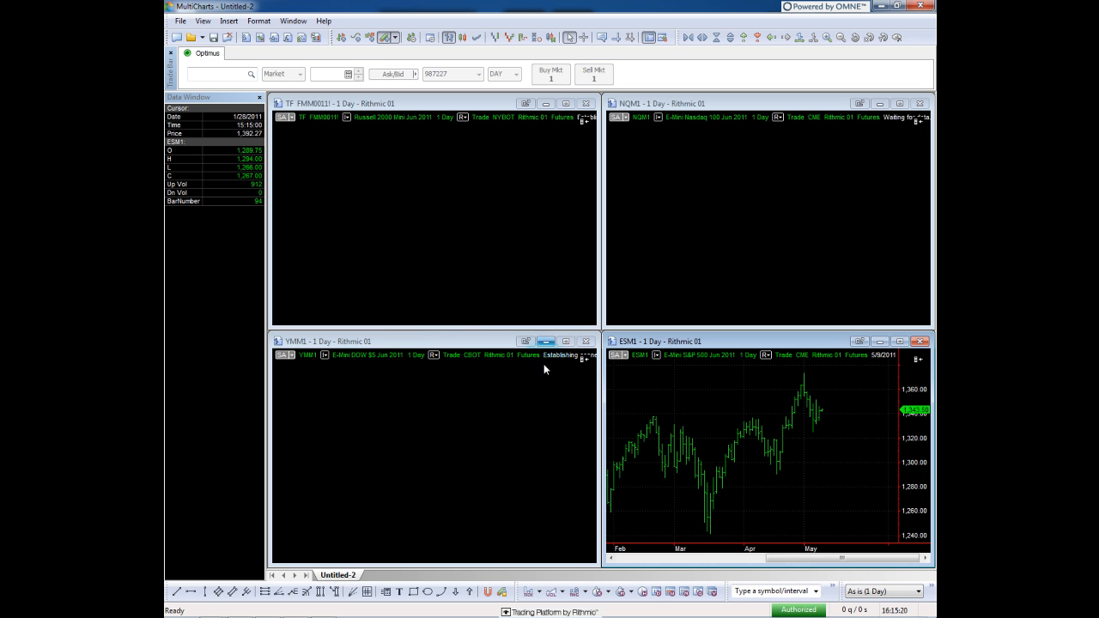
pyautogui.moveTo(542, 400)
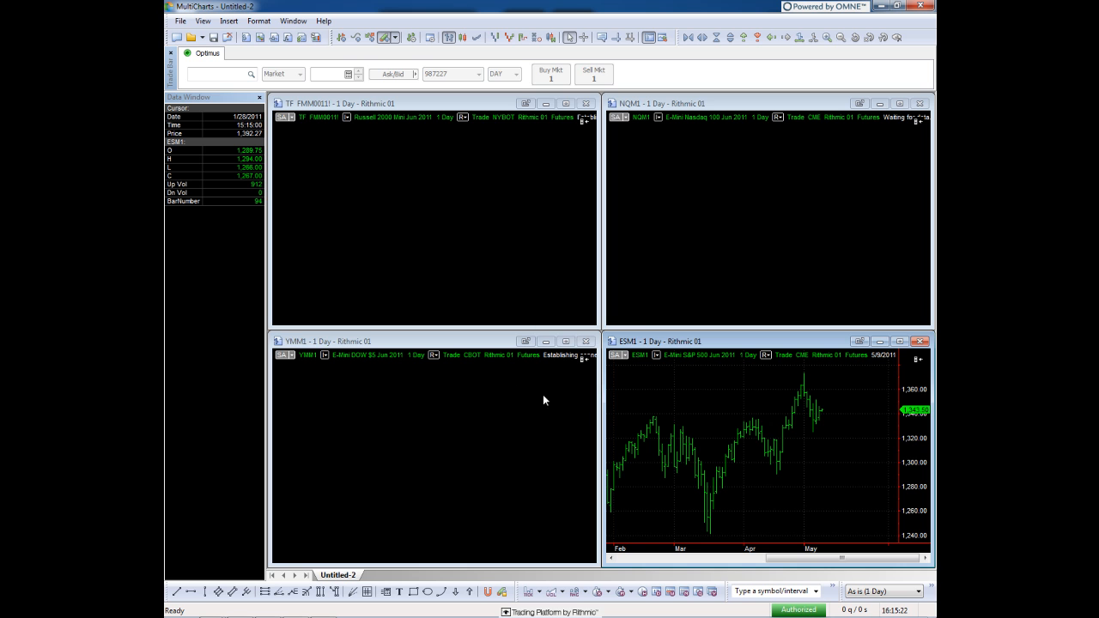
pyautogui.moveTo(580, 388)
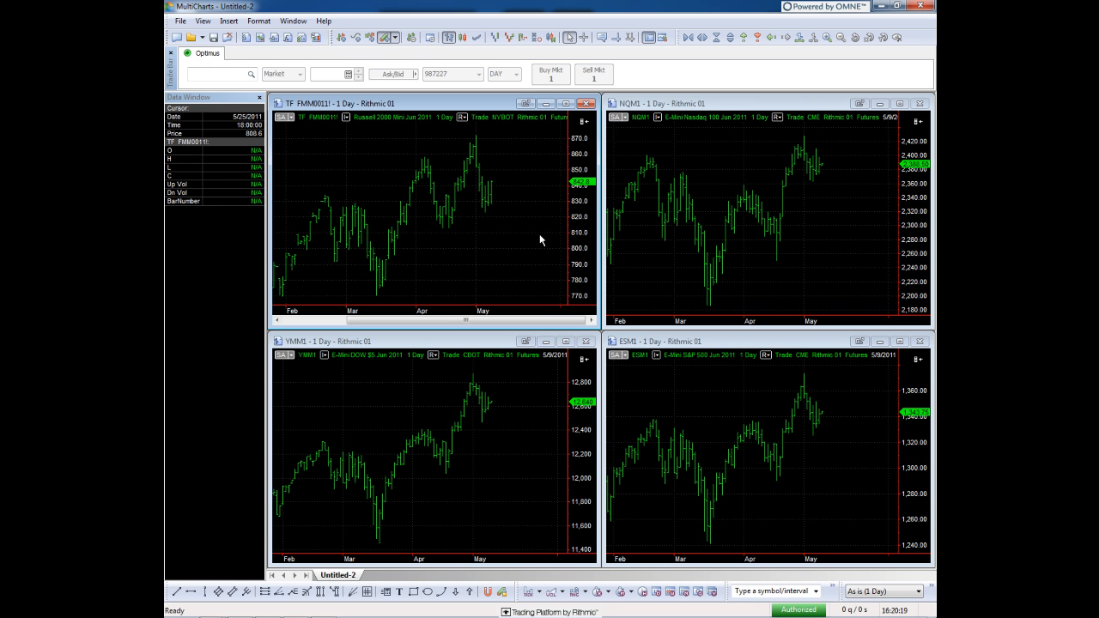
pyautogui.moveTo(364, 189)
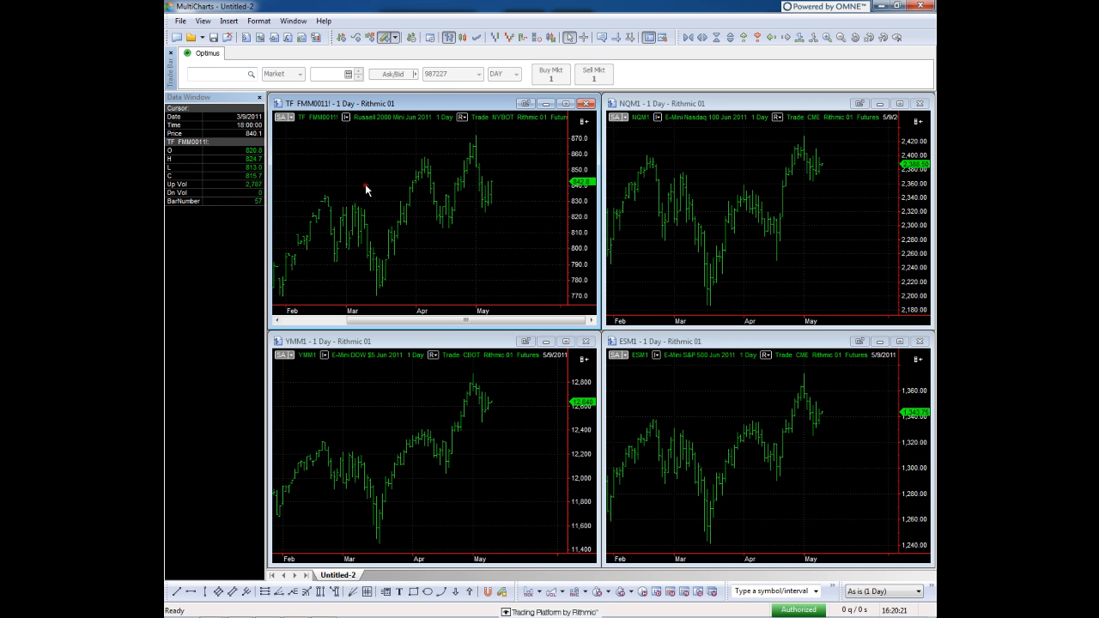
pyautogui.moveTo(560, 106)
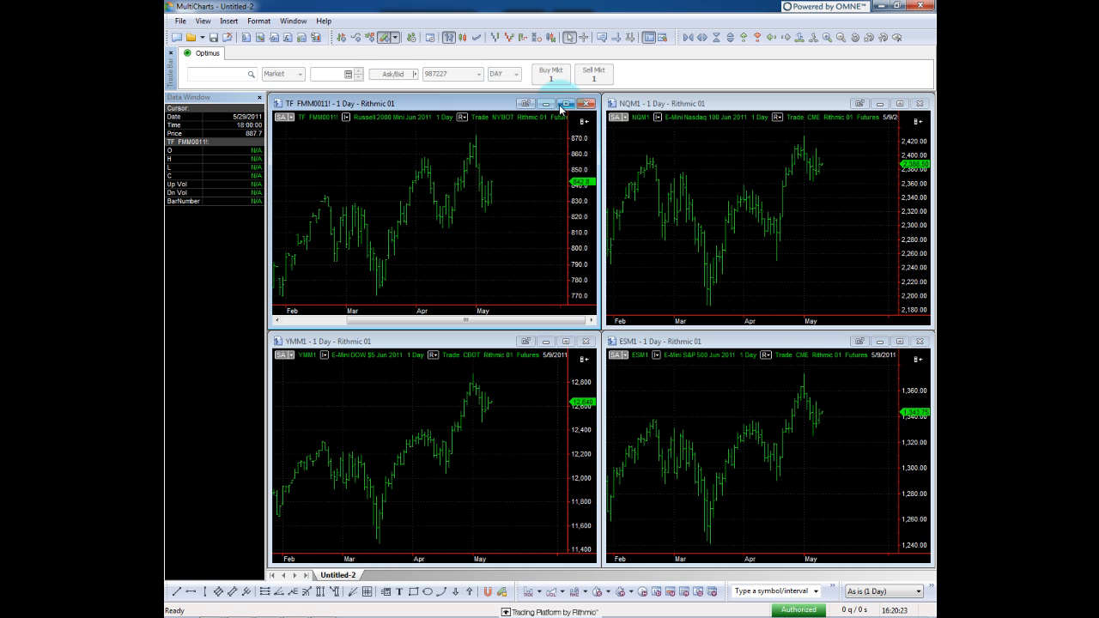
# - Maximize the TF daily chart, shift bars lower, thicken them and zoom in on recent bars
pyautogui.click(577, 103)
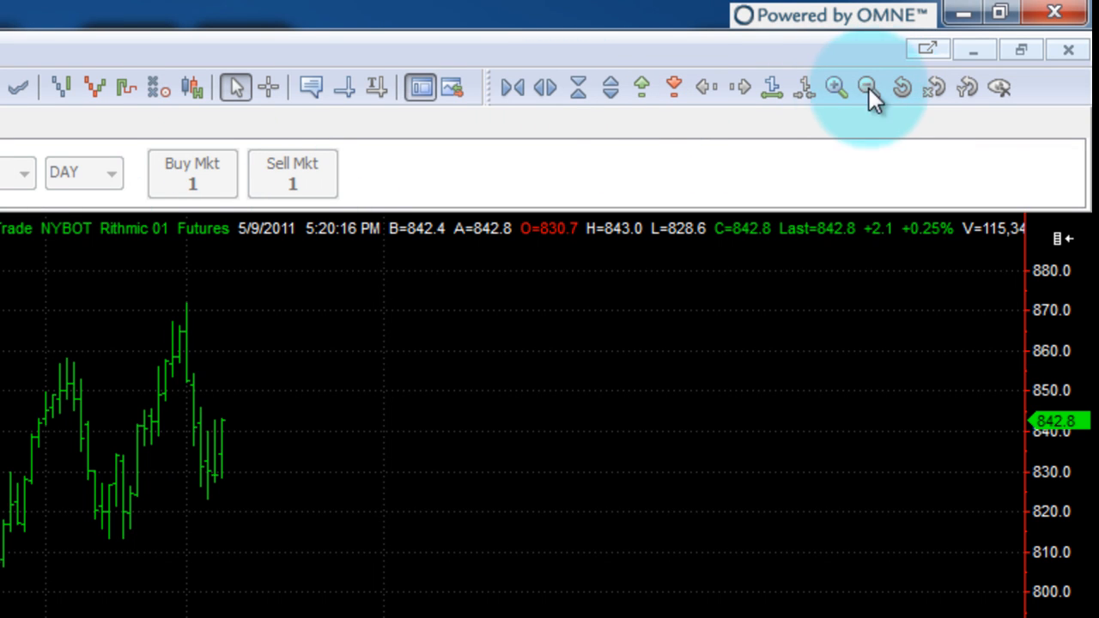
pyautogui.moveTo(553, 86)
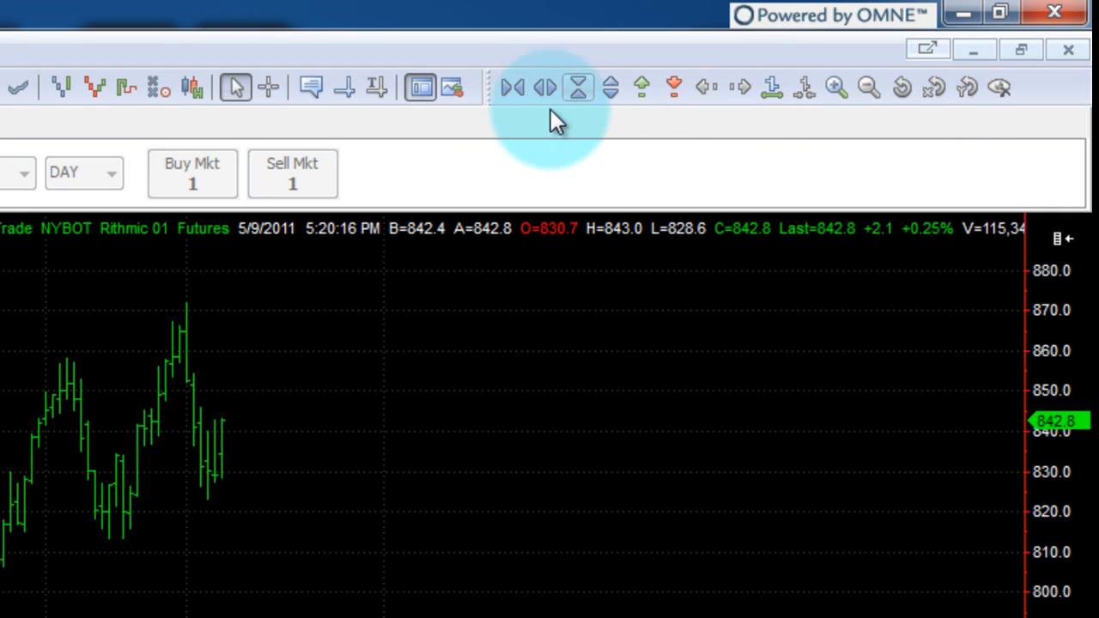
pyautogui.moveTo(643, 86)
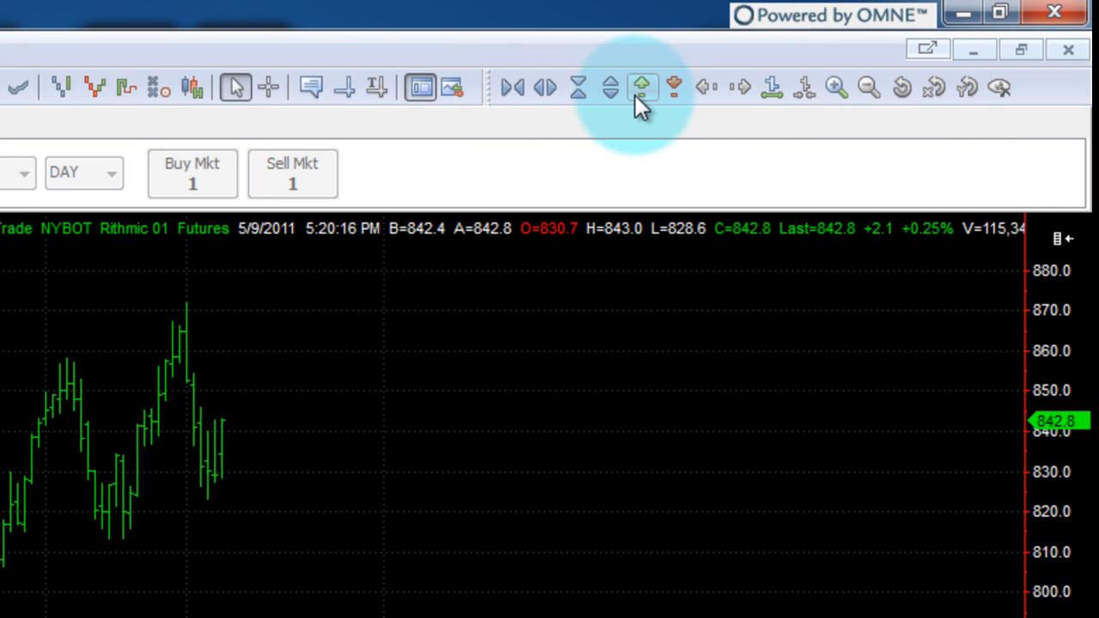
pyautogui.click(673, 88)
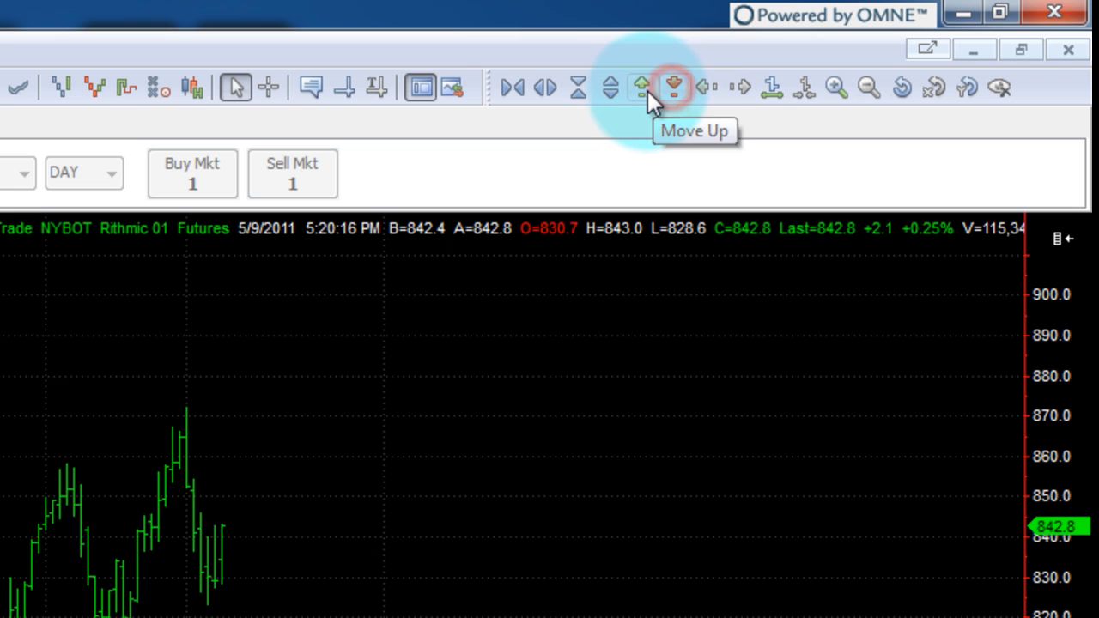
pyautogui.moveTo(724, 96)
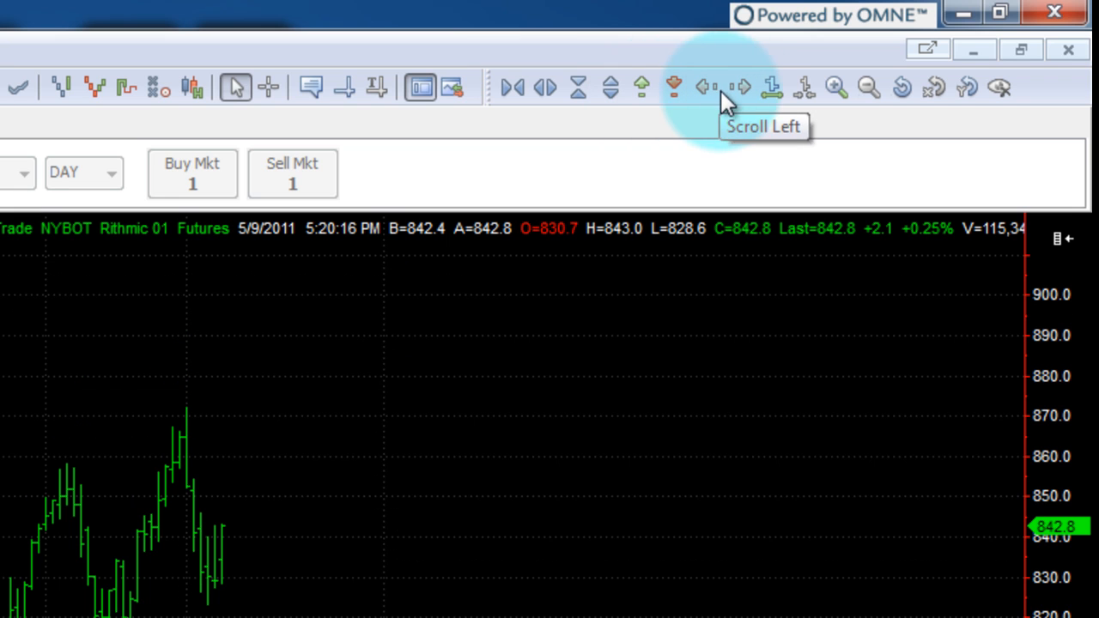
pyautogui.moveTo(771, 90)
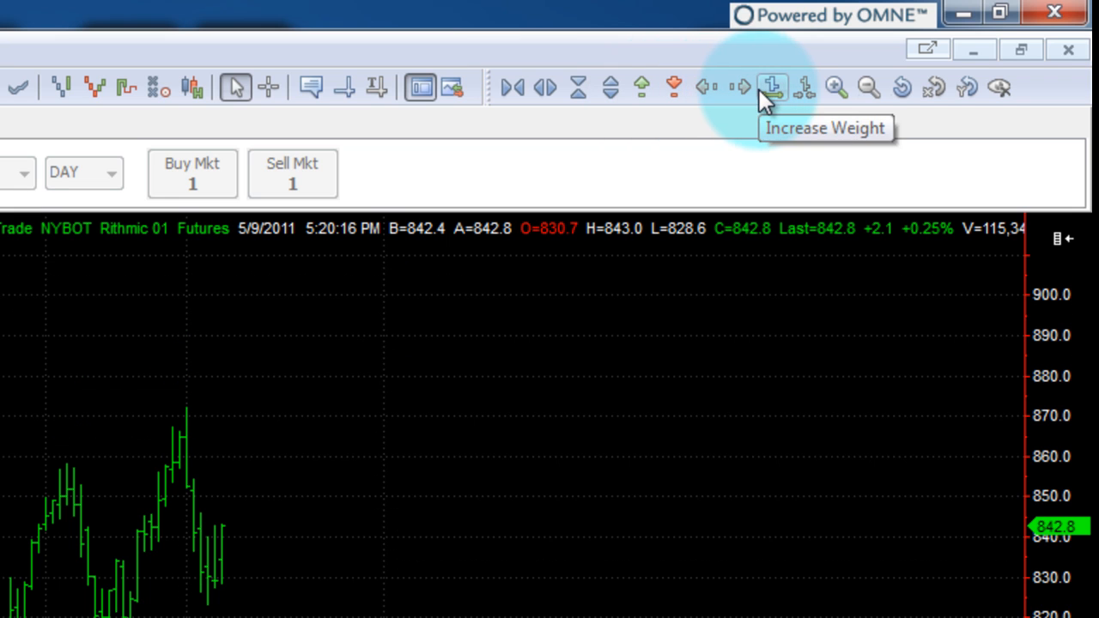
pyautogui.click(773, 87)
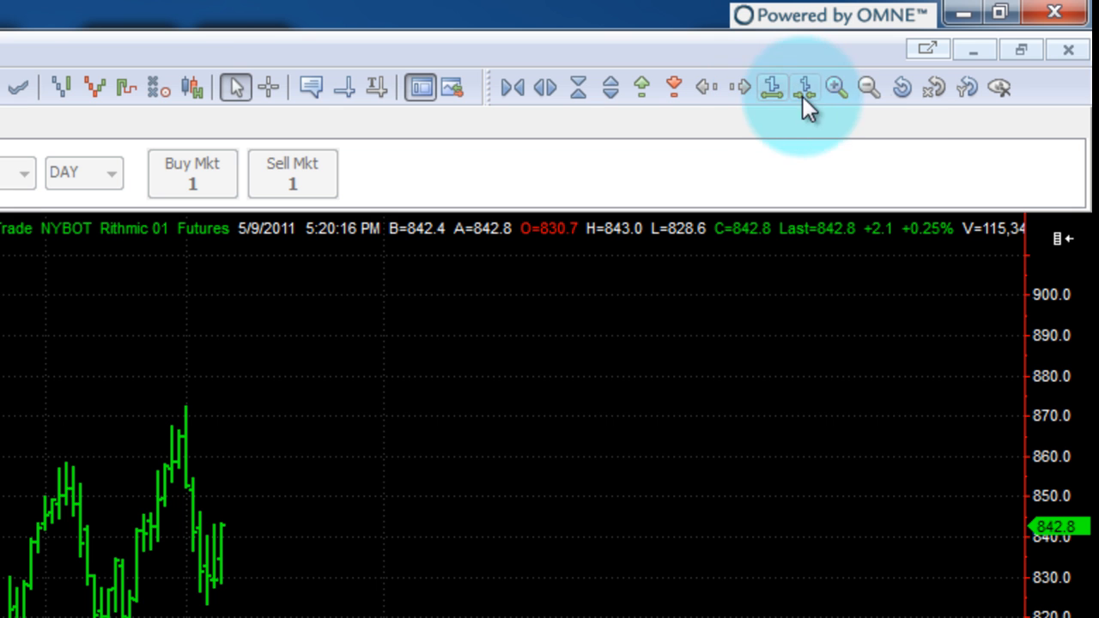
pyautogui.click(835, 86)
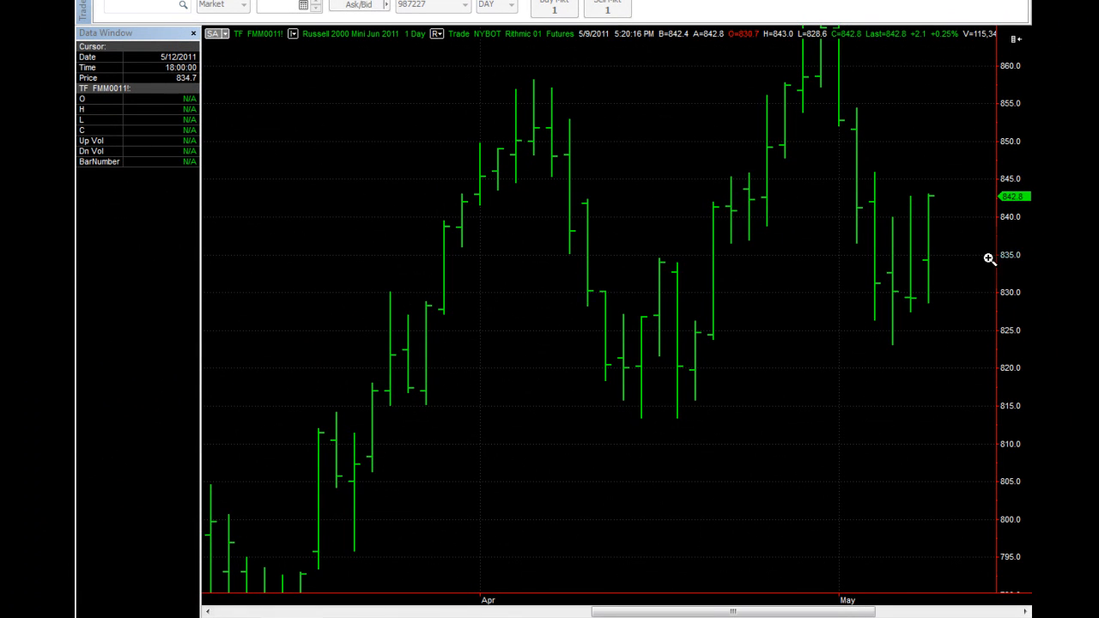
pyautogui.moveTo(1016, 95)
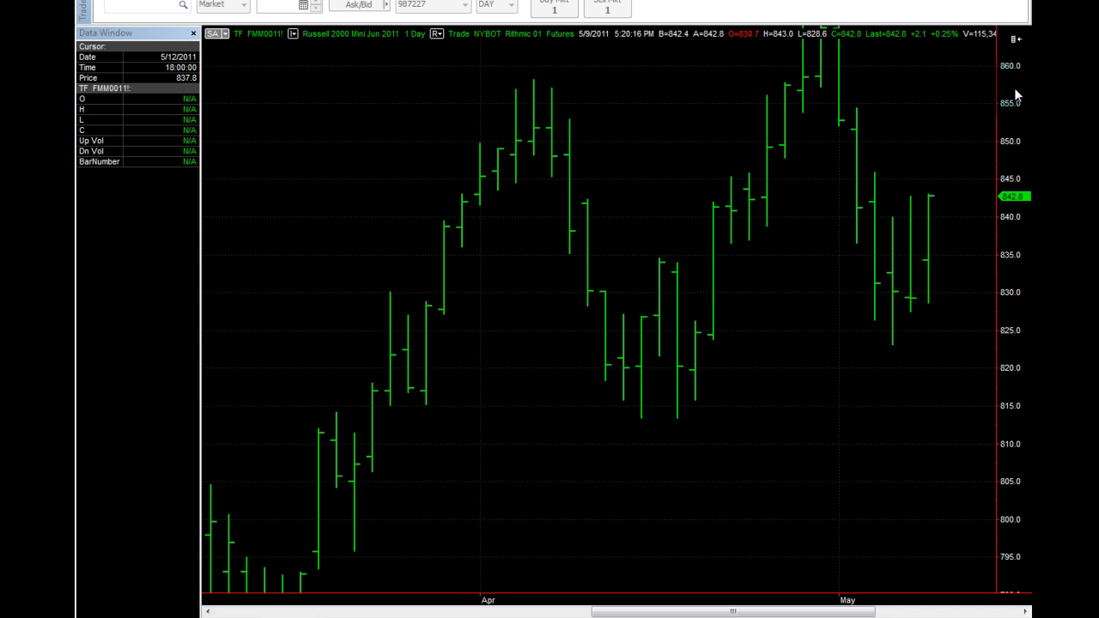
pyautogui.moveTo(1017, 101)
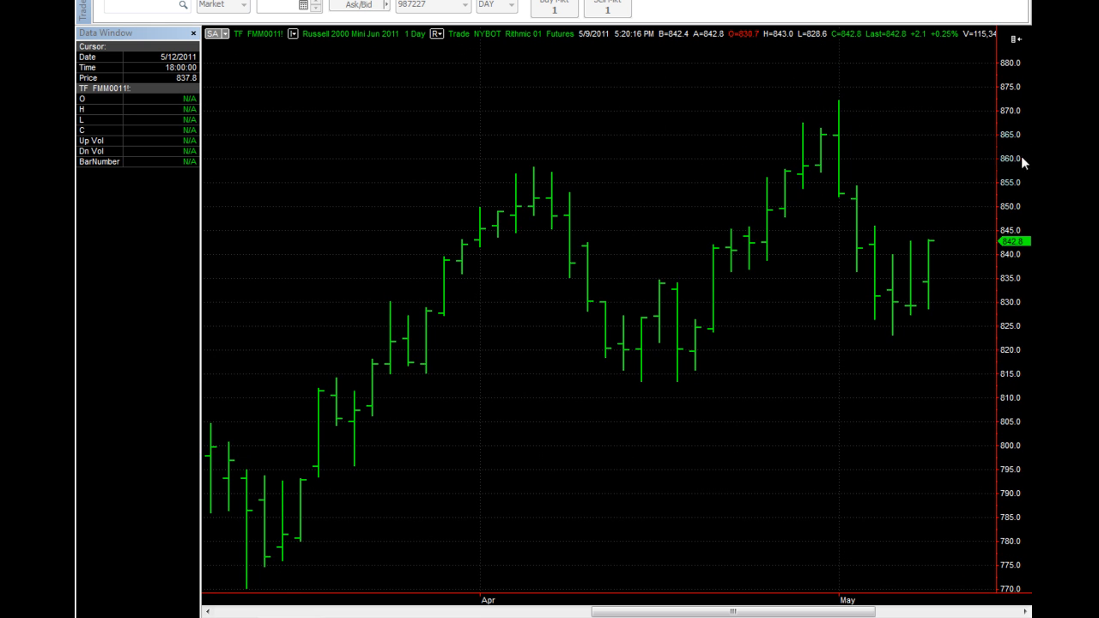
pyautogui.moveTo(501, 167)
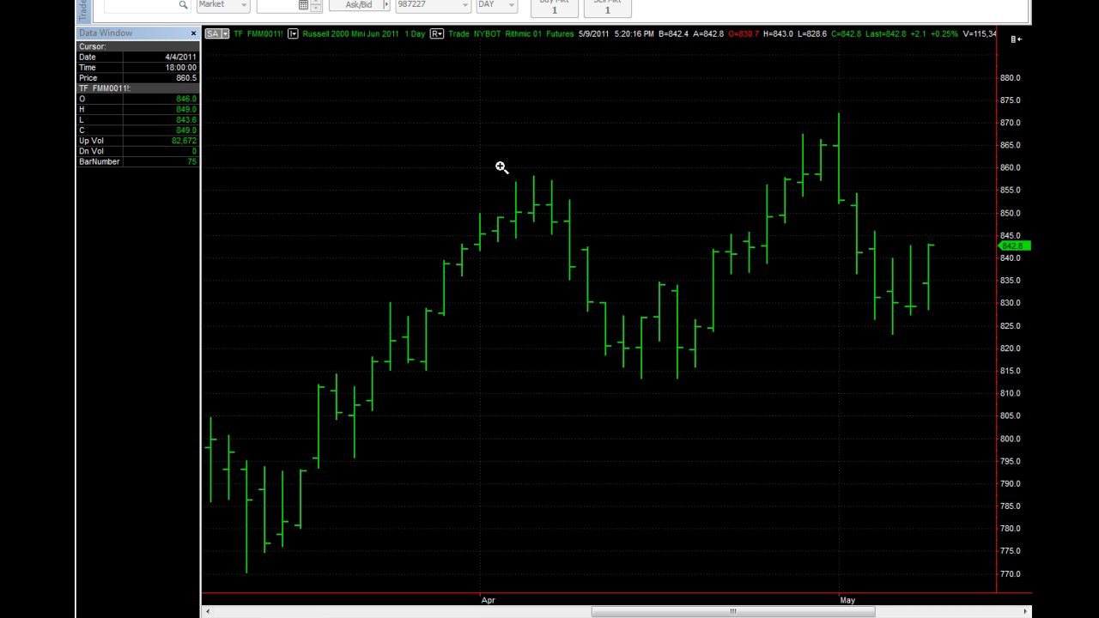
pyautogui.moveTo(523, 158)
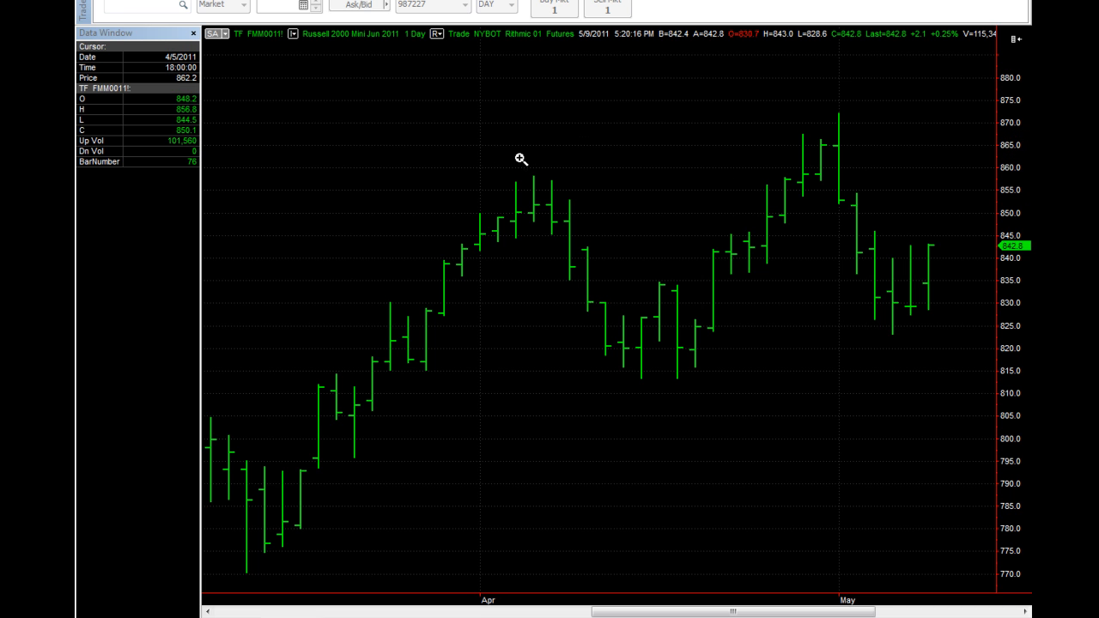
pyautogui.moveTo(512, 120)
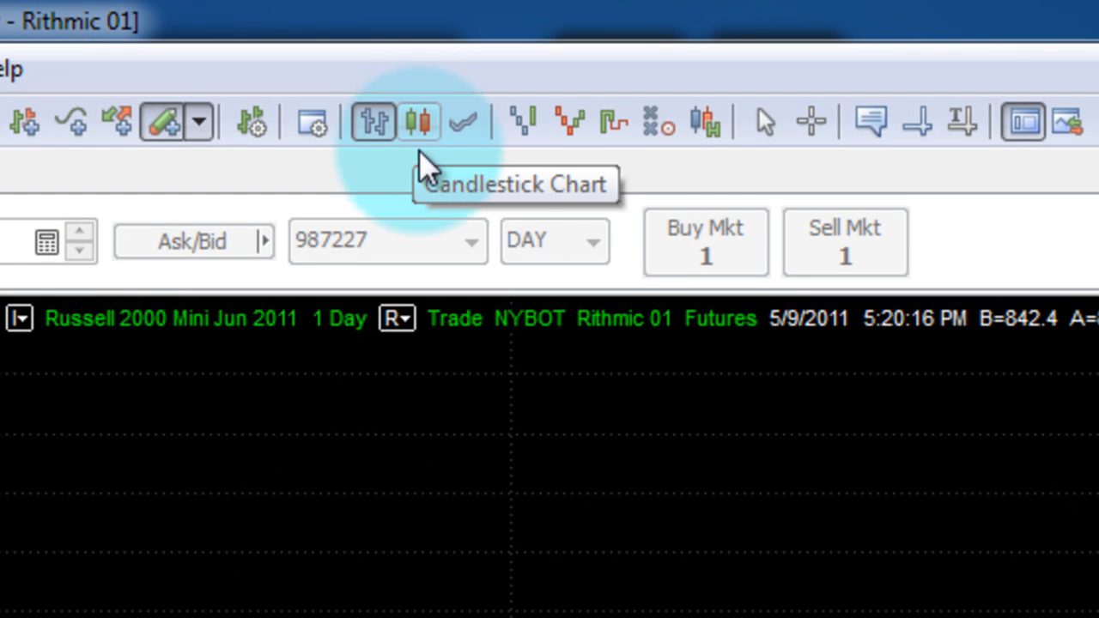
pyautogui.moveTo(429, 172)
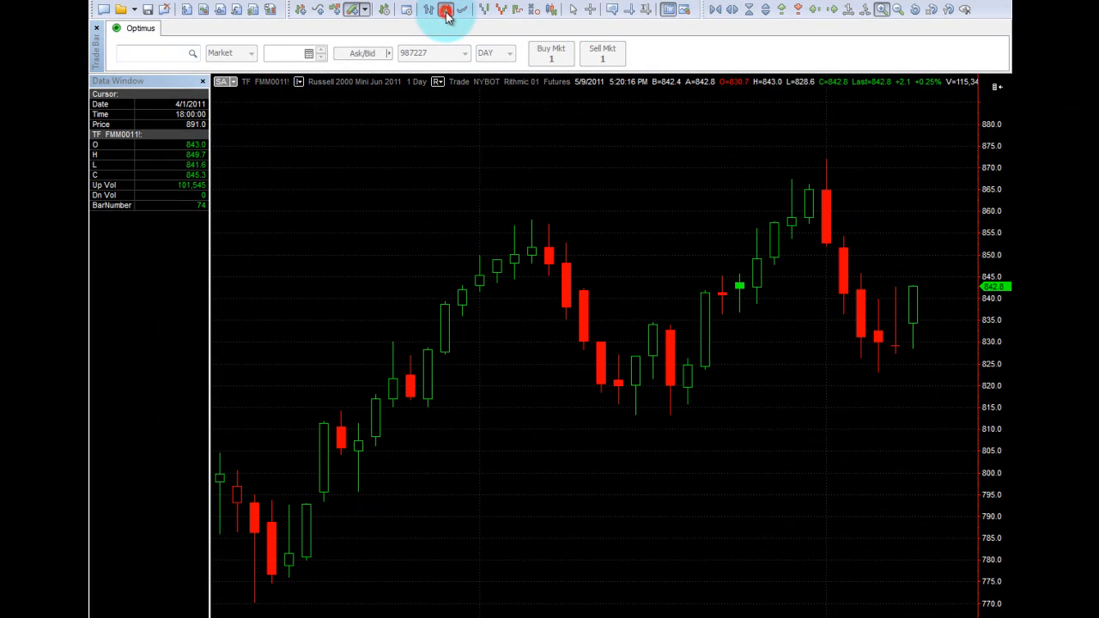
# - Cycle the TF chart through line, line break, Renko, Kagi and Heikin-Ashi displays
pyautogui.click(467, 10)
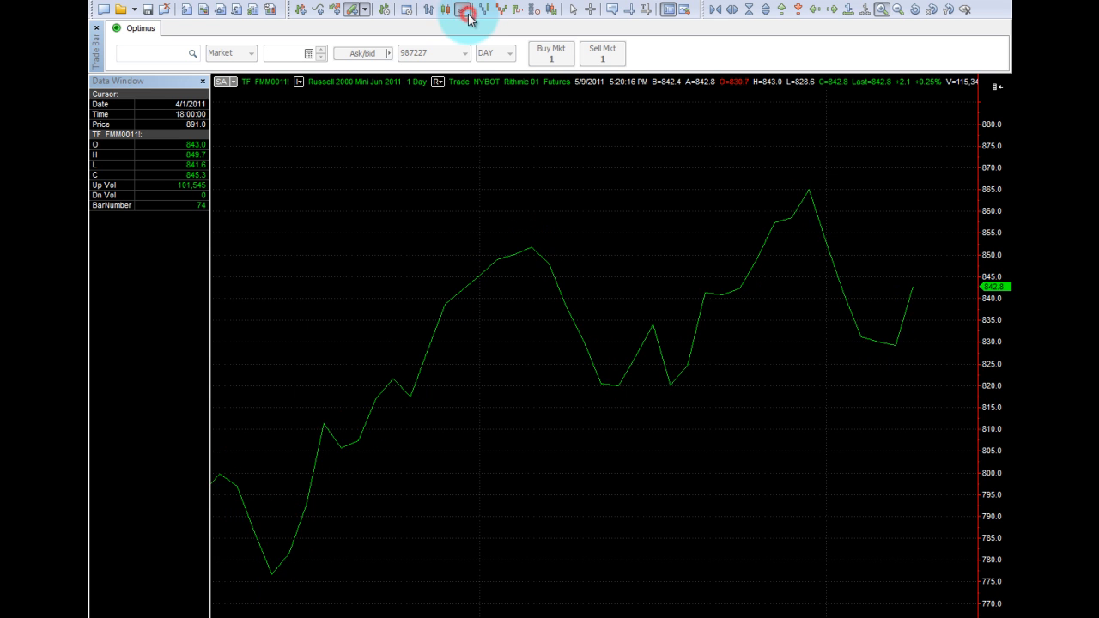
pyautogui.click(480, 11)
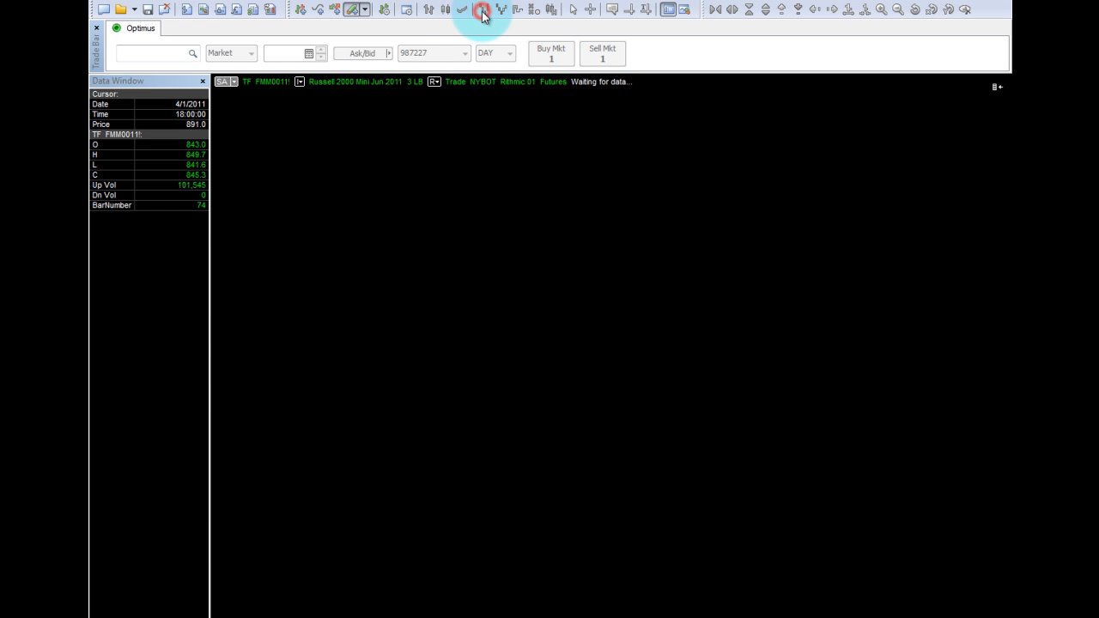
pyautogui.click(482, 10)
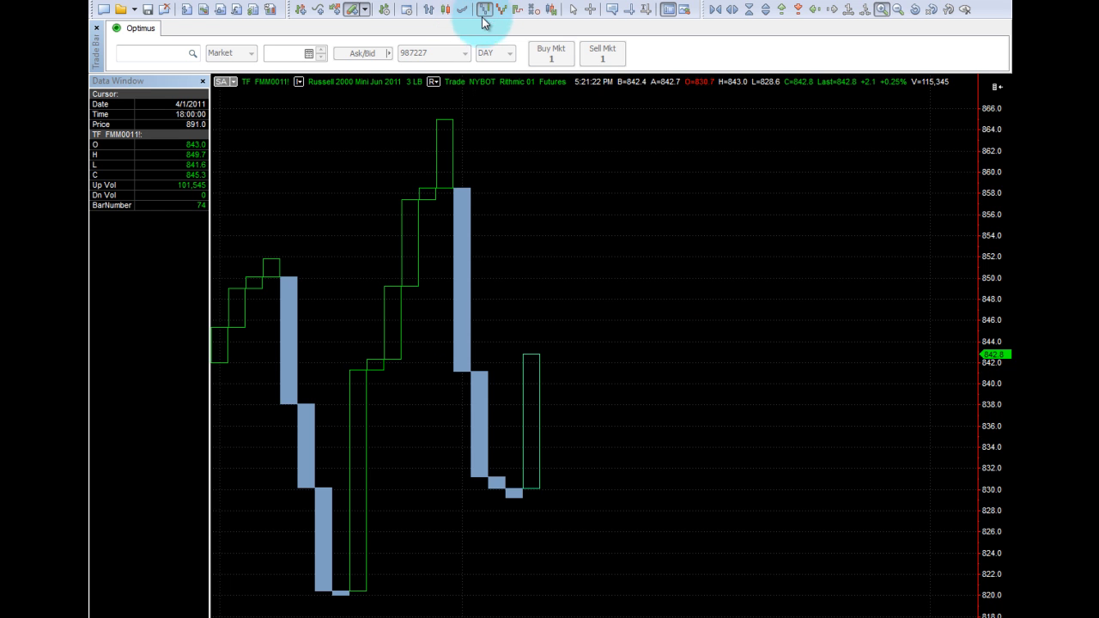
pyautogui.click(485, 10)
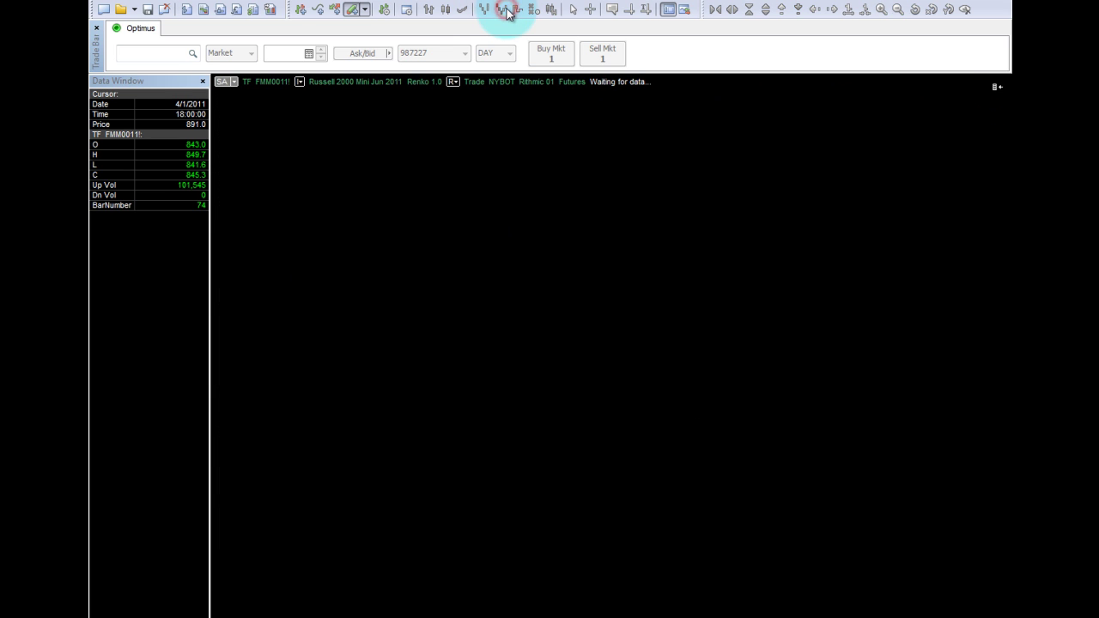
pyautogui.moveTo(496, 24)
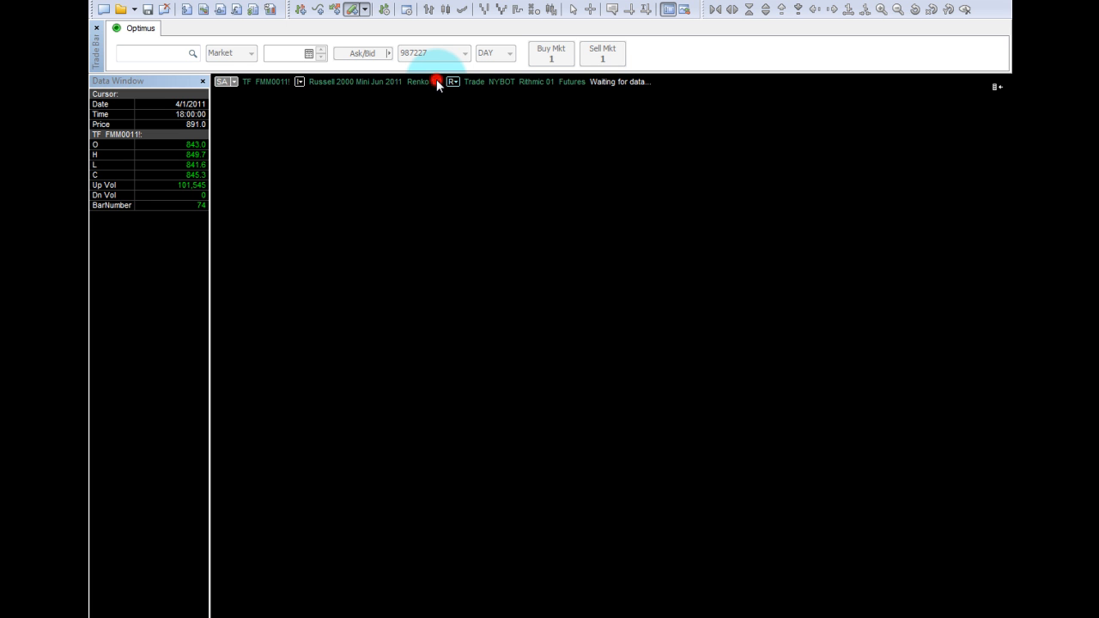
pyautogui.click(436, 82)
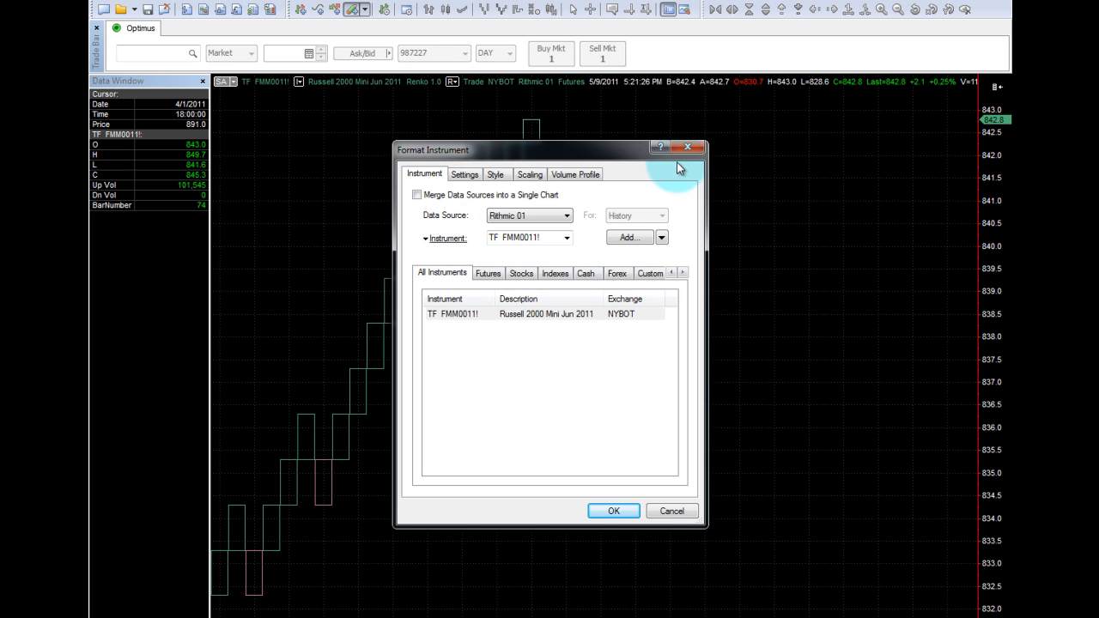
pyautogui.click(613, 512)
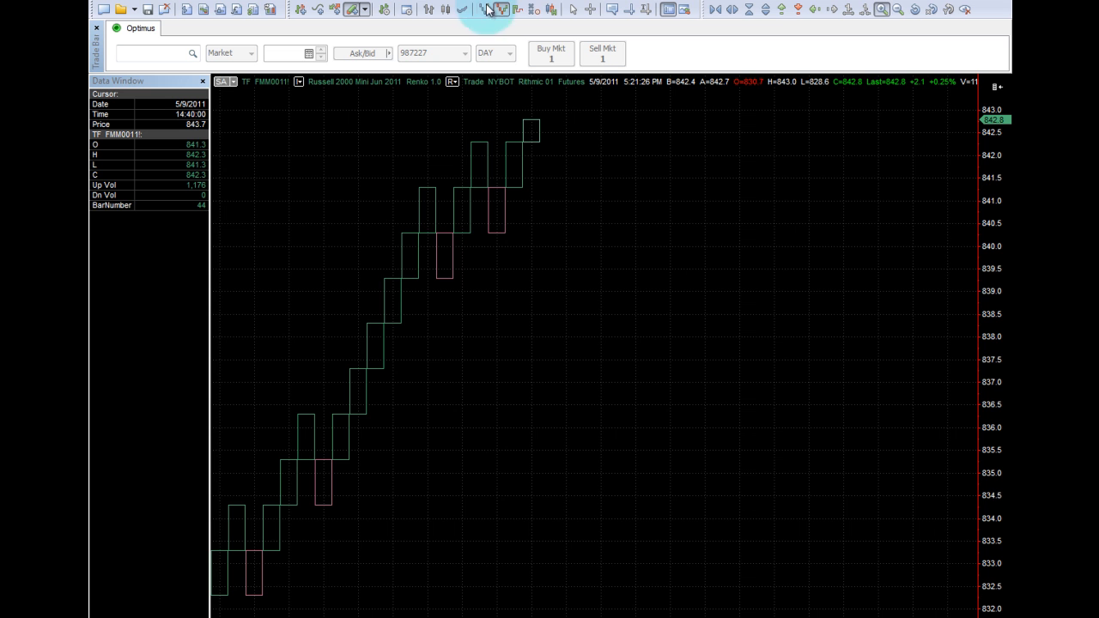
pyautogui.click(519, 10)
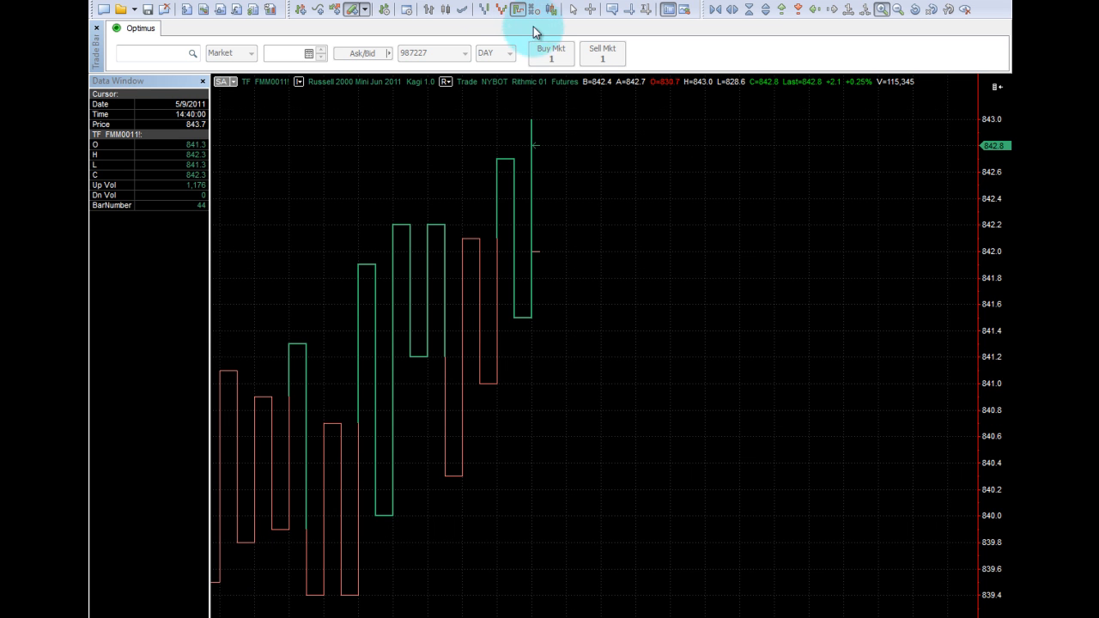
pyautogui.click(553, 11)
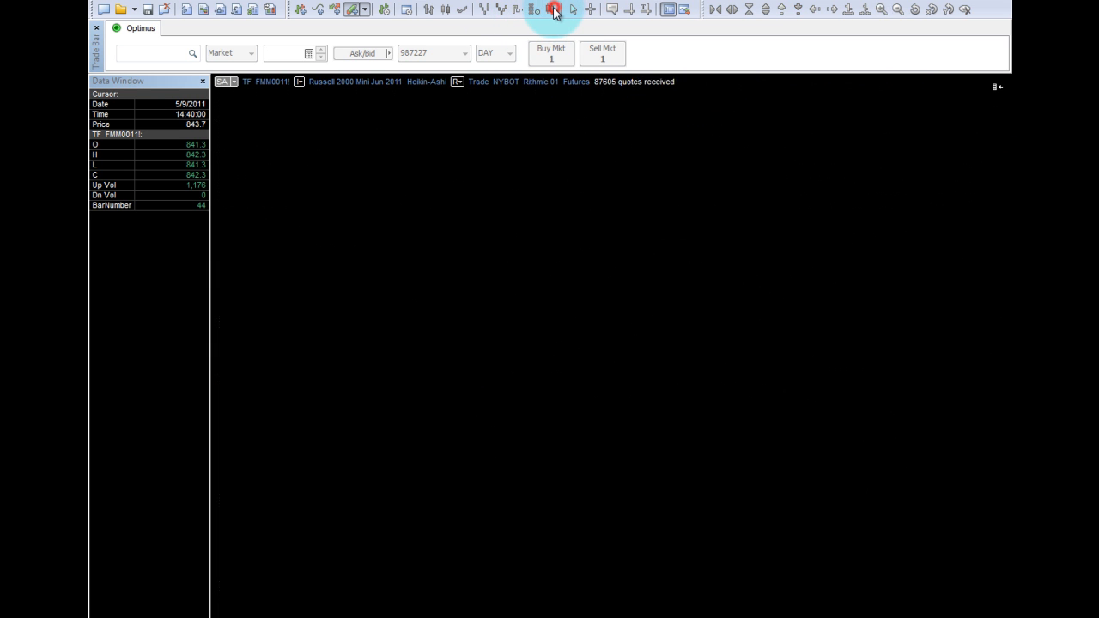
pyautogui.click(553, 10)
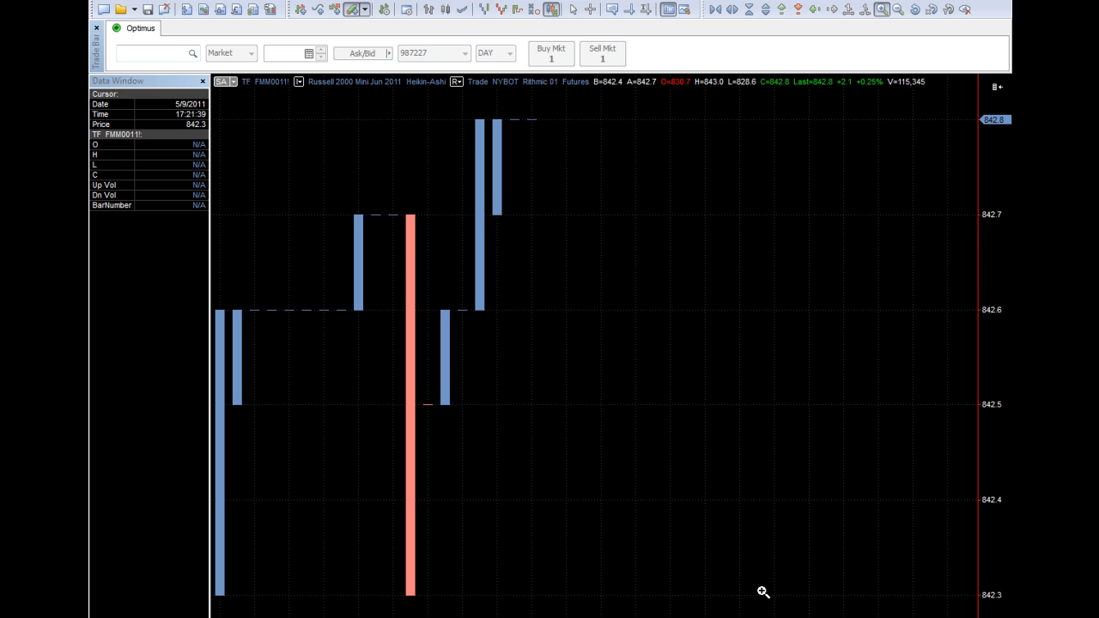
# - Zoom out, switch to a 1-tick line display and reset the price scale to fit
pyautogui.click(883, 10)
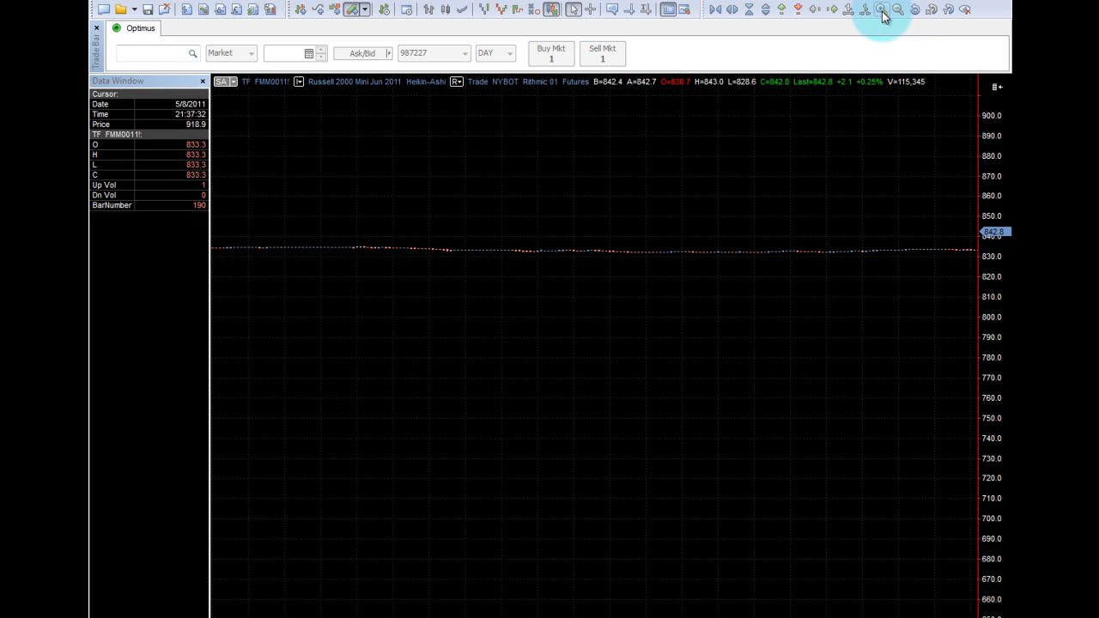
pyautogui.click(880, 10)
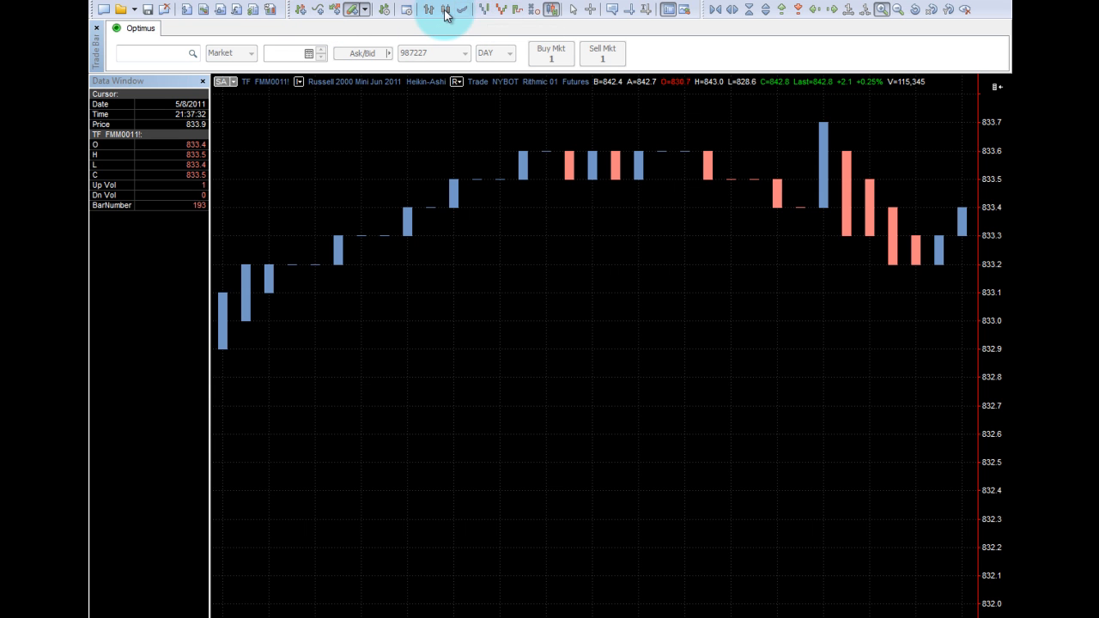
pyautogui.click(443, 10)
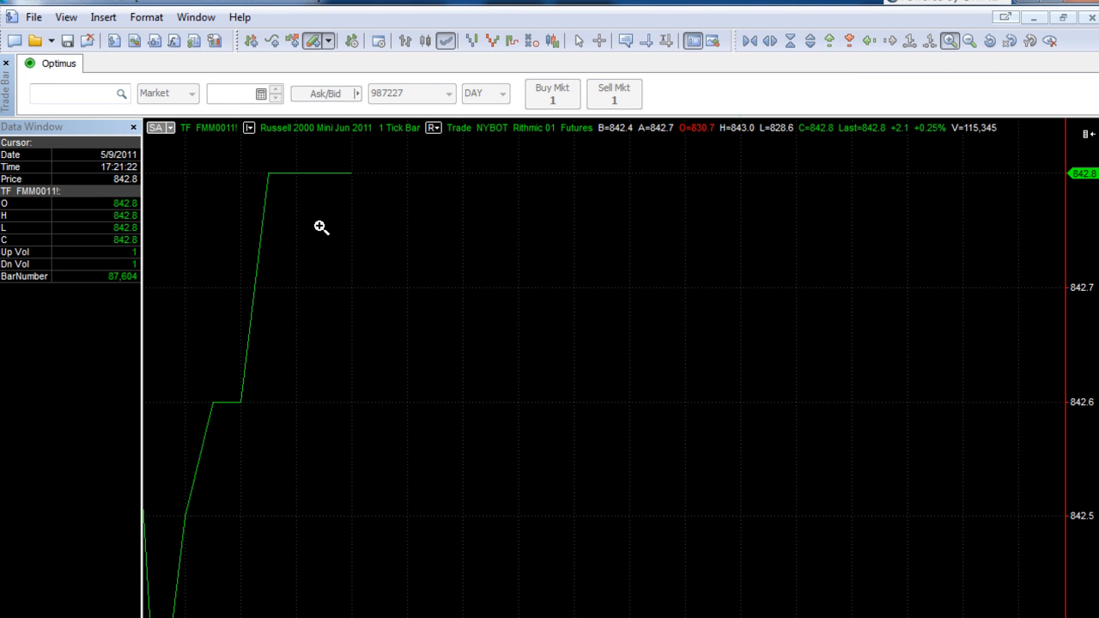
pyautogui.moveTo(989, 41)
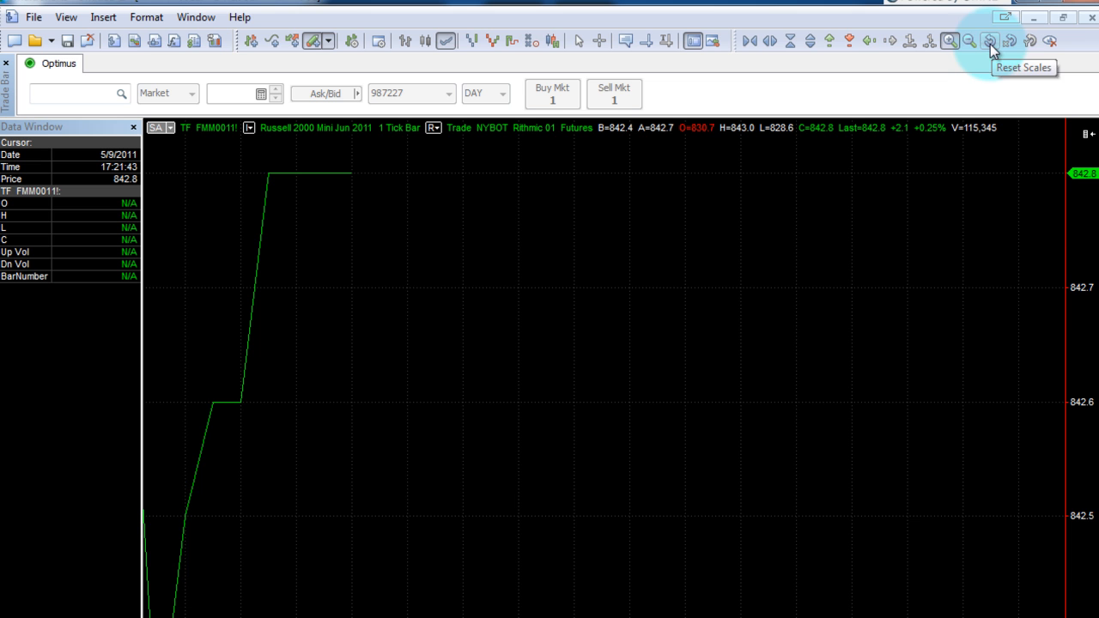
pyautogui.click(989, 41)
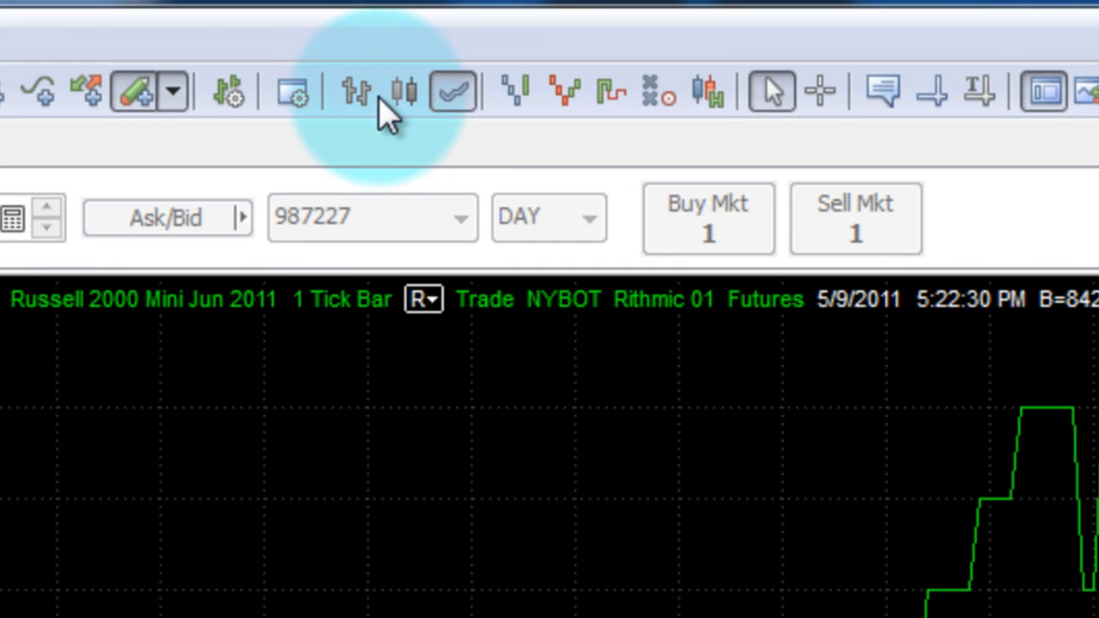
pyautogui.moveTo(416, 111)
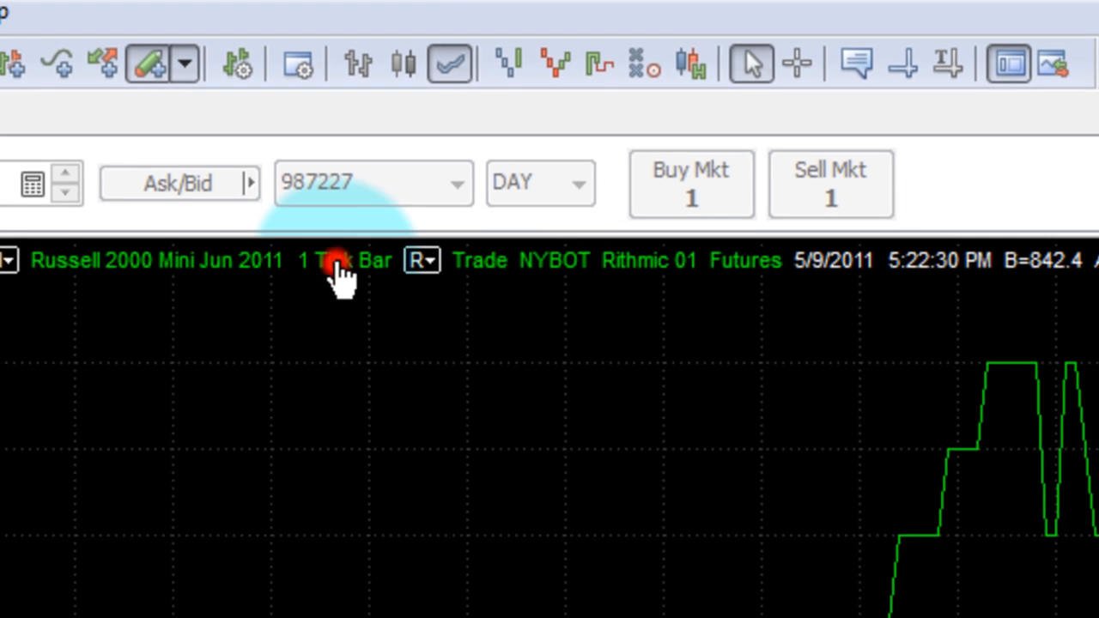
# - Set the TF chart resolution to 5 Minute in Format Instrument's Settings
pyautogui.click(335, 261)
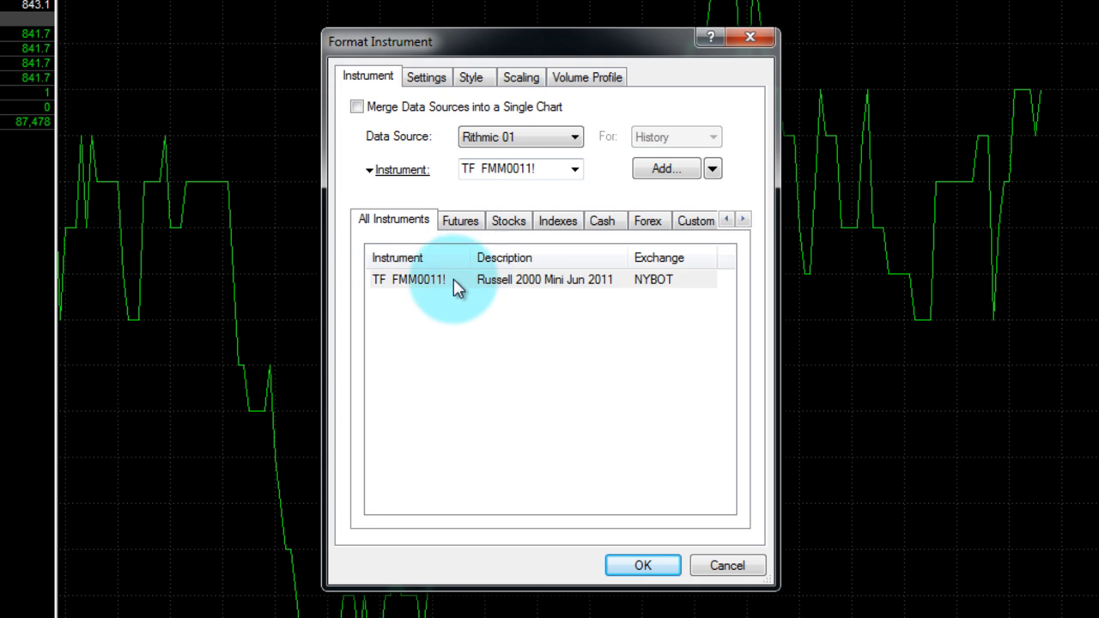
pyautogui.click(471, 77)
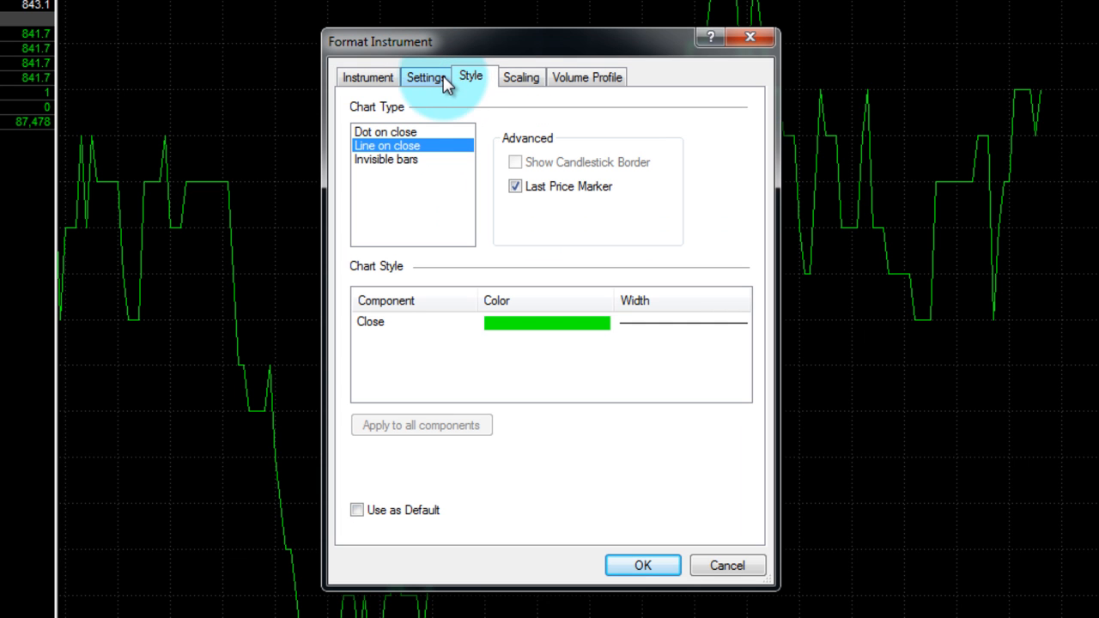
pyautogui.click(425, 78)
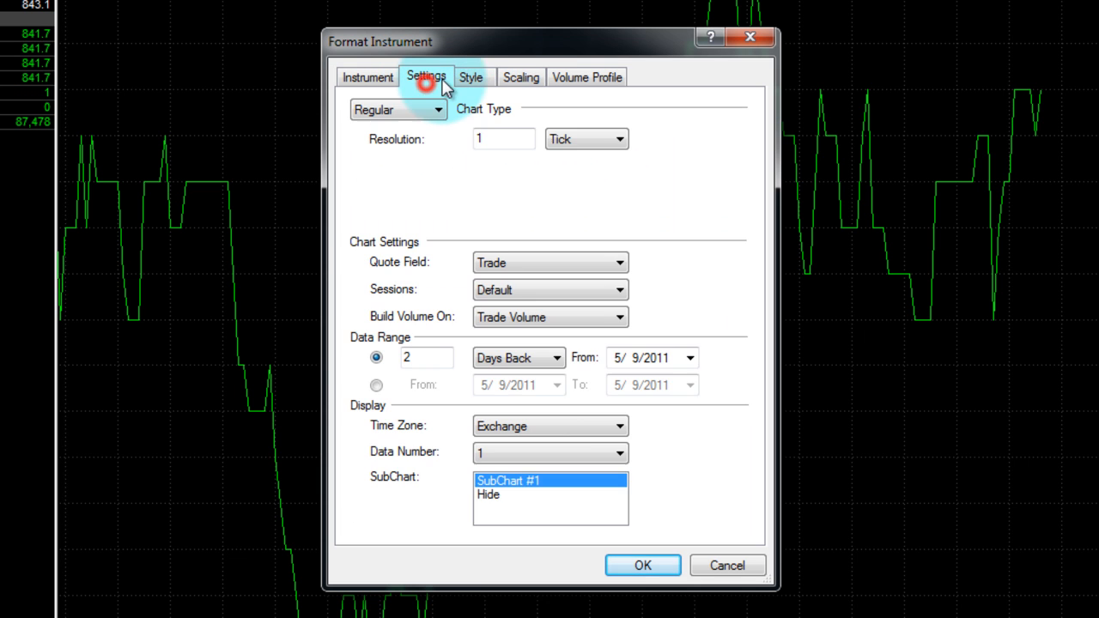
pyautogui.click(614, 140)
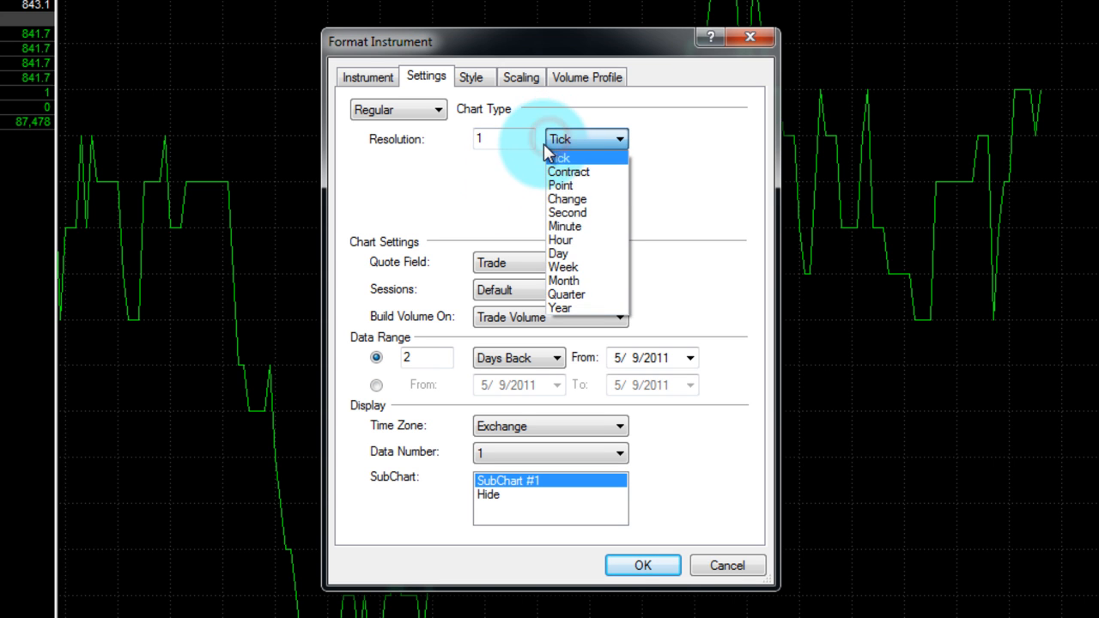
pyautogui.click(565, 226)
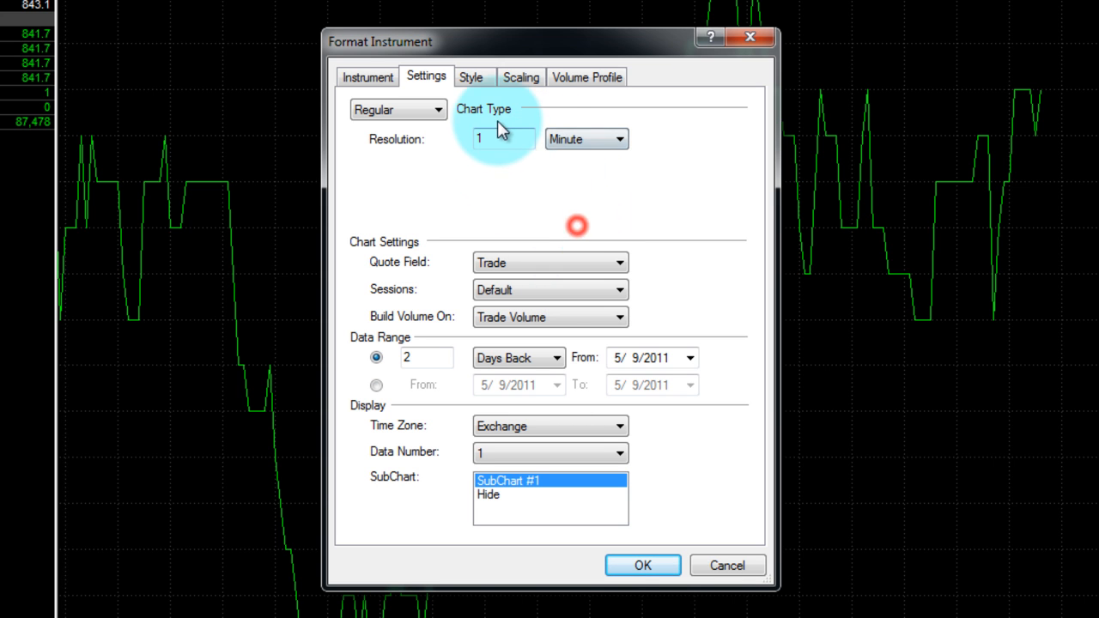
pyautogui.click(502, 139)
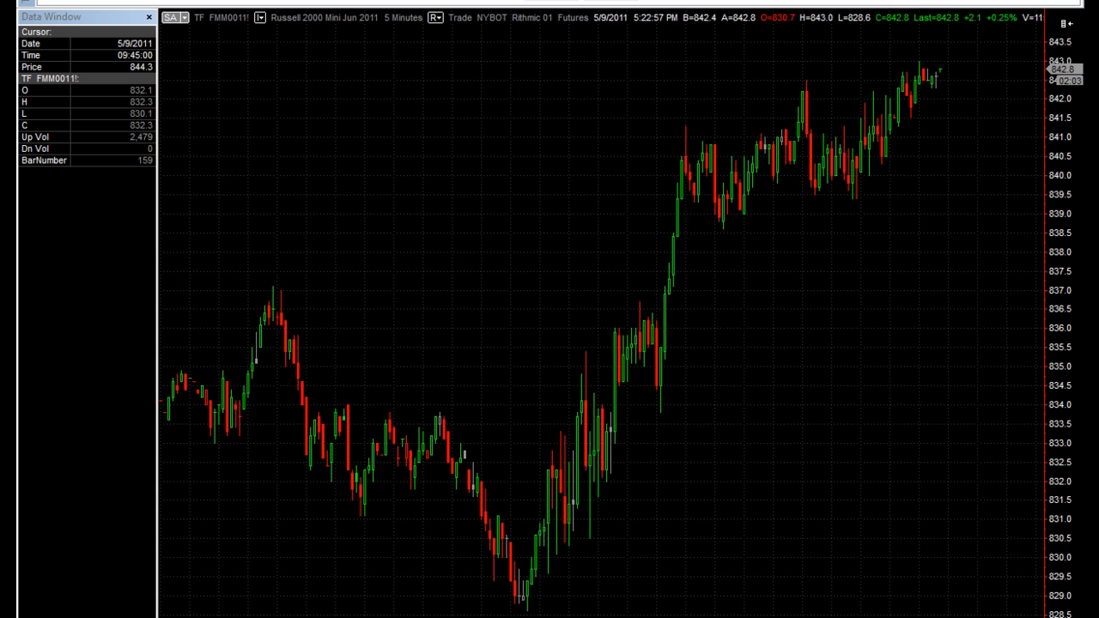
pyautogui.moveTo(896, 198)
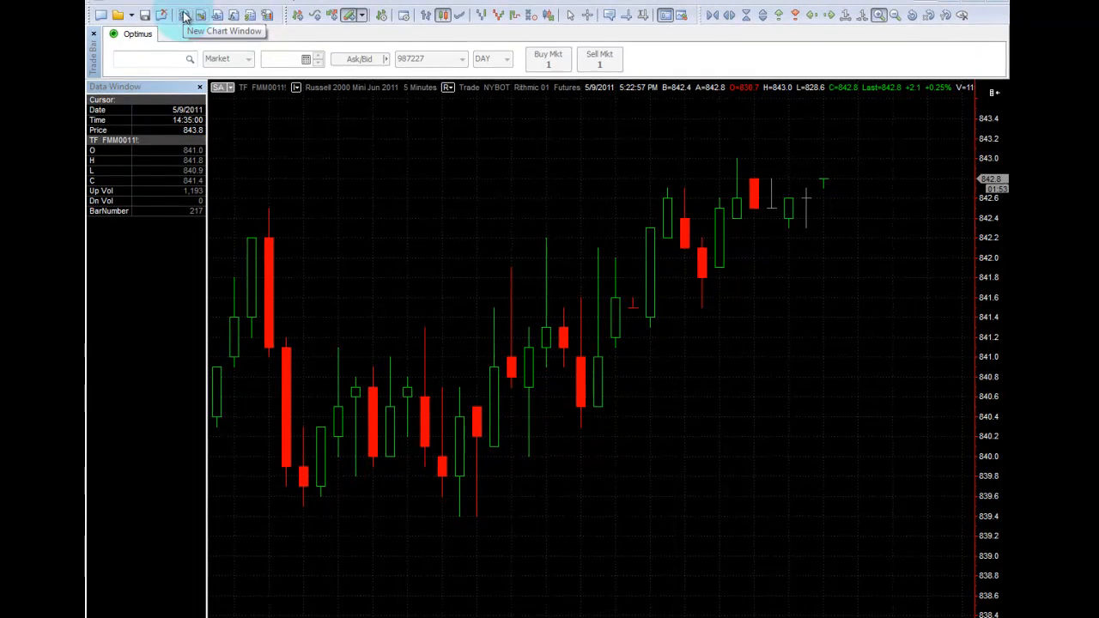
pyautogui.click(120, 14)
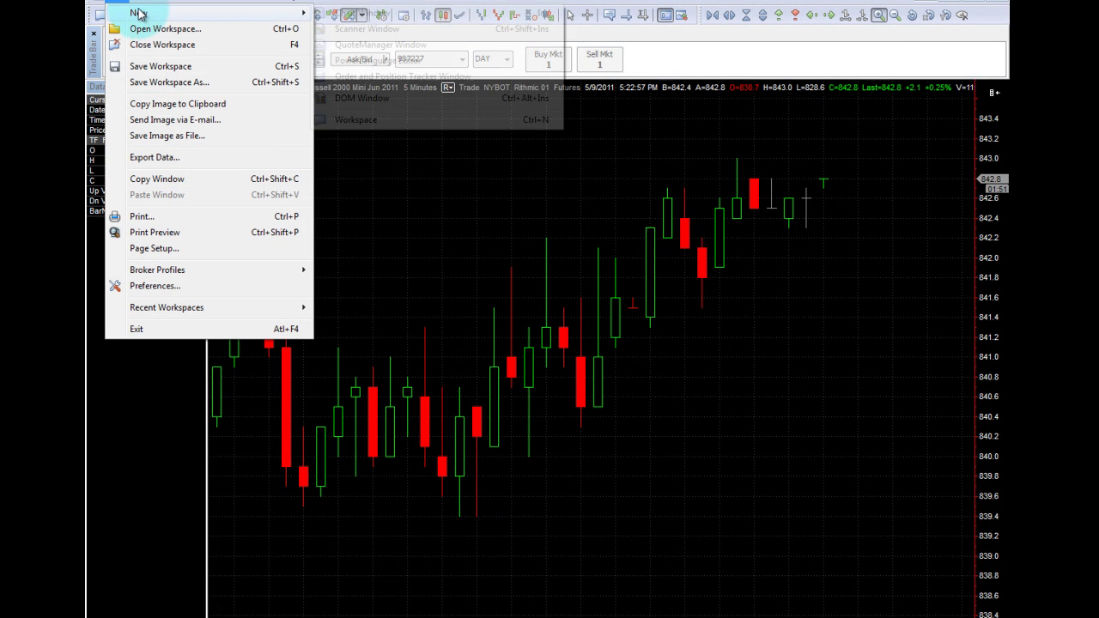
pyautogui.moveTo(137, 12)
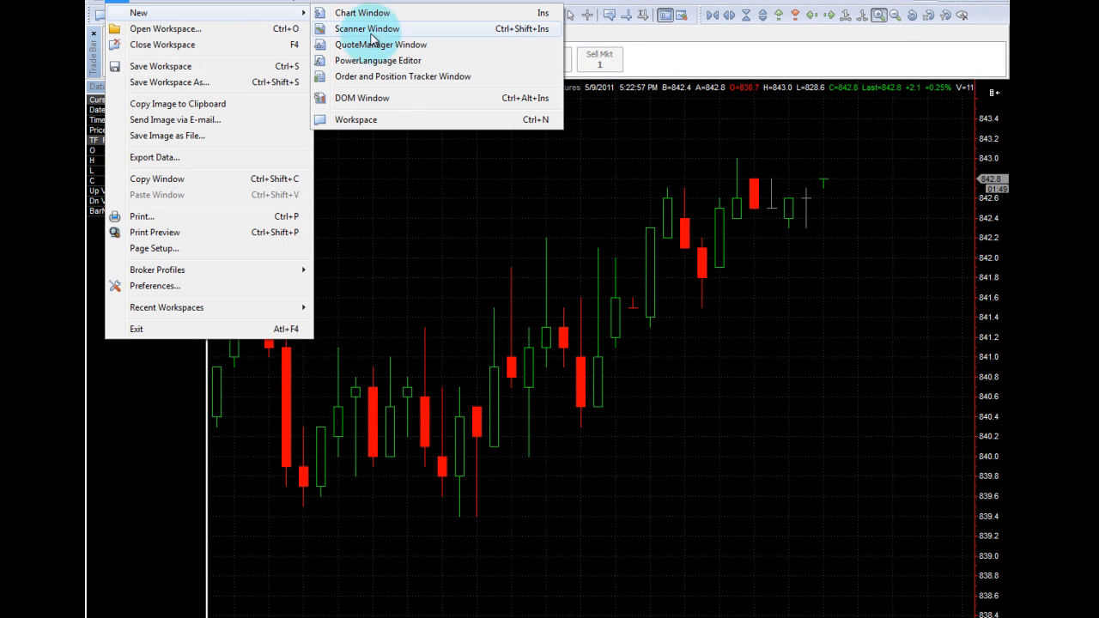
pyautogui.moveTo(374, 96)
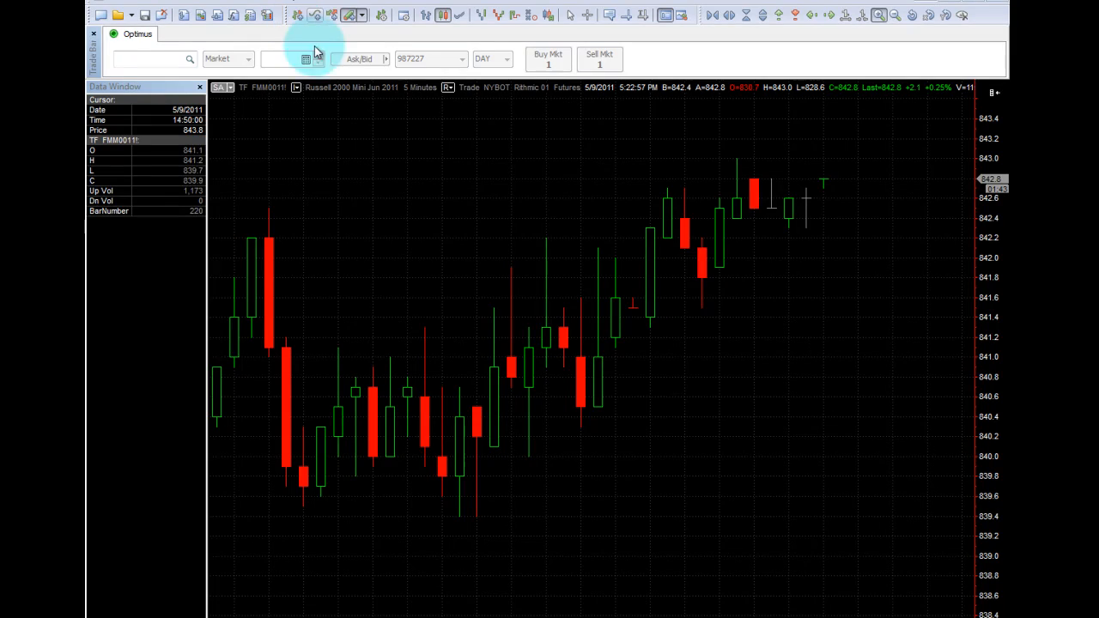
# - Choose Insert Study from the 5-minute TF chart's context menu
pyautogui.rightClick(398, 103)
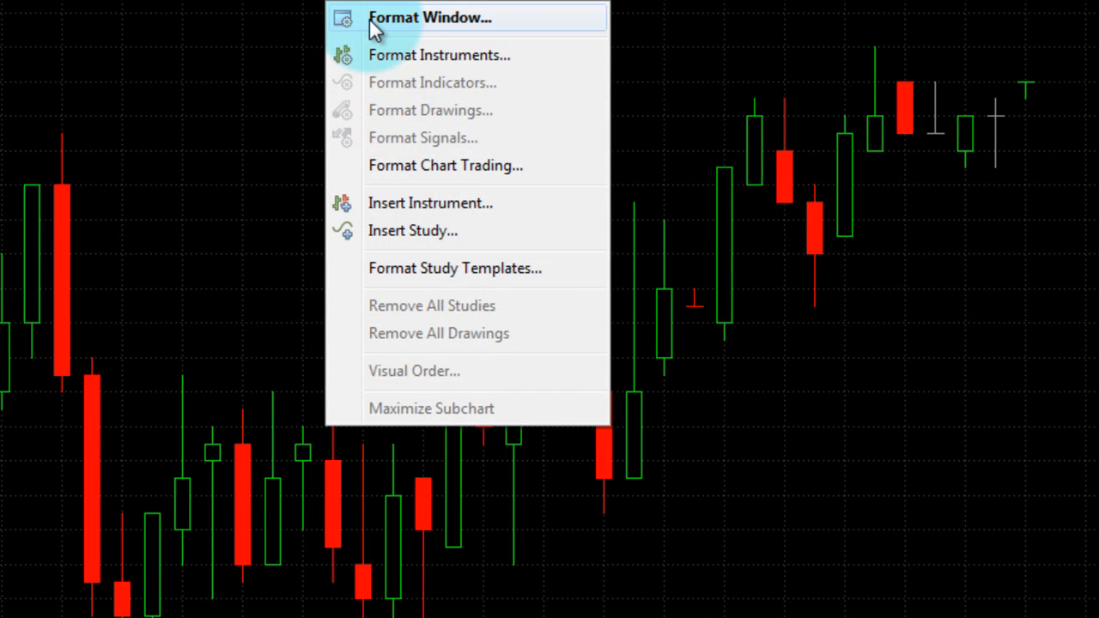
pyautogui.moveTo(392, 34)
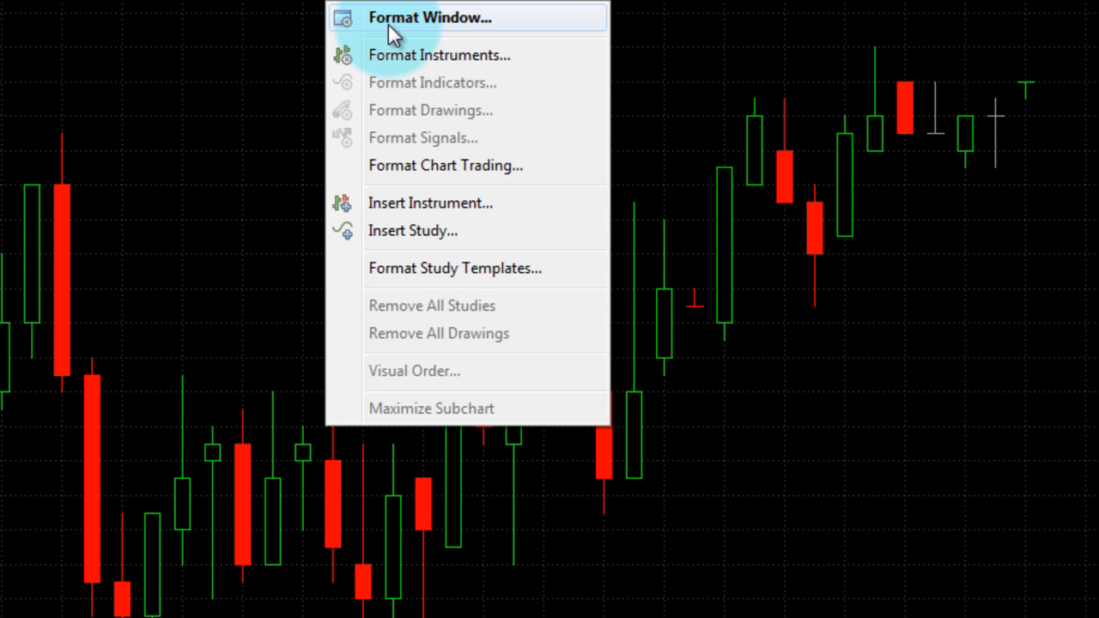
pyautogui.moveTo(398, 66)
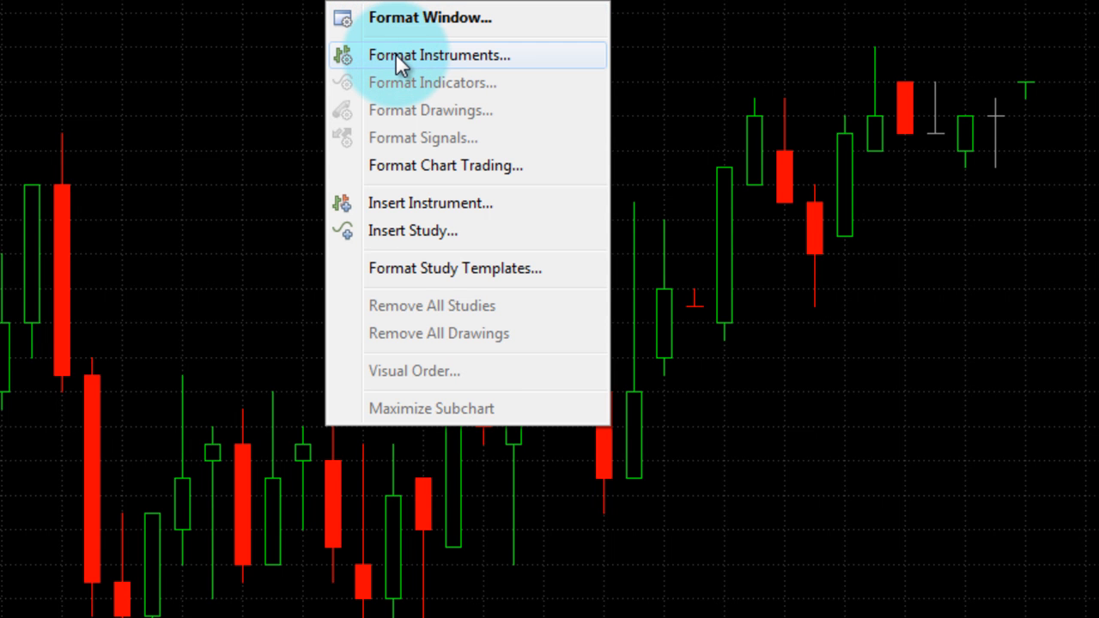
pyautogui.click(440, 53)
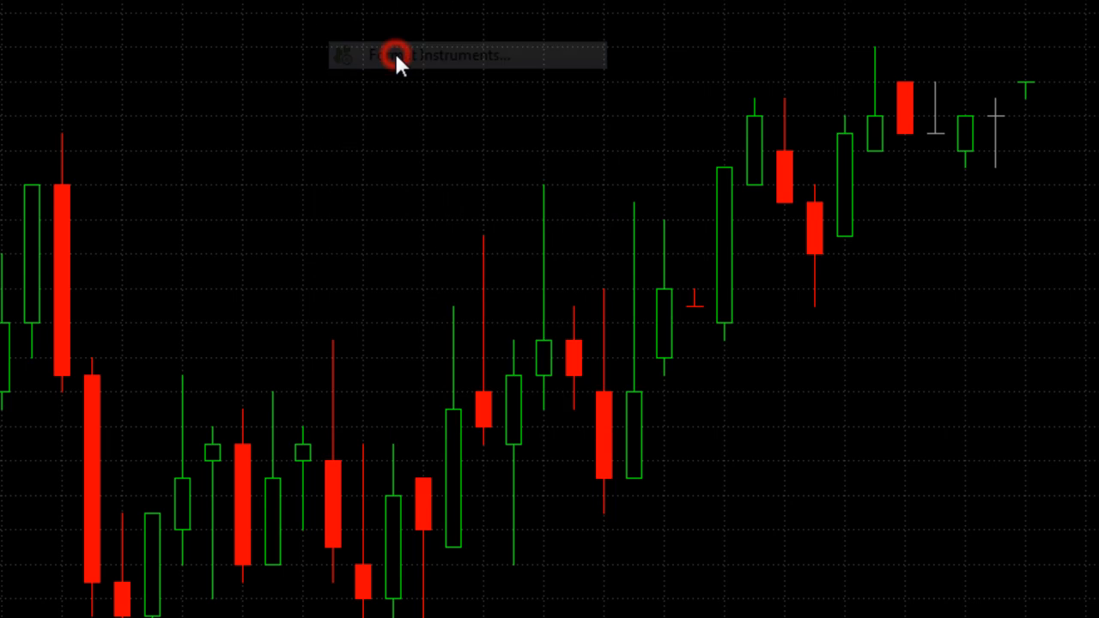
pyautogui.click(399, 54)
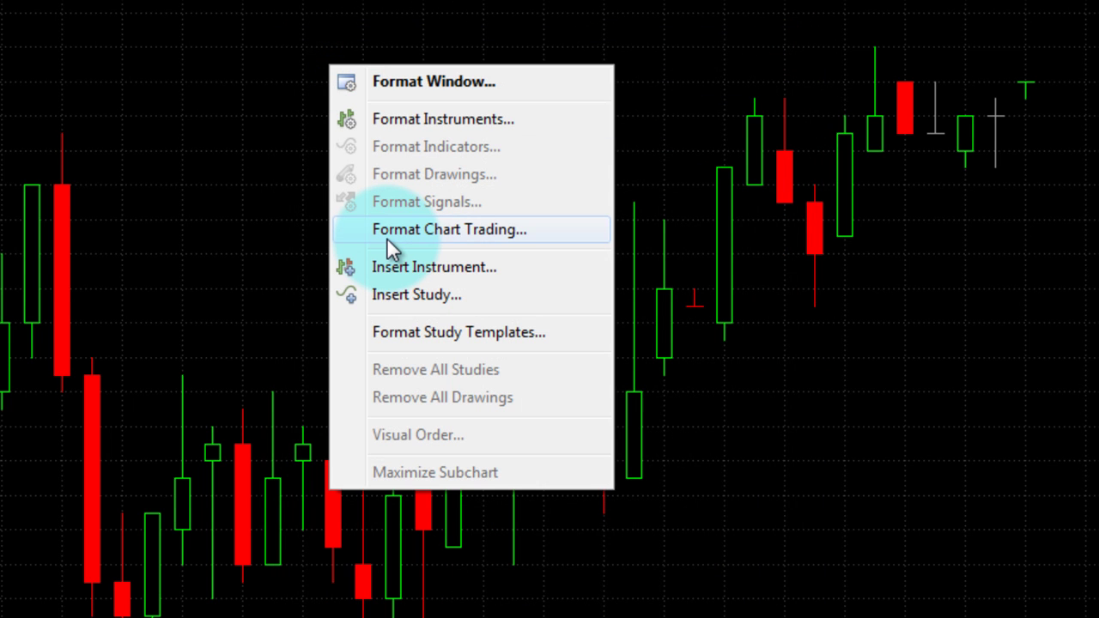
pyautogui.click(448, 230)
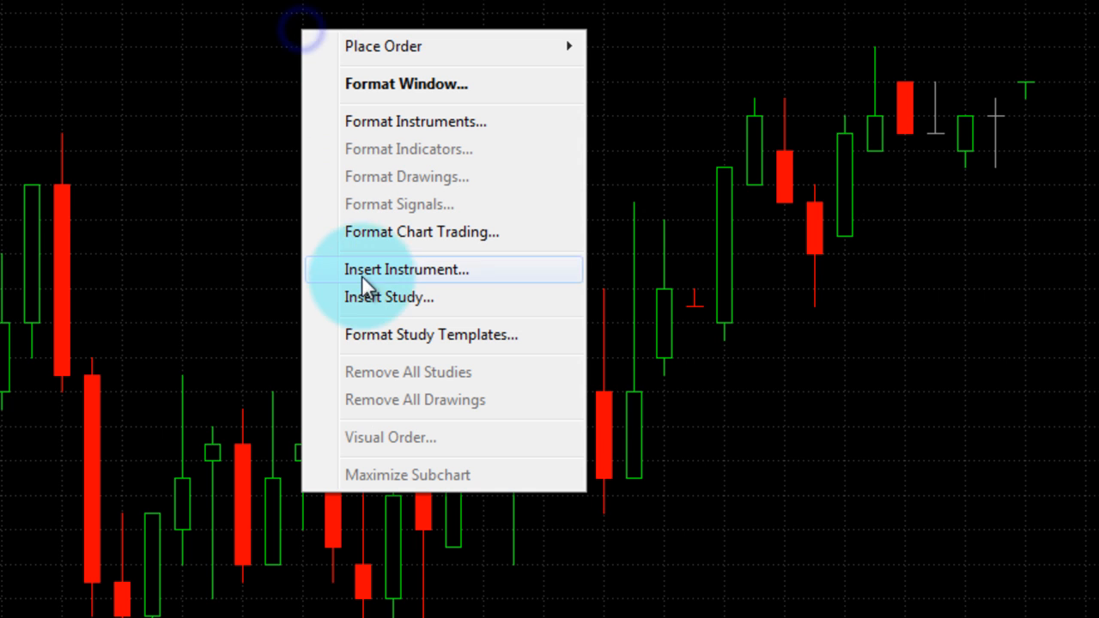
pyautogui.moveTo(375, 277)
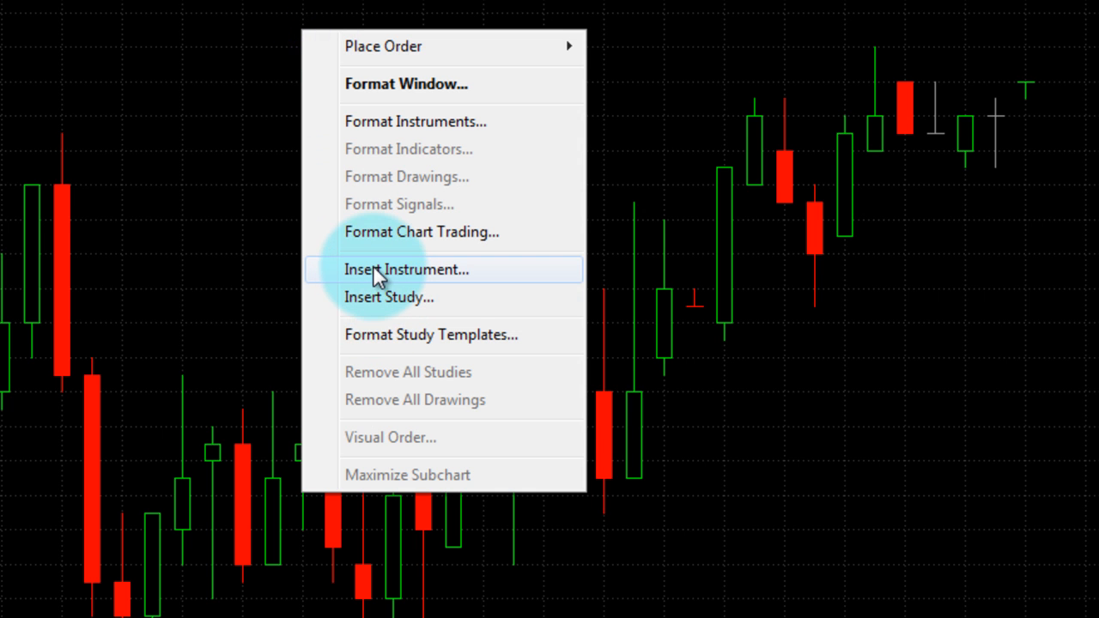
pyautogui.moveTo(388, 297)
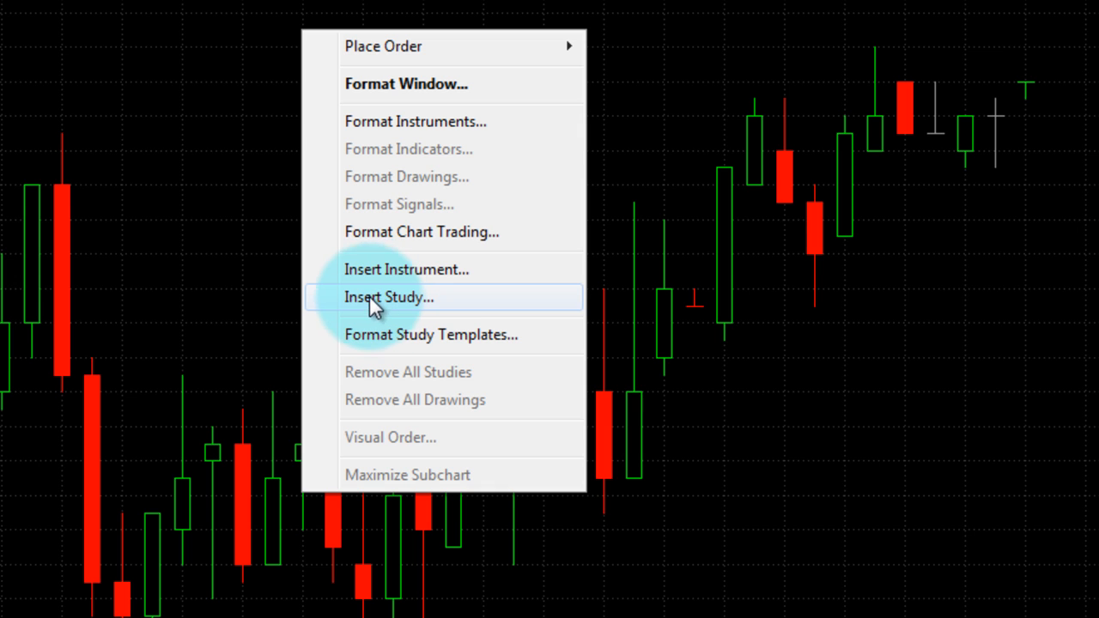
pyautogui.moveTo(370, 267)
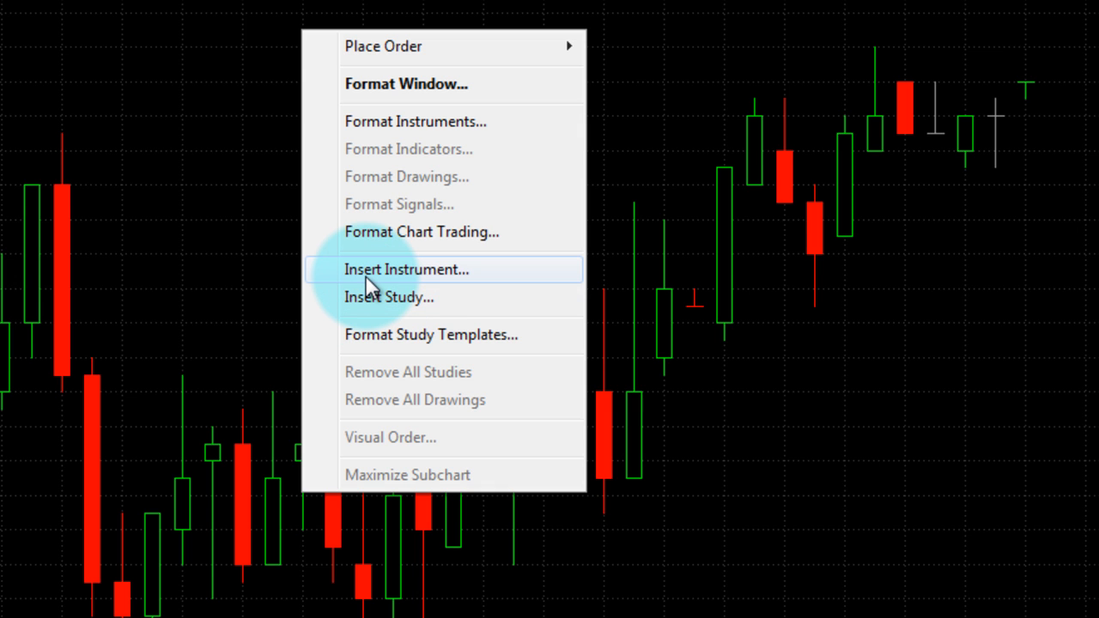
pyautogui.moveTo(375, 141)
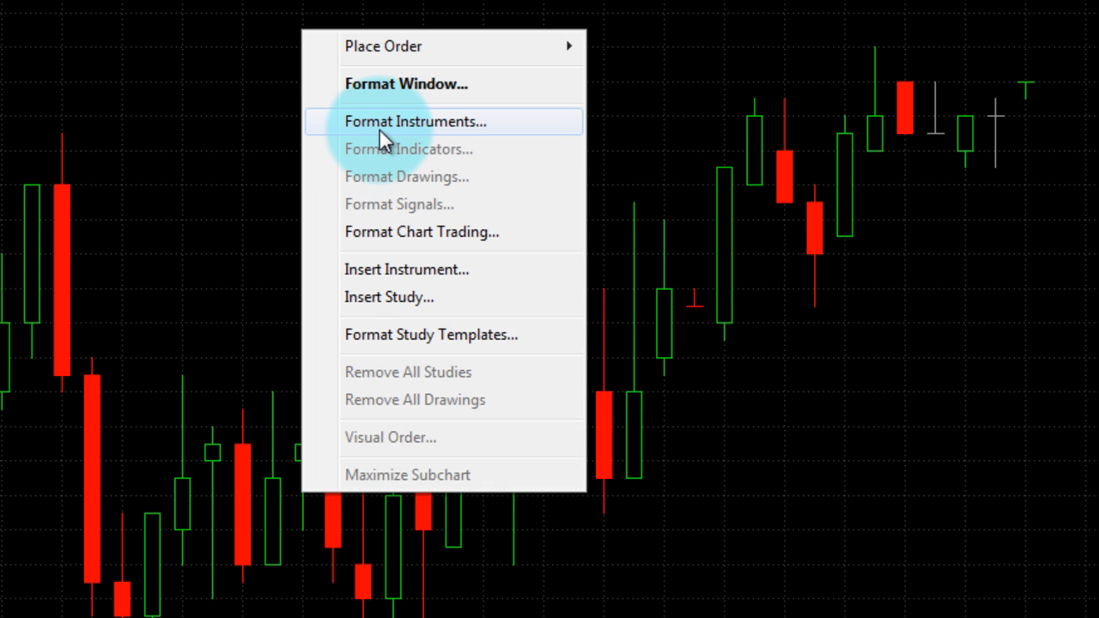
pyautogui.moveTo(399, 268)
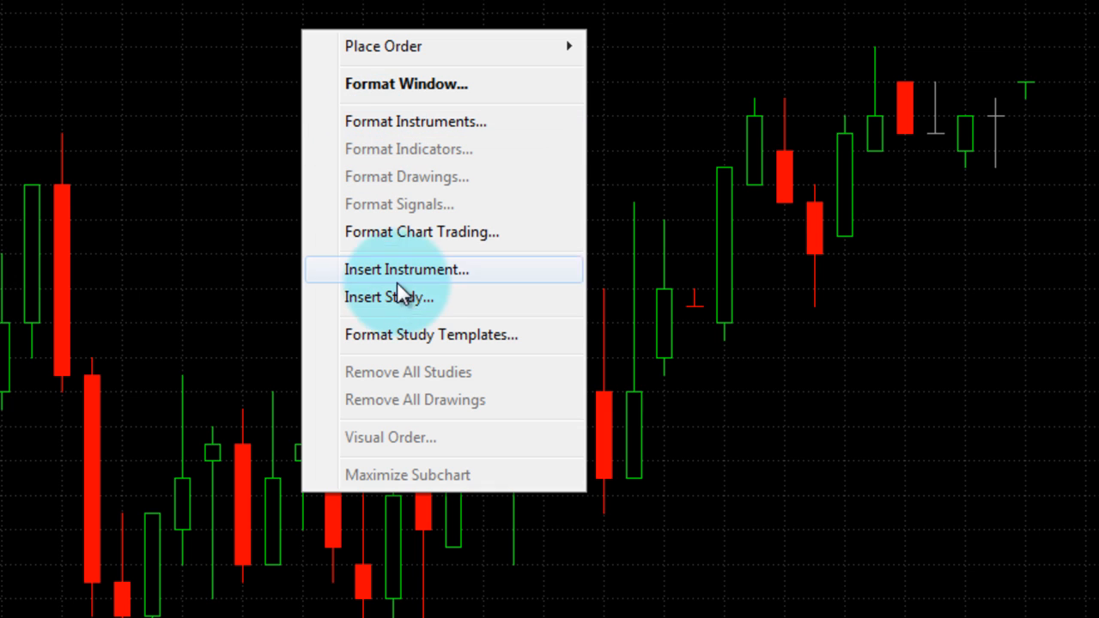
pyautogui.click(386, 295)
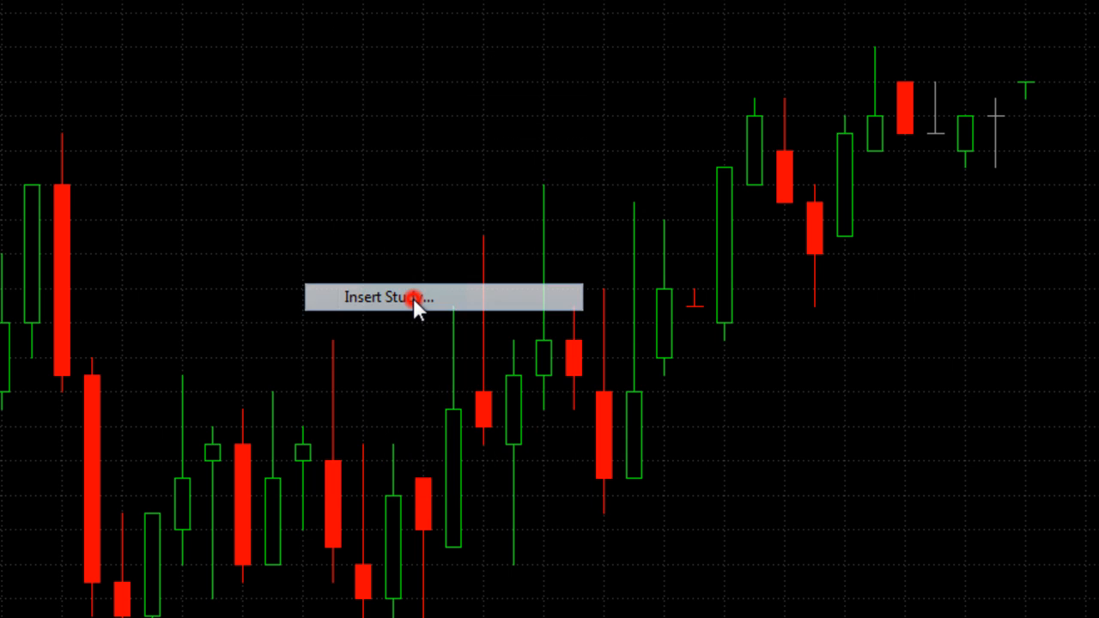
# - Add the ADX study to the chart with length 28
pyautogui.click(387, 295)
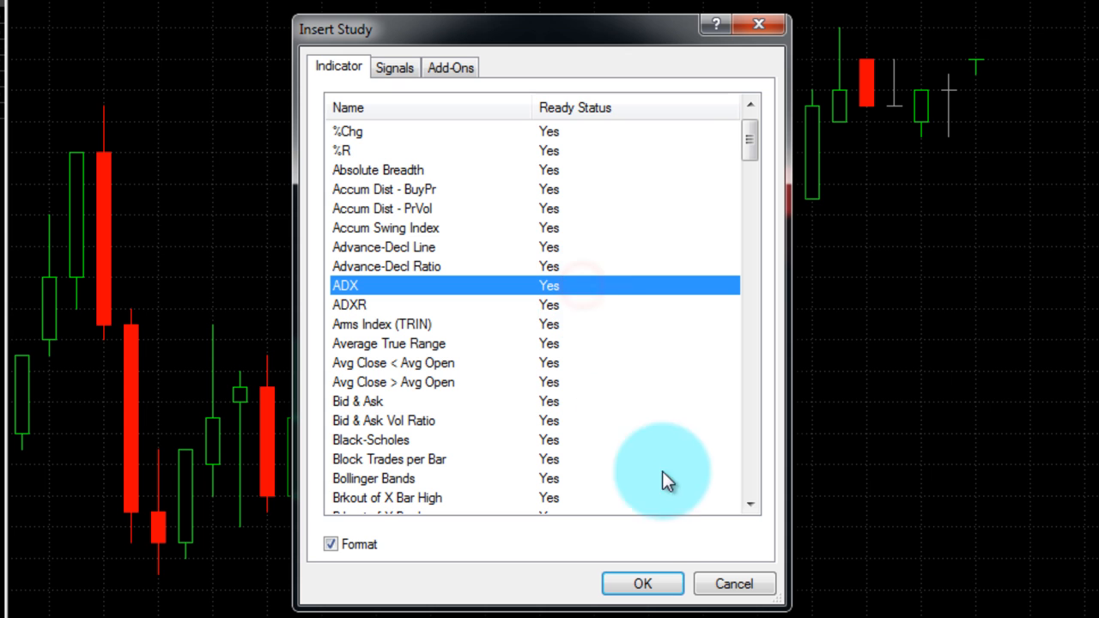
pyautogui.click(643, 584)
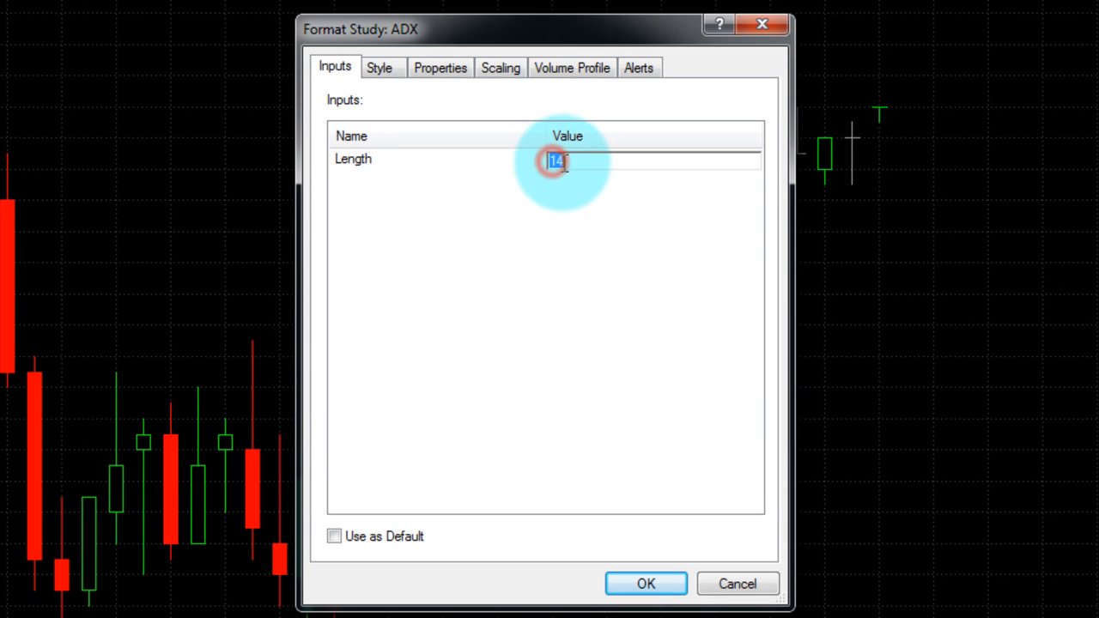
pyautogui.write('28')
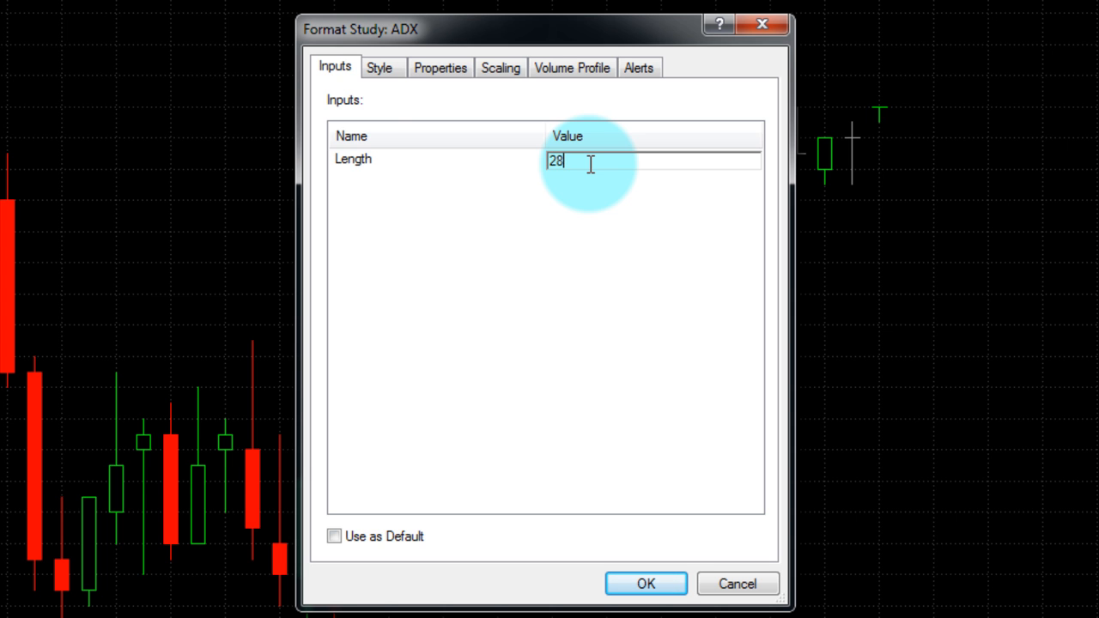
# - Change the ADX line colour to blue in the Style settings
pyautogui.click(380, 68)
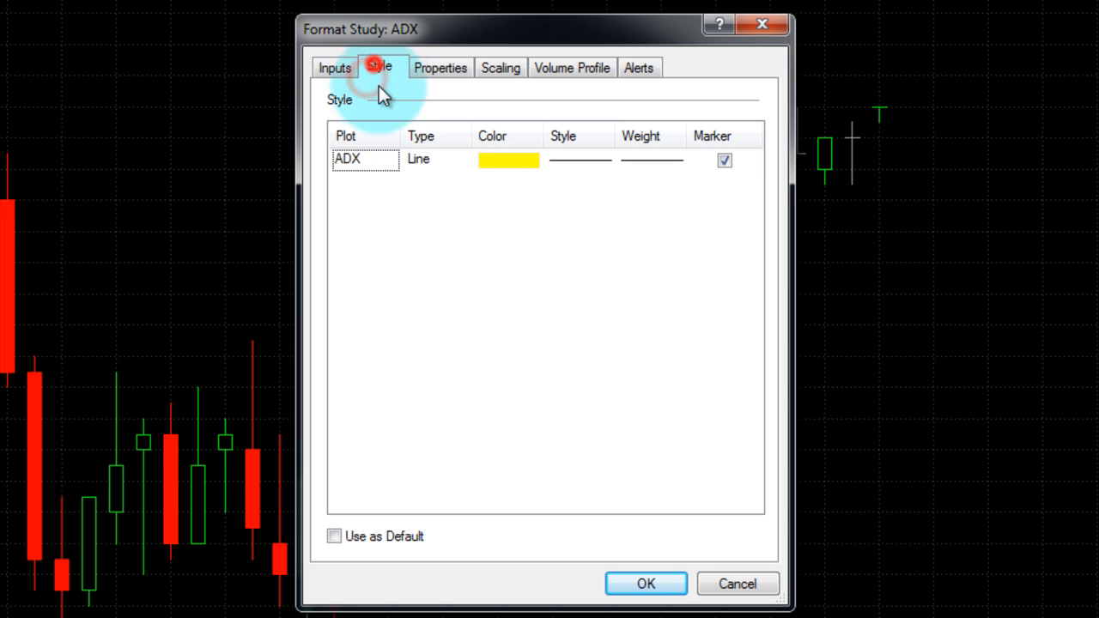
pyautogui.click(531, 161)
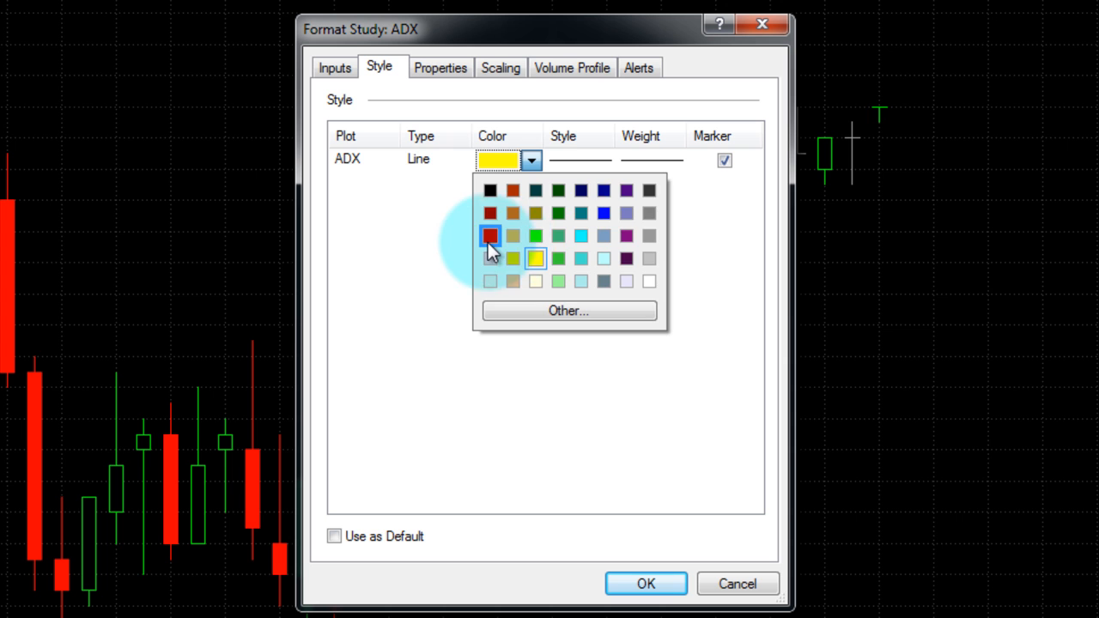
pyautogui.click(489, 237)
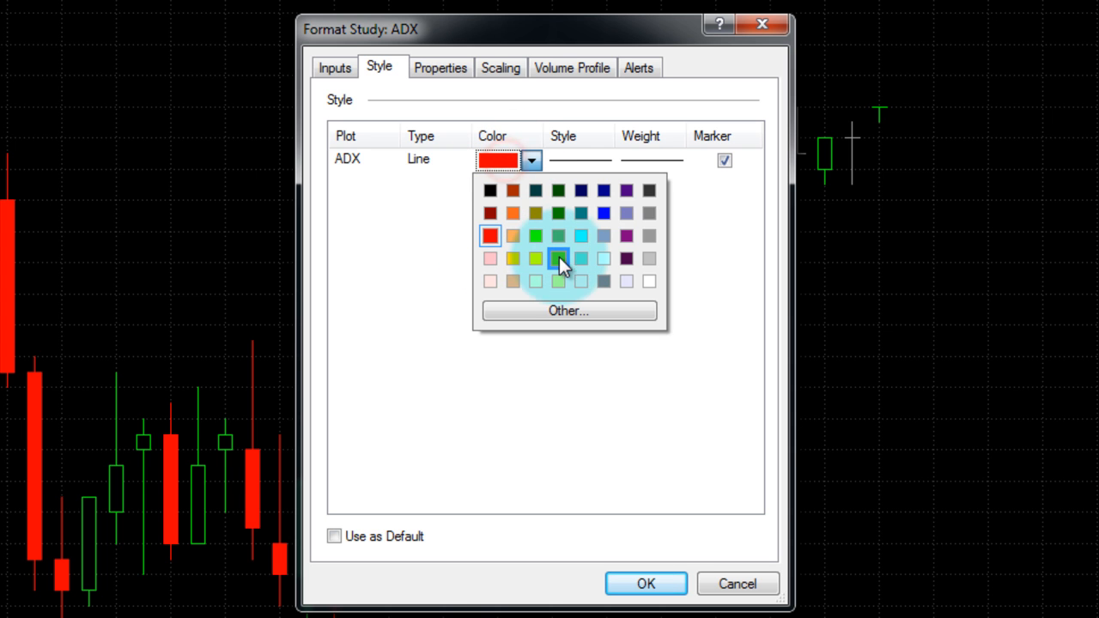
pyautogui.click(559, 258)
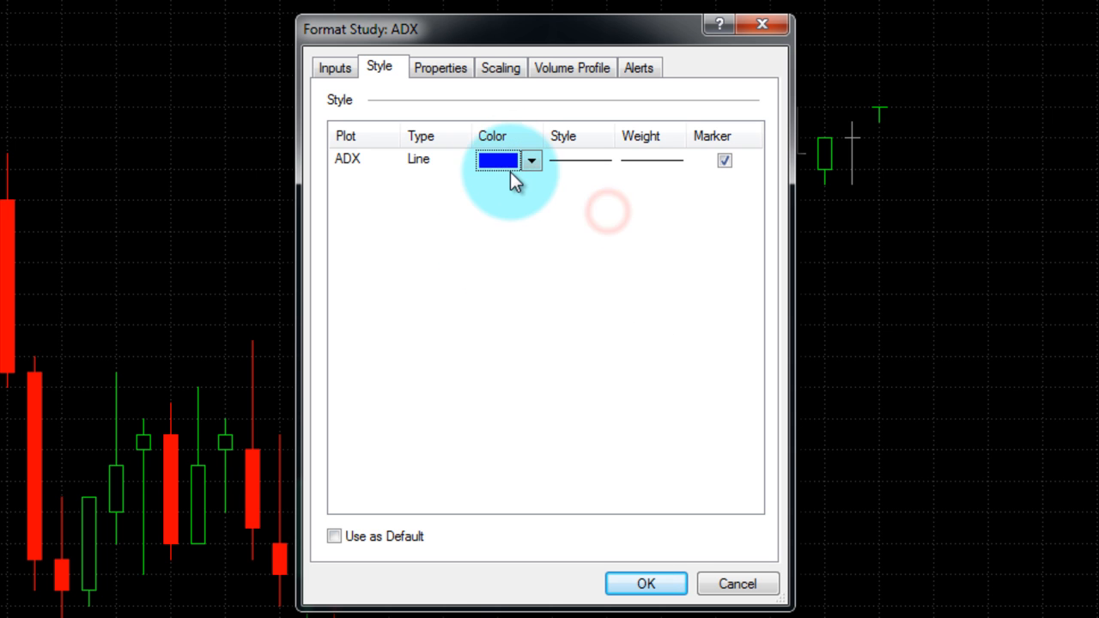
pyautogui.click(440, 67)
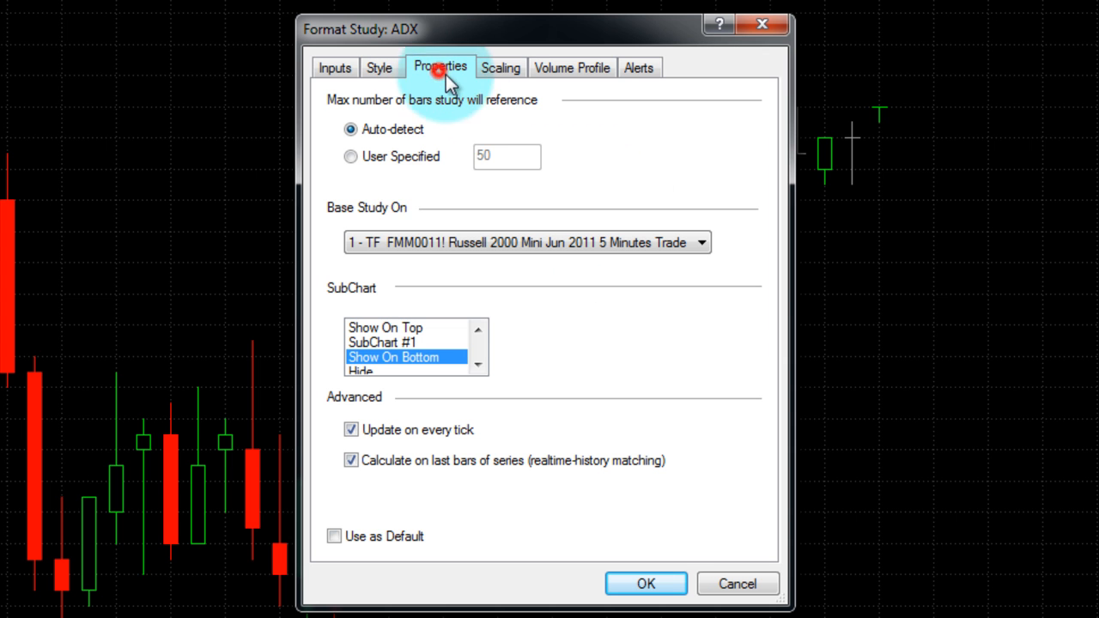
# - Keep ADX based on the 5-minute TF series and place it on the bottom subchart
pyautogui.click(701, 240)
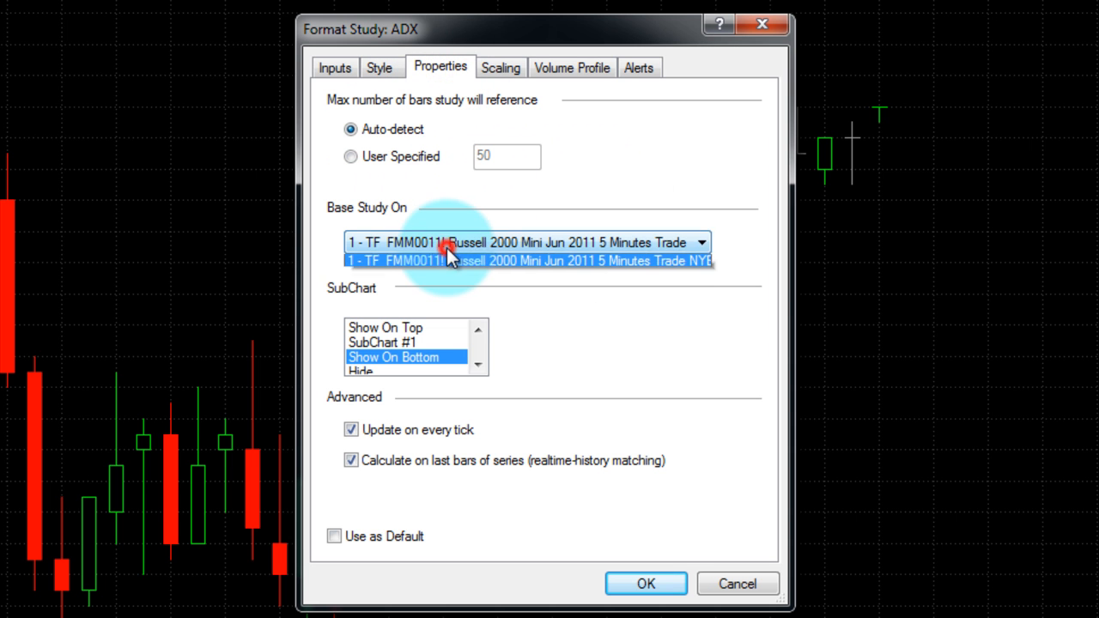
pyautogui.click(526, 261)
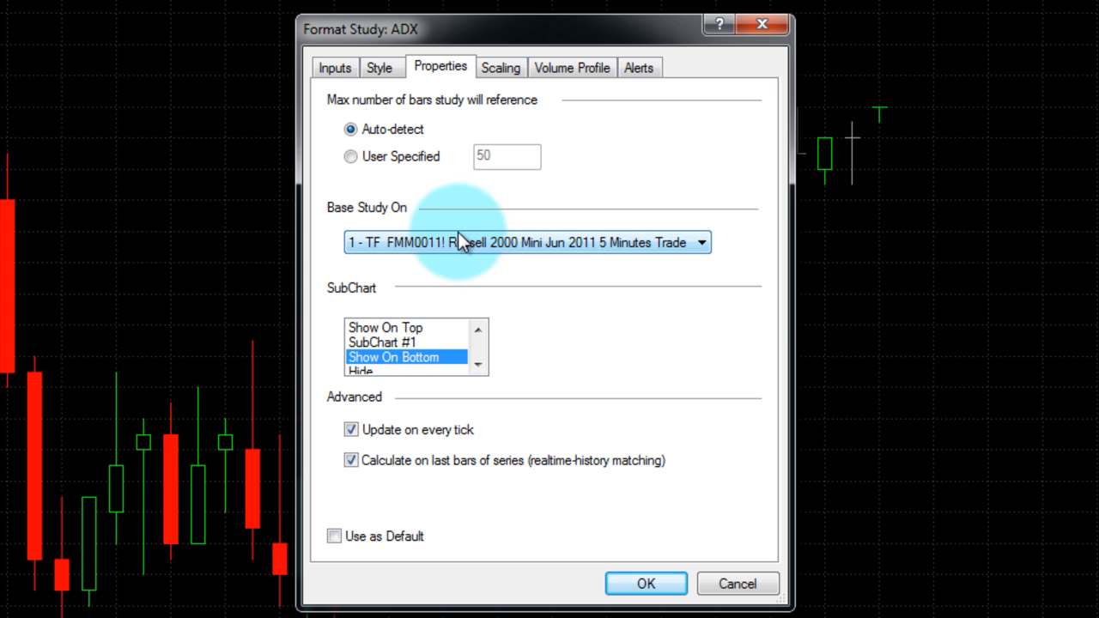
pyautogui.click(381, 342)
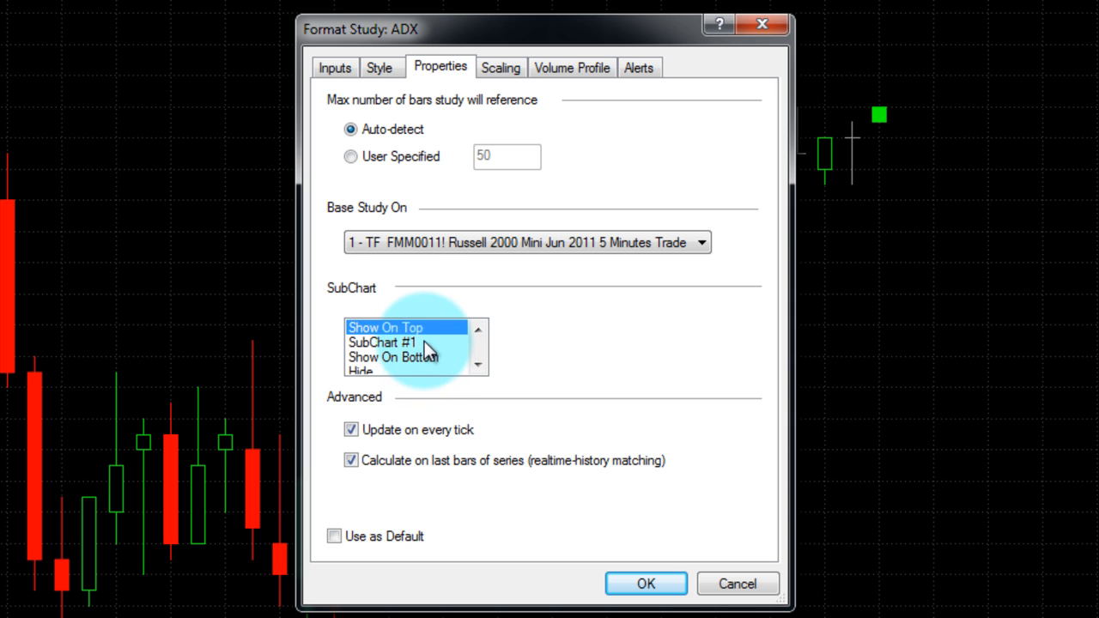
pyautogui.click(381, 341)
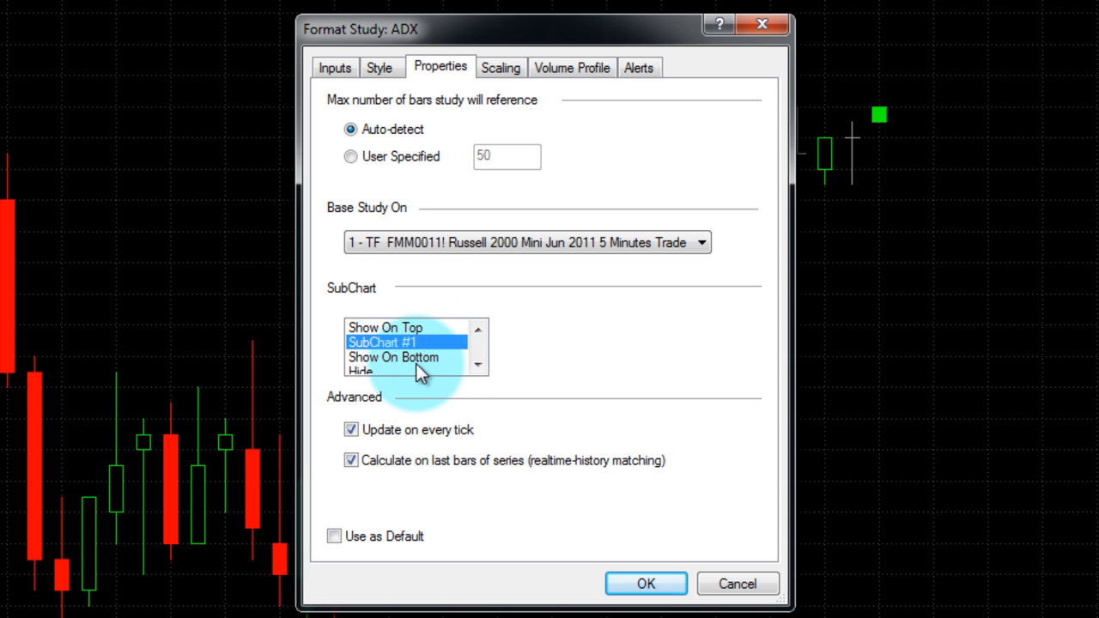
pyautogui.moveTo(420, 364)
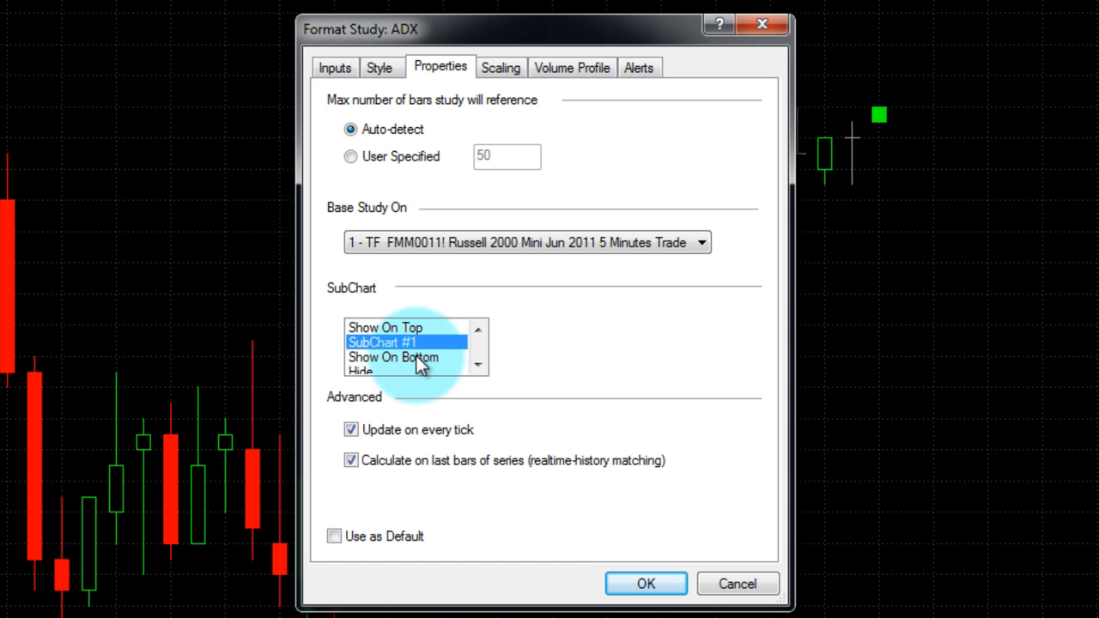
pyautogui.moveTo(416, 402)
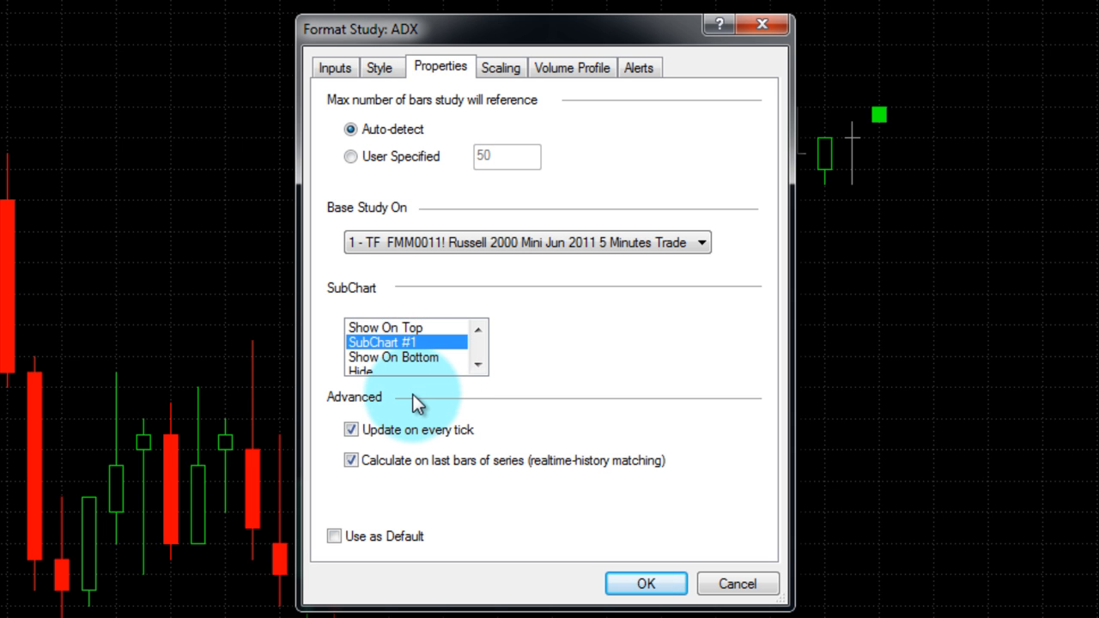
pyautogui.moveTo(416, 387)
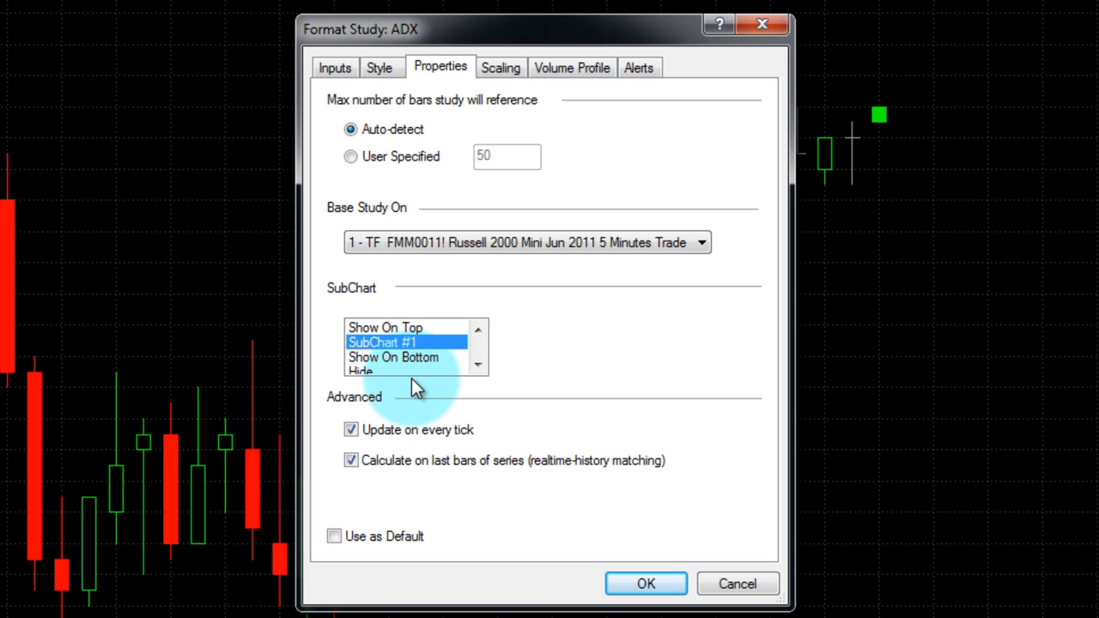
pyautogui.click(393, 357)
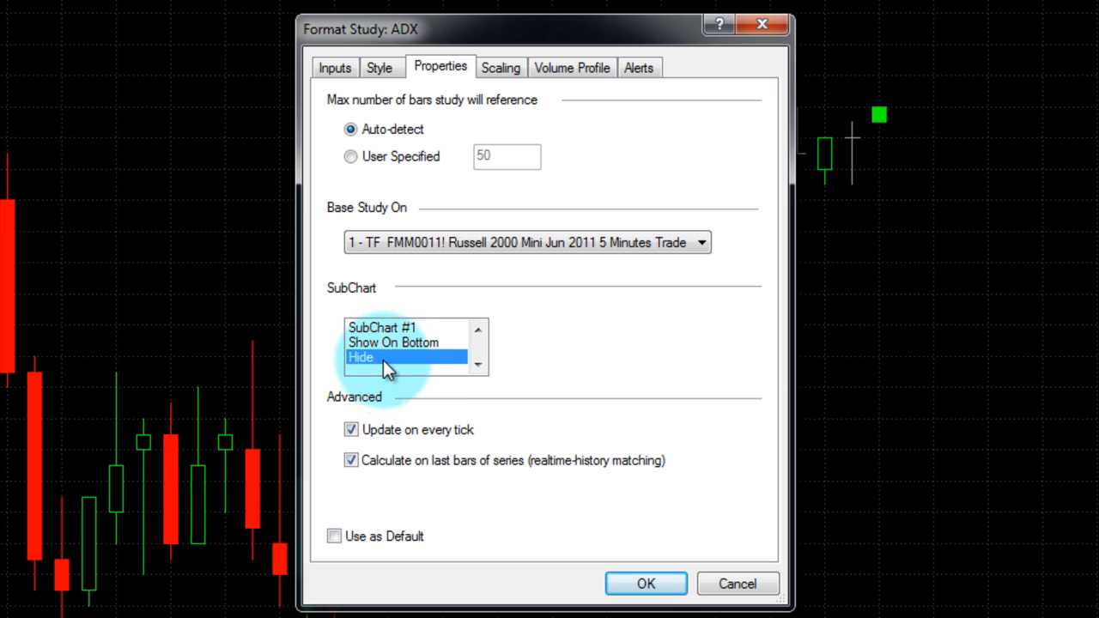
pyautogui.moveTo(438, 369)
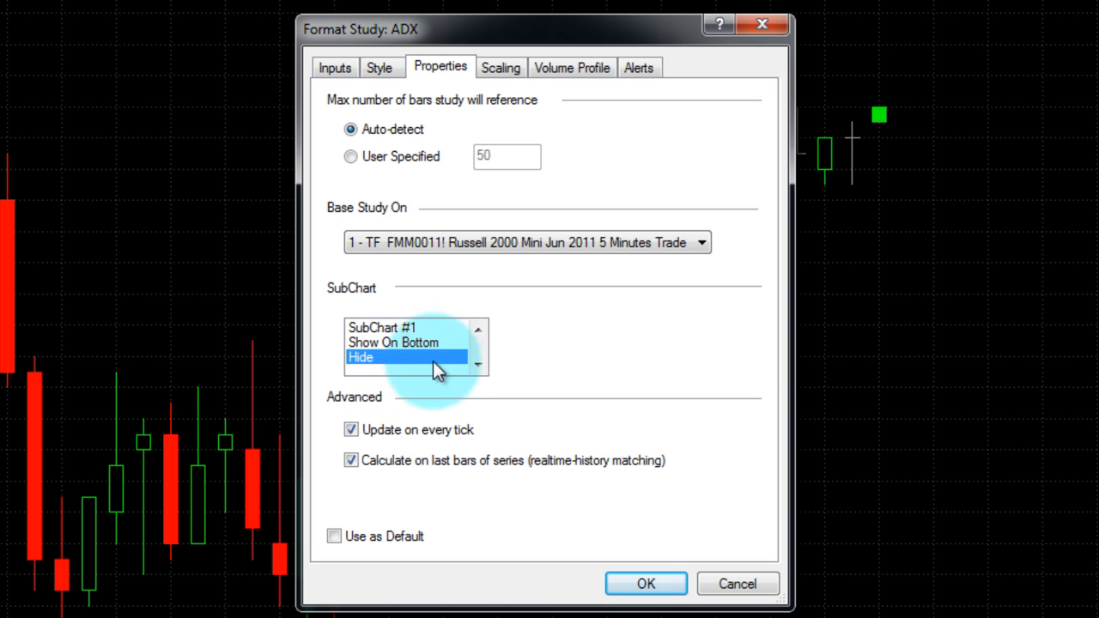
# - Review the ADX study's Alerts, Scaling and Volume Profile settings
pyautogui.click(639, 67)
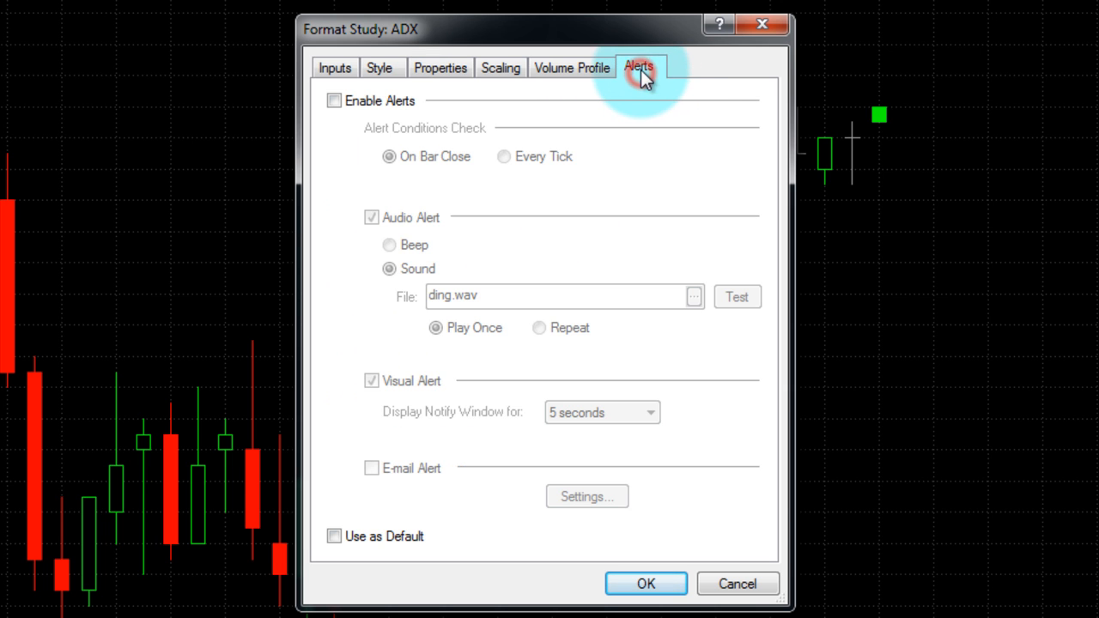
pyautogui.click(440, 69)
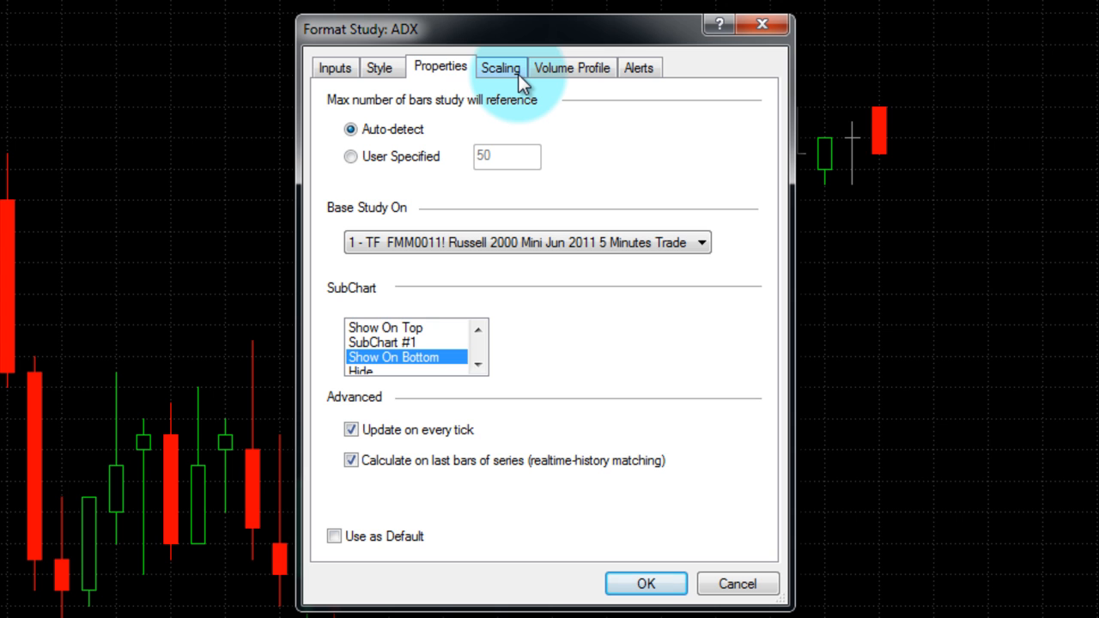
pyautogui.click(502, 69)
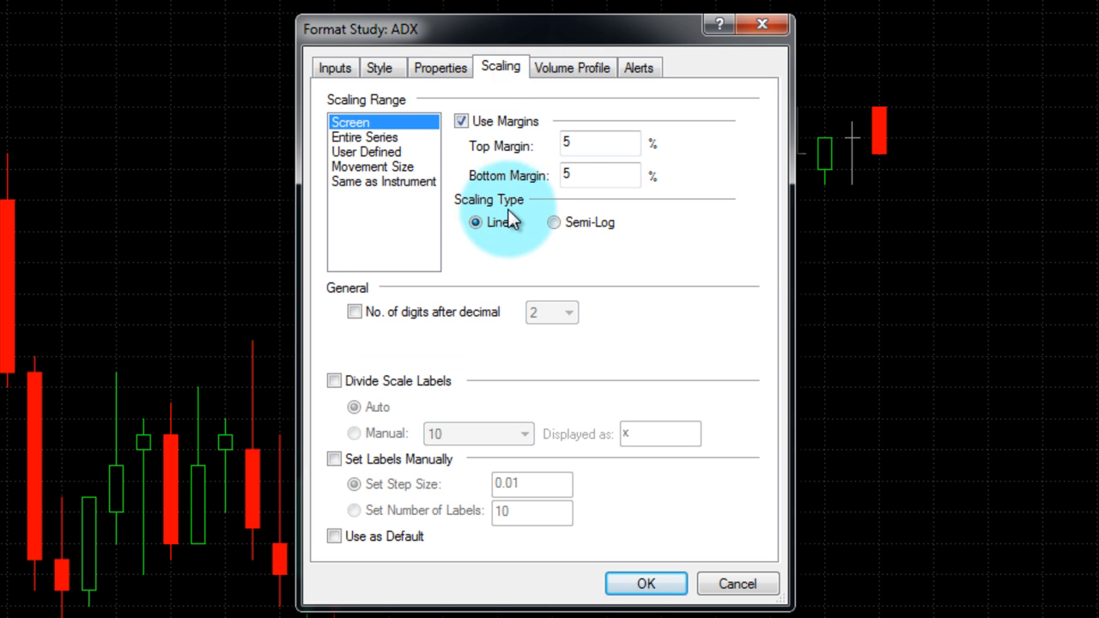
pyautogui.moveTo(529, 284)
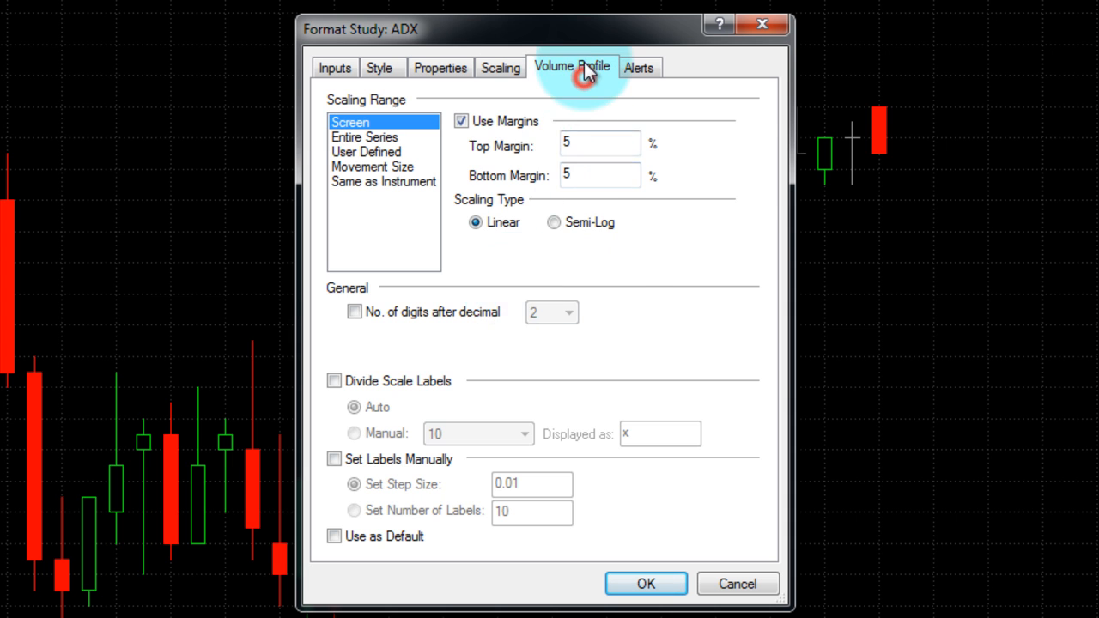
pyautogui.click(572, 67)
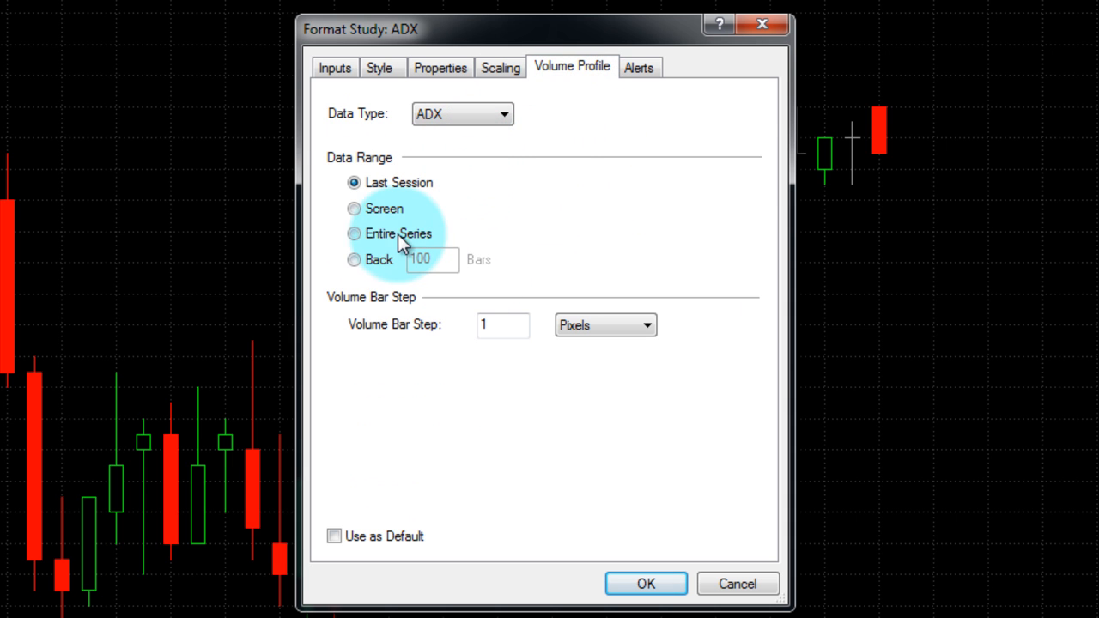
pyautogui.moveTo(385, 342)
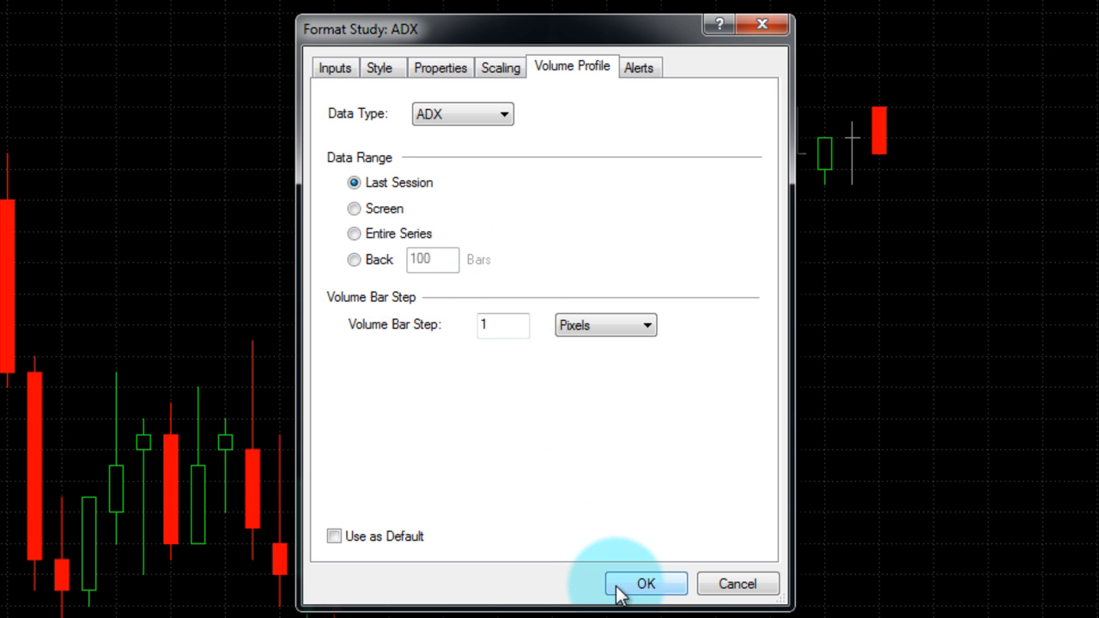
pyautogui.moveTo(416, 113)
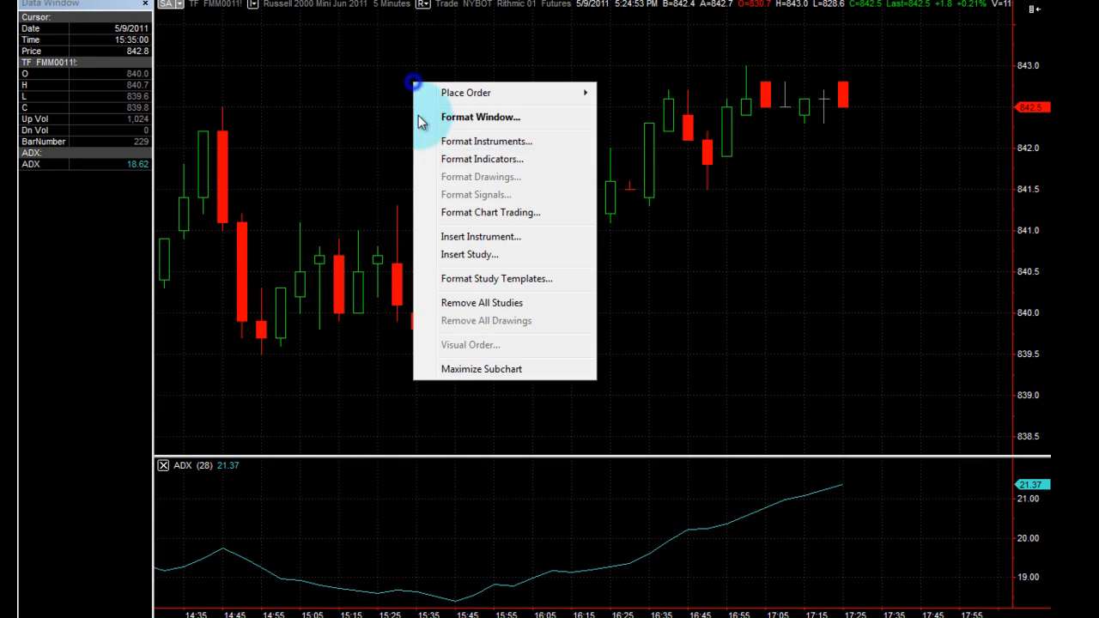
# - Insert the Volume Up study as its own histogram subchart below ADX
pyautogui.click(471, 255)
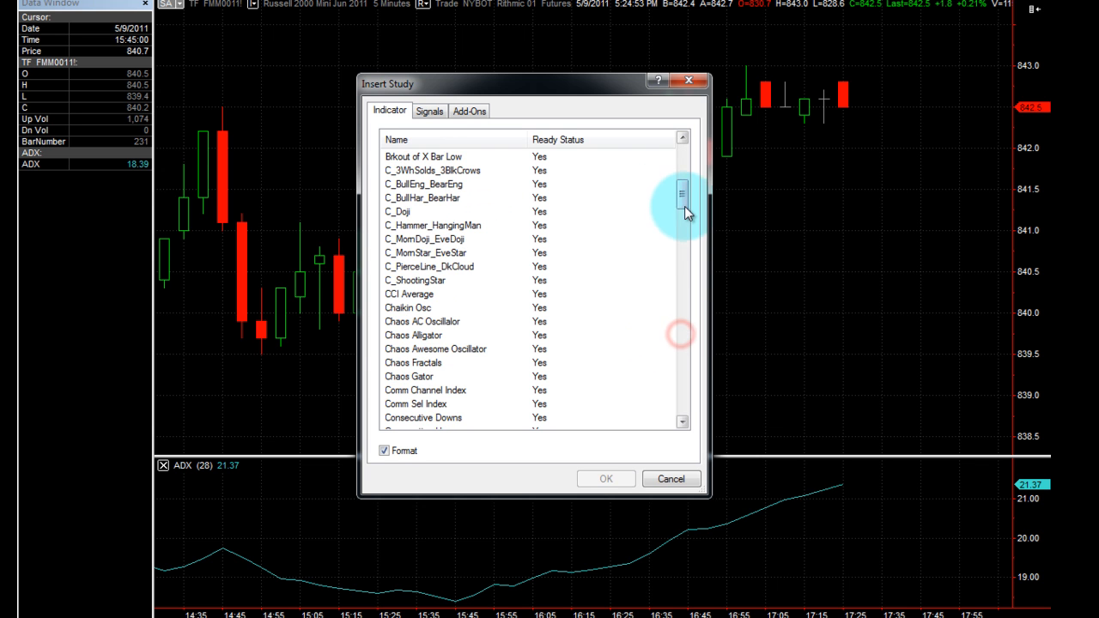
pyautogui.scroll(-3)
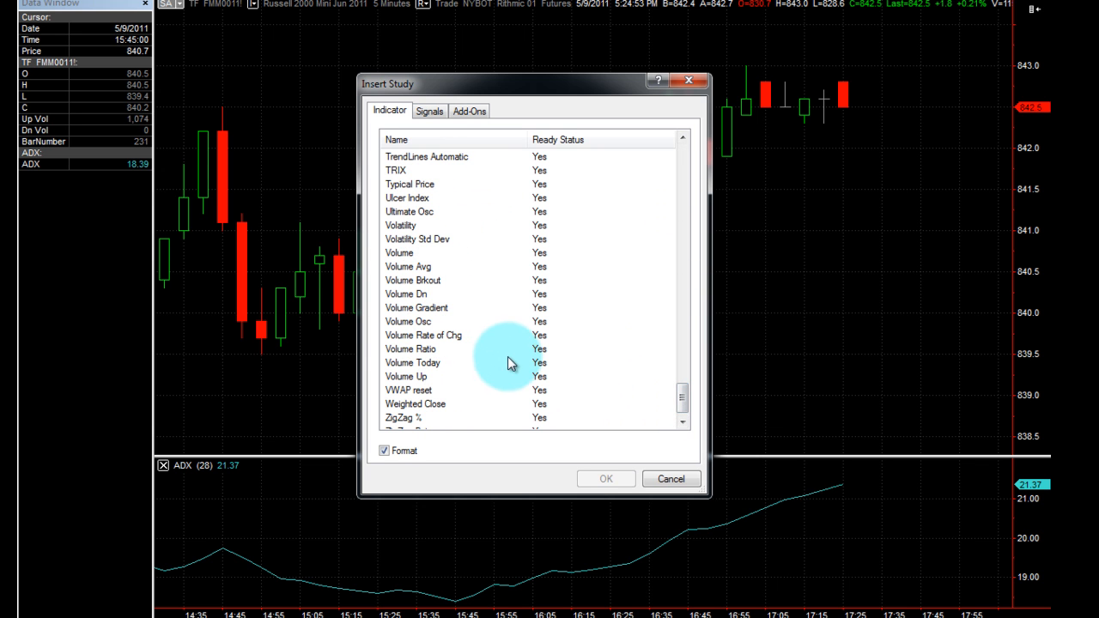
pyautogui.moveTo(605, 477)
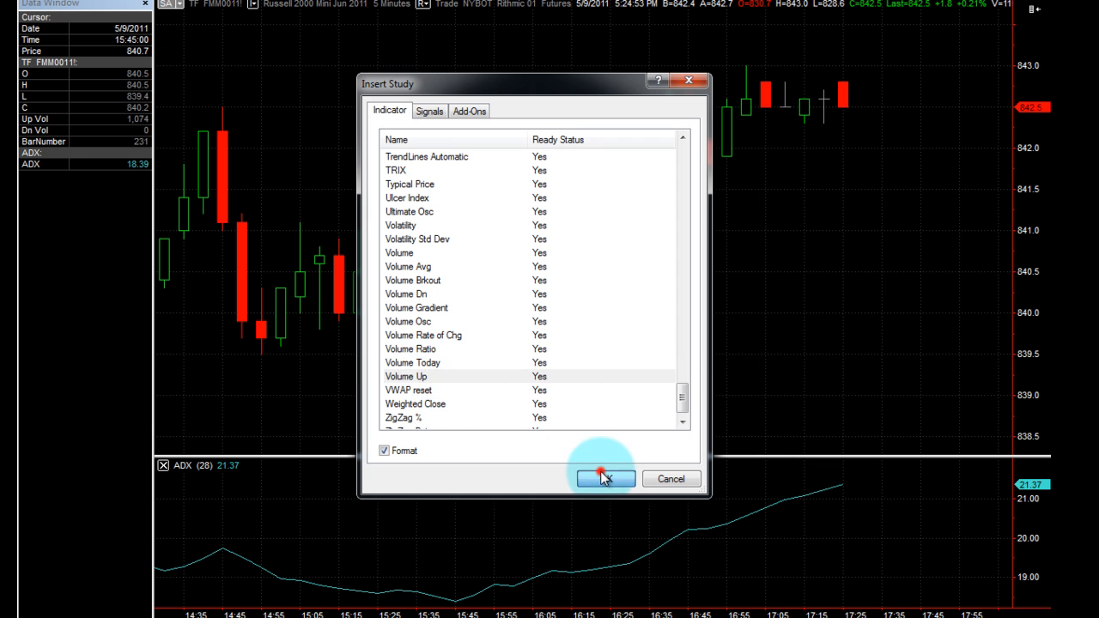
pyautogui.click(604, 477)
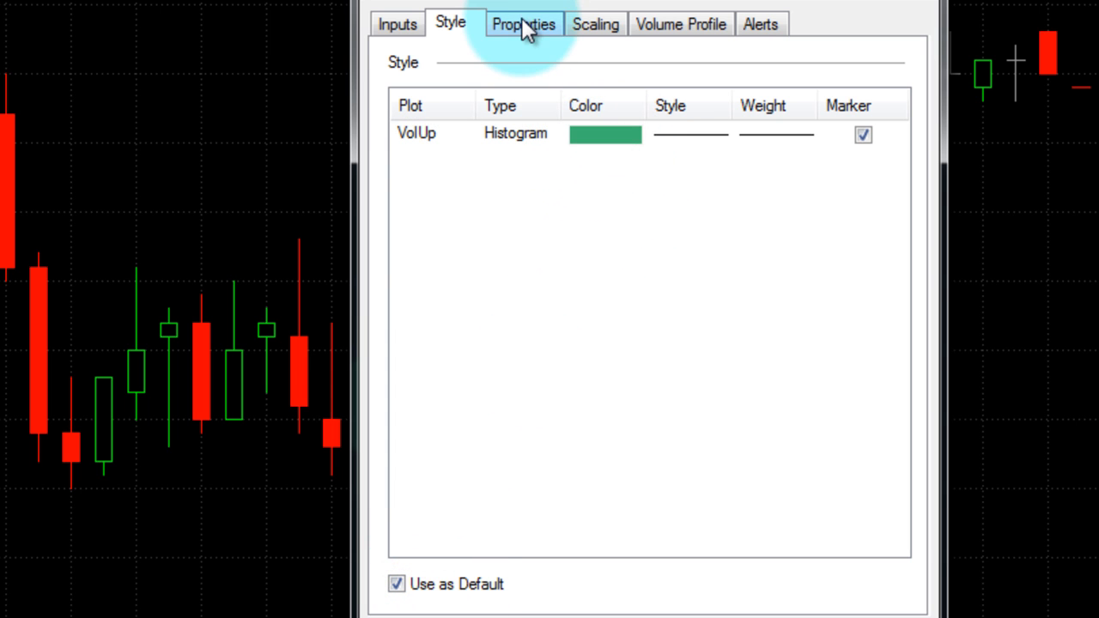
pyautogui.click(680, 24)
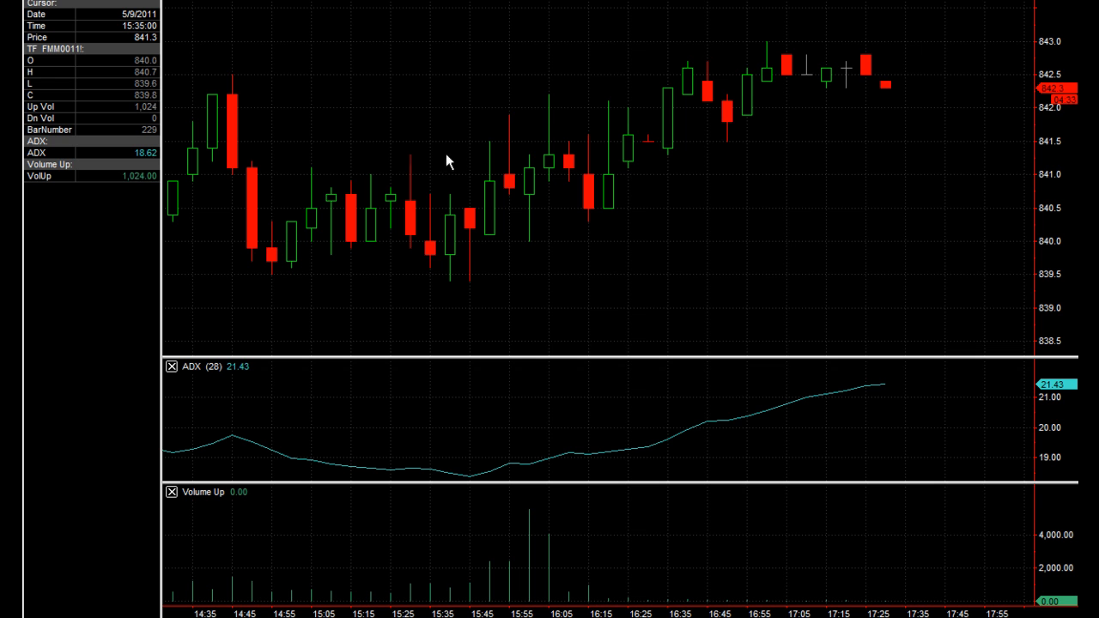
pyautogui.moveTo(467, 96)
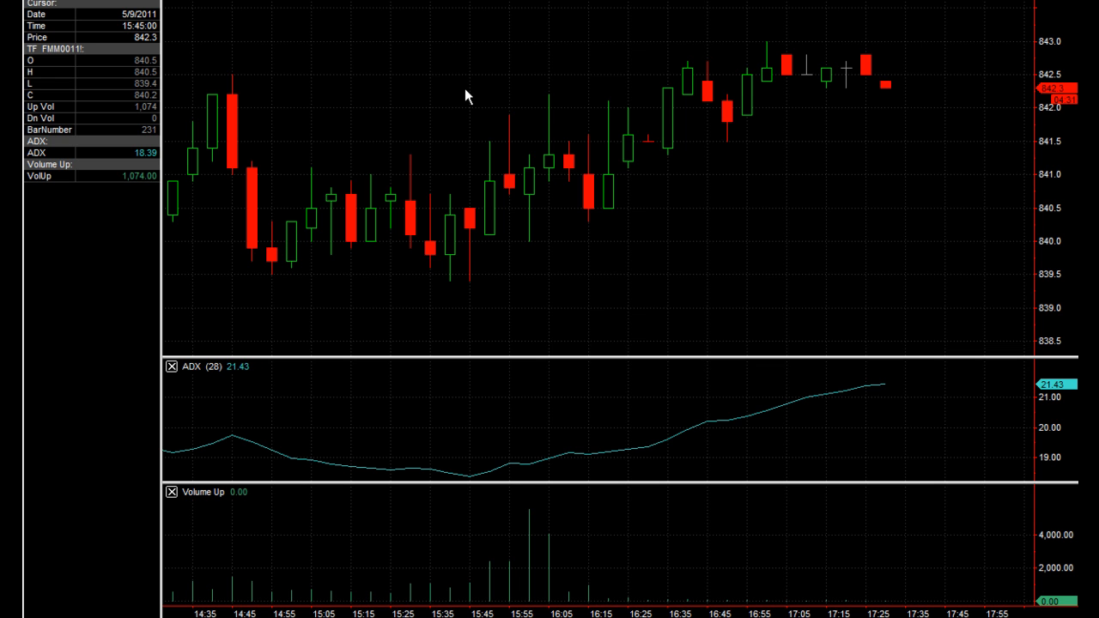
# - Insert the Volume Dn study on the 5-minute chart
pyautogui.rightClick(467, 95)
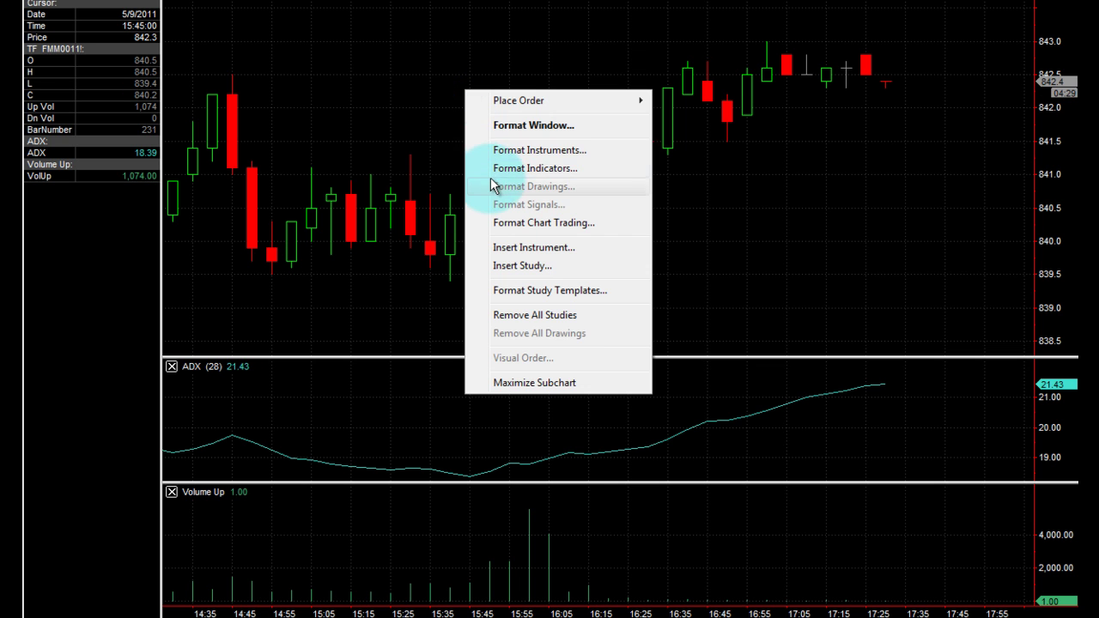
pyautogui.moveTo(508, 273)
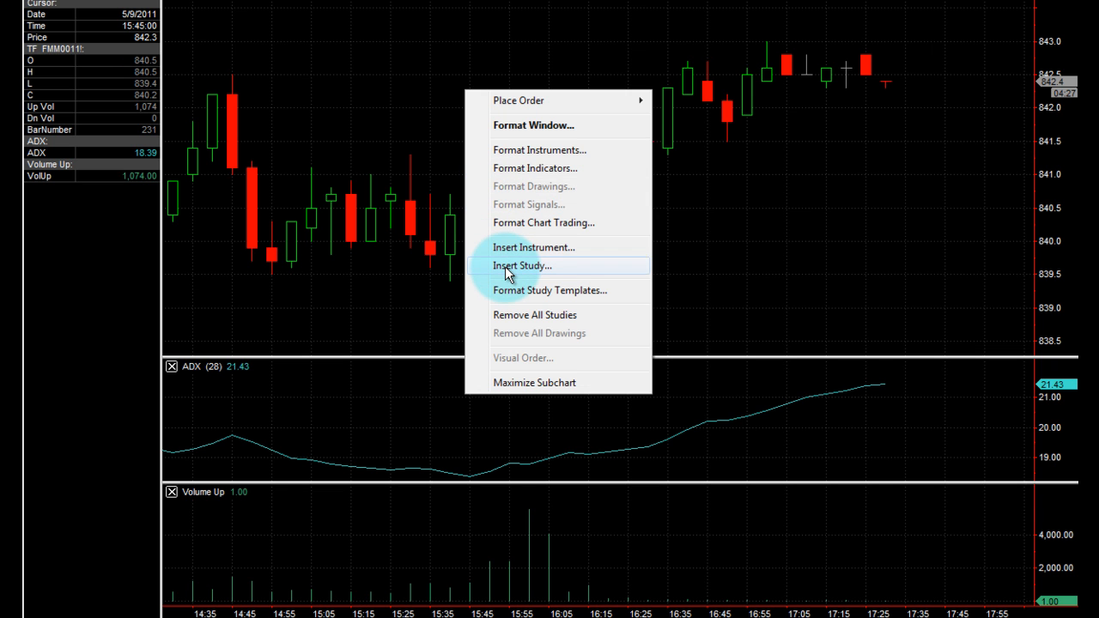
pyautogui.click(522, 264)
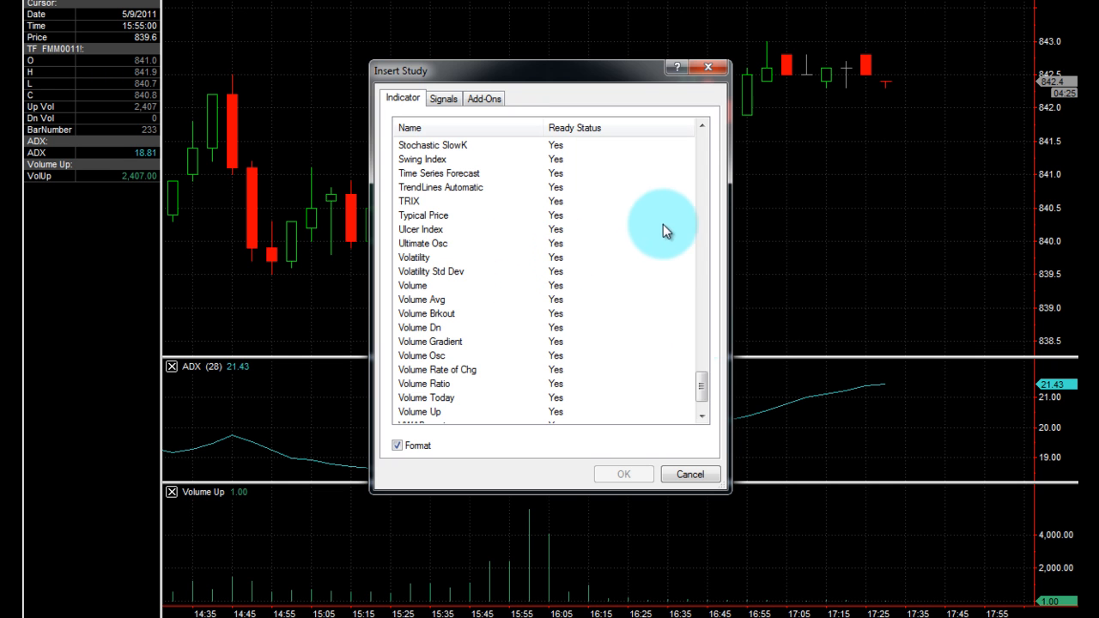
pyautogui.scroll(-3)
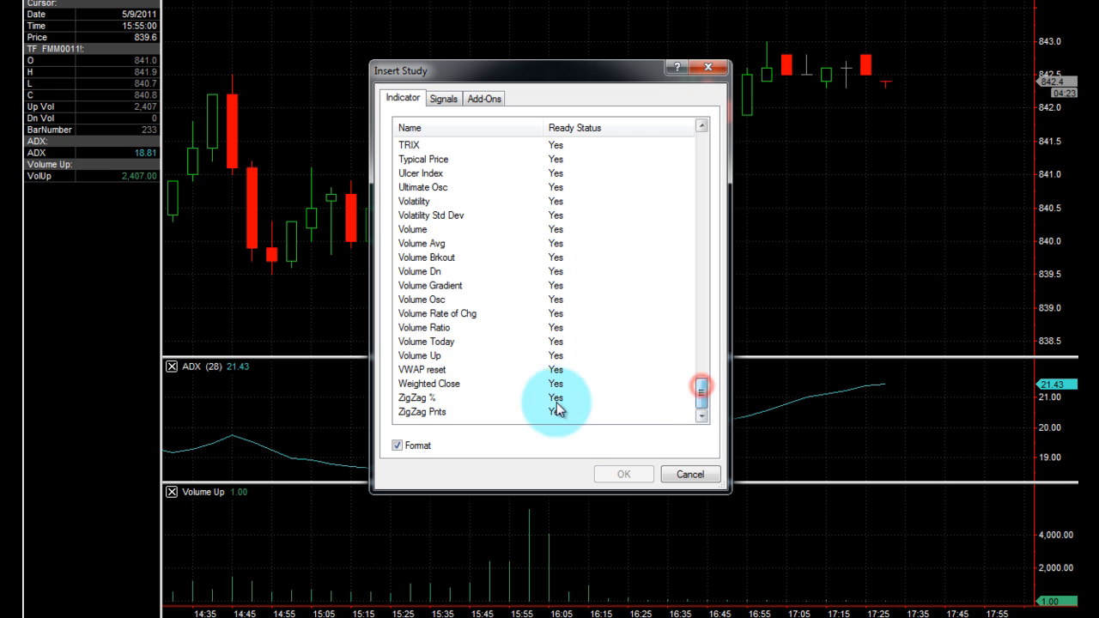
pyautogui.click(419, 271)
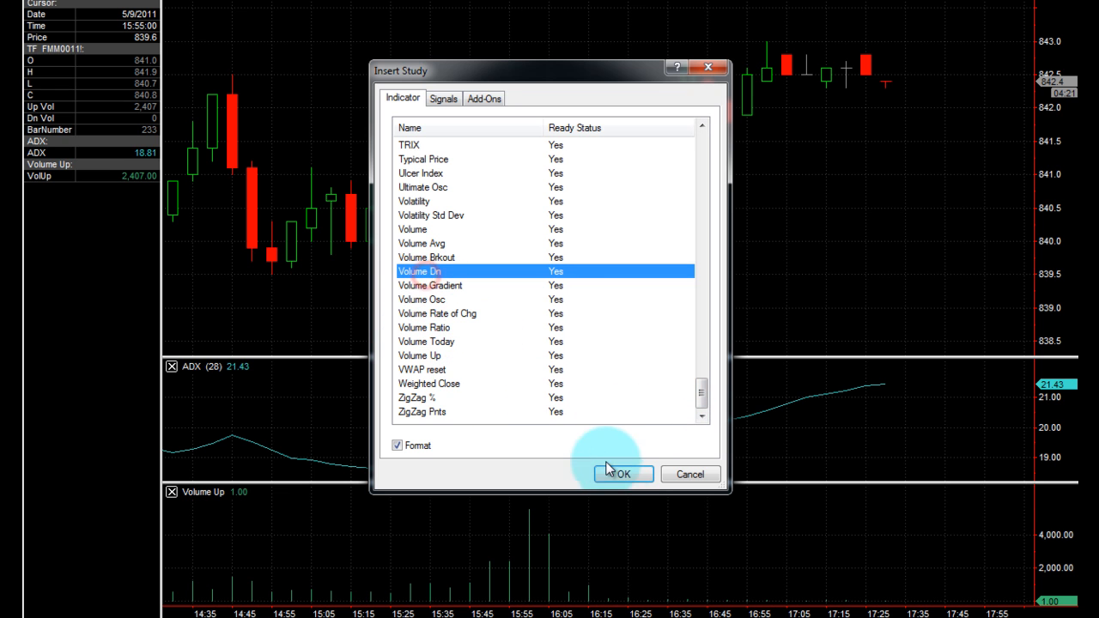
pyautogui.click(620, 474)
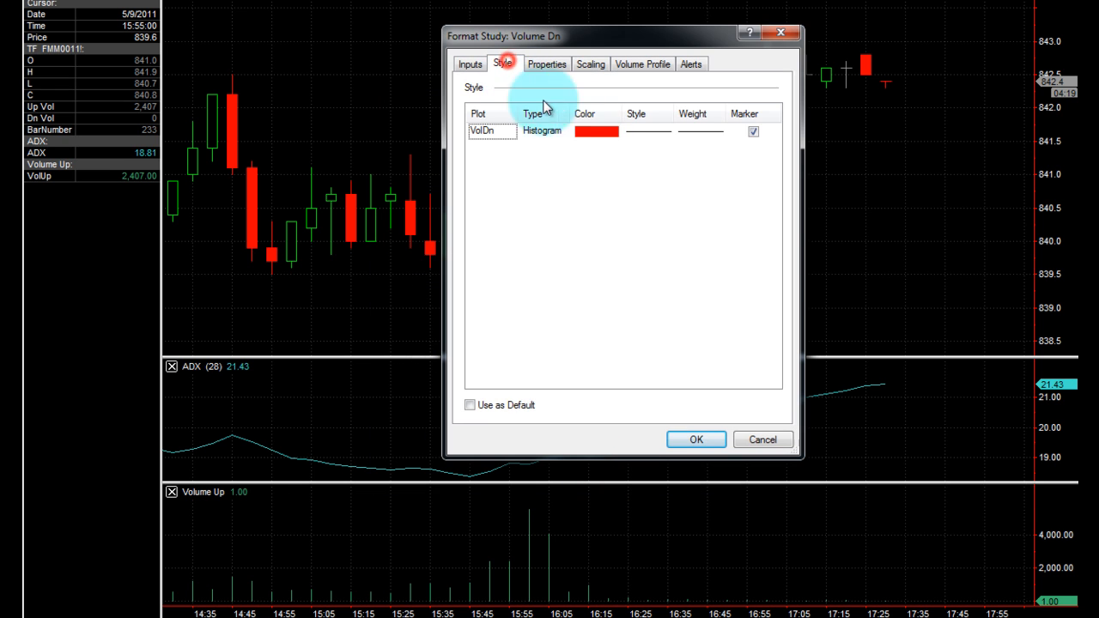
pyautogui.moveTo(498, 89)
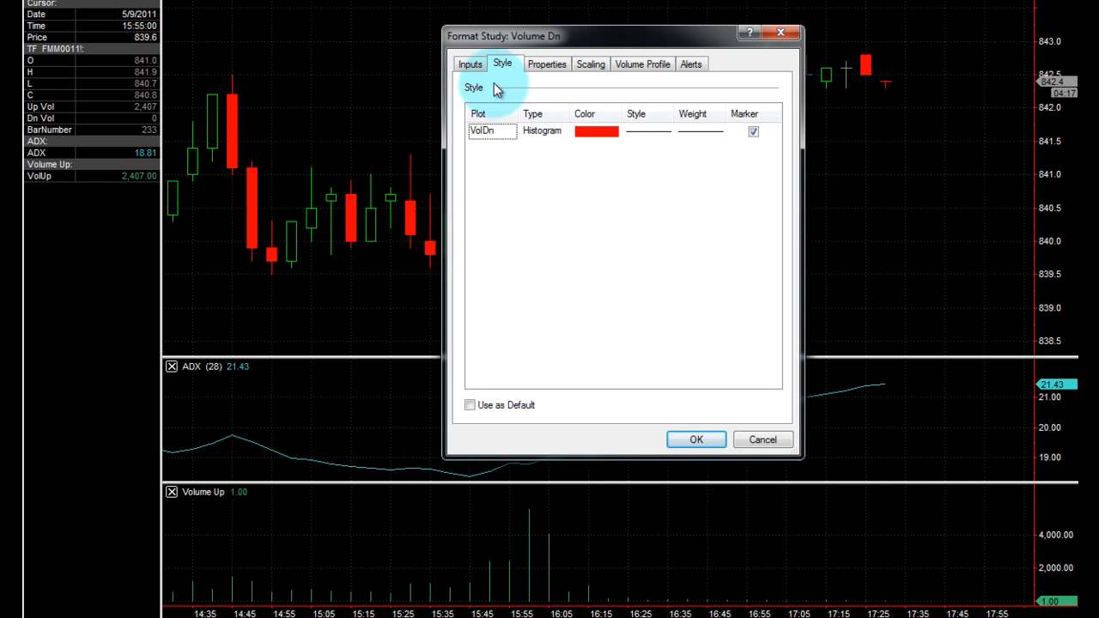
# - Place Volume Dn in SubChart #3 alongside Volume Up and confirm
pyautogui.click(547, 64)
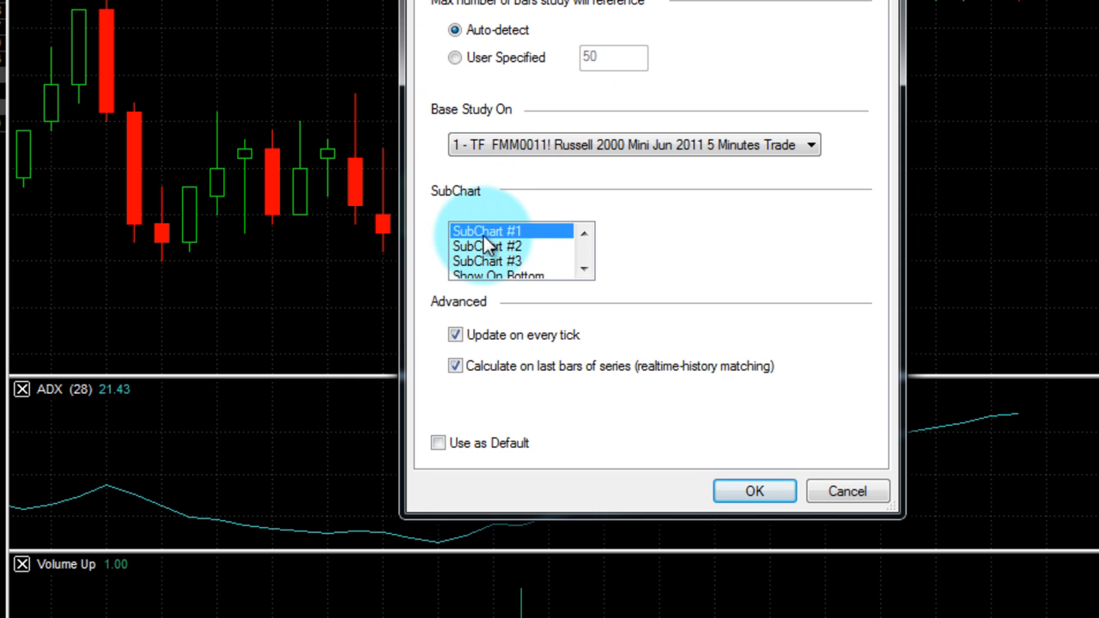
pyautogui.click(488, 261)
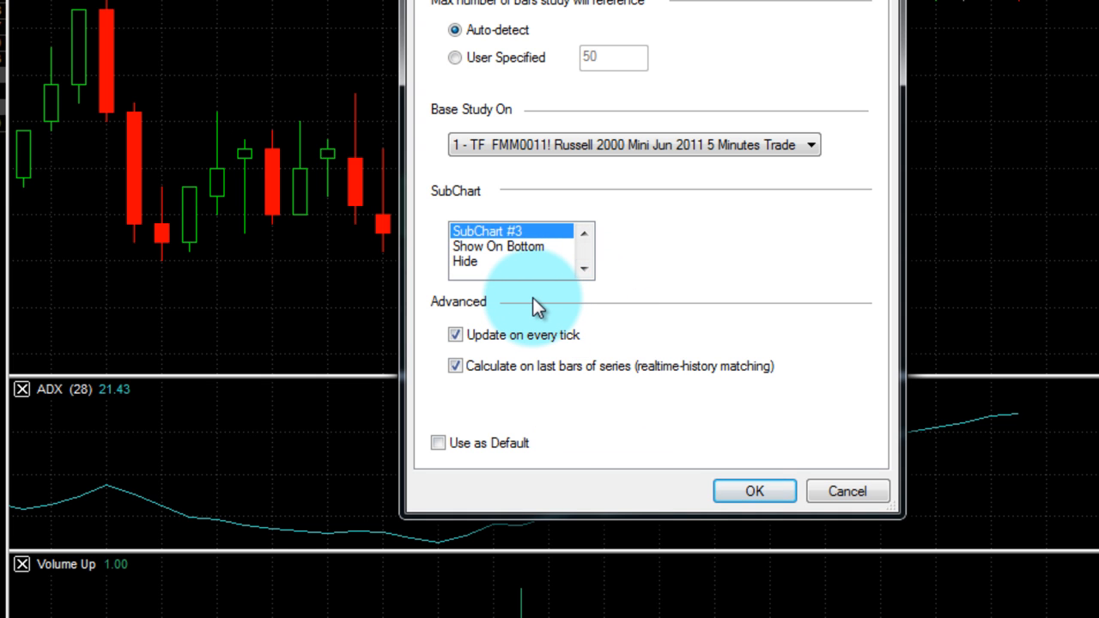
pyautogui.moveTo(625, 402)
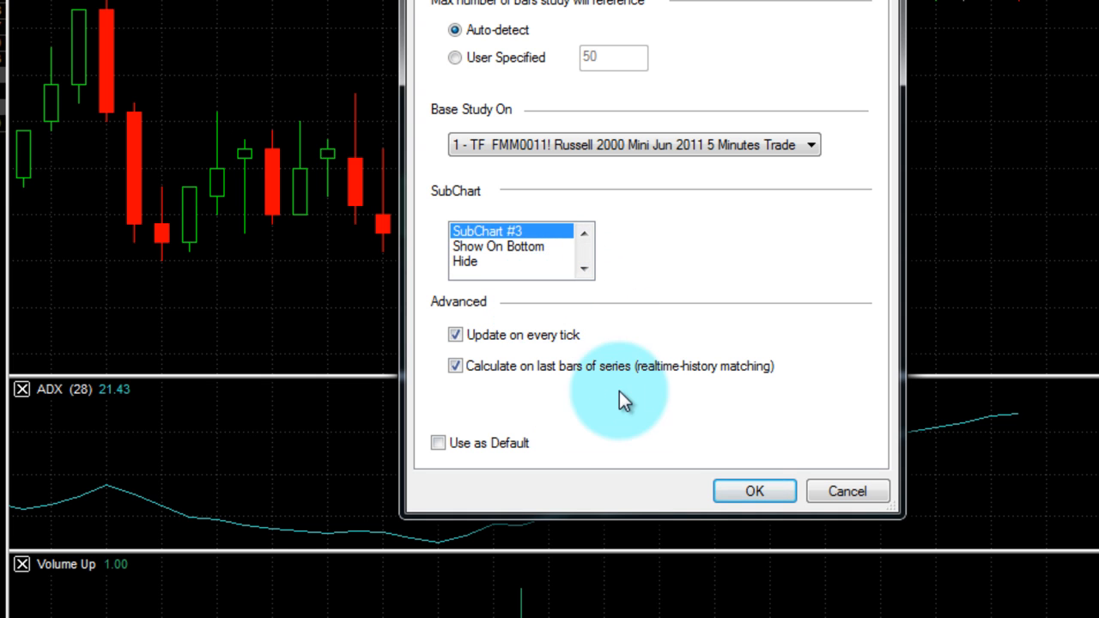
pyautogui.click(754, 492)
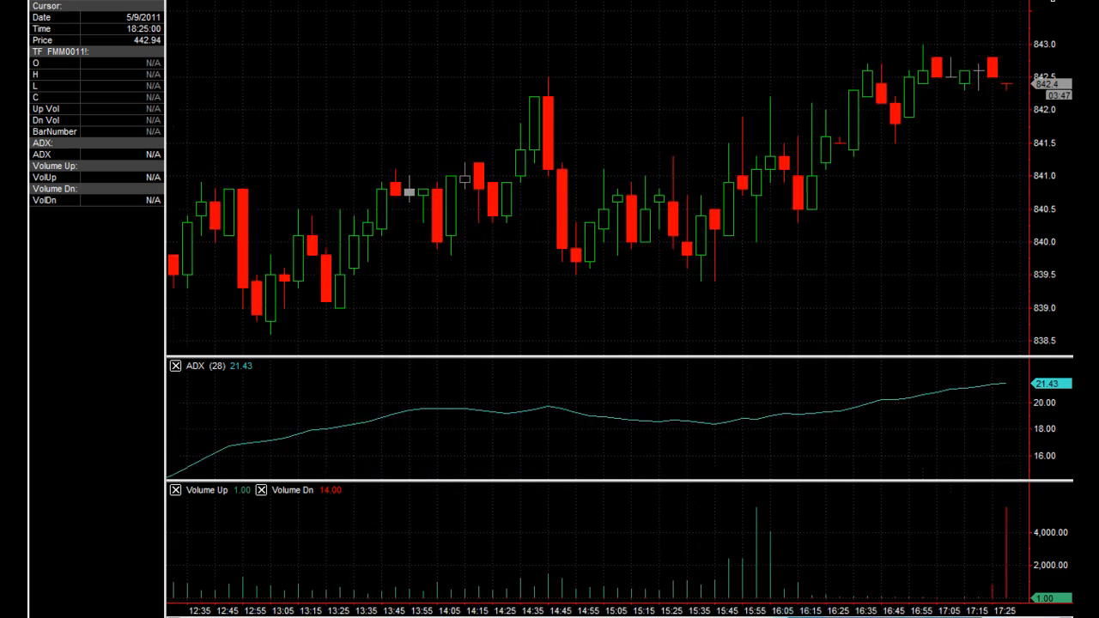
# - Scroll the 5-minute chart toward the latest bars
pyautogui.hscroll(-3)
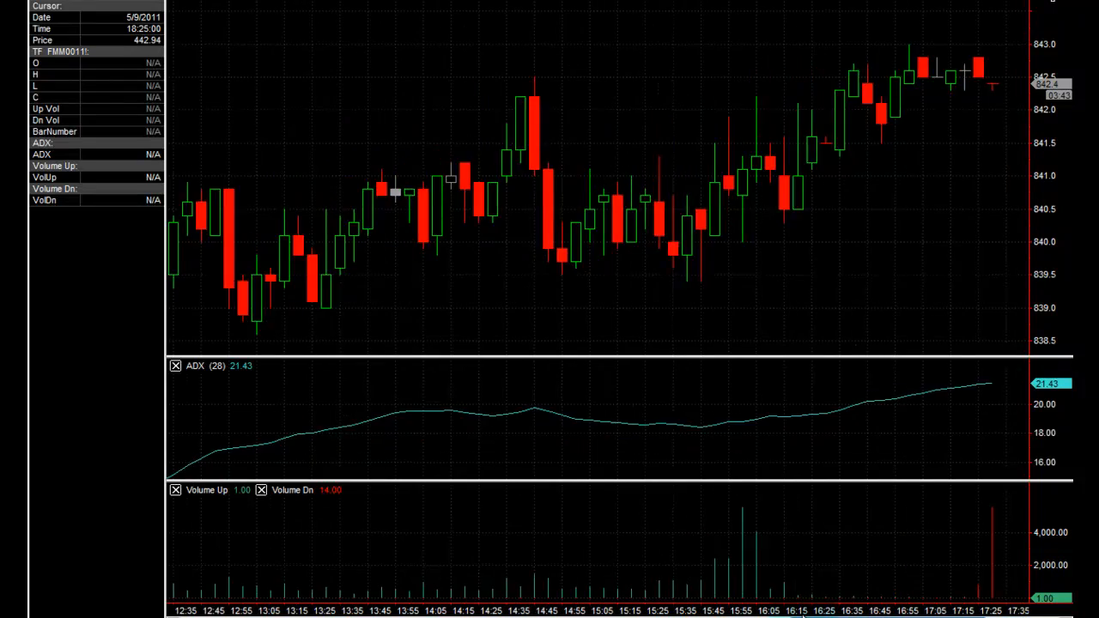
pyautogui.hscroll(3)
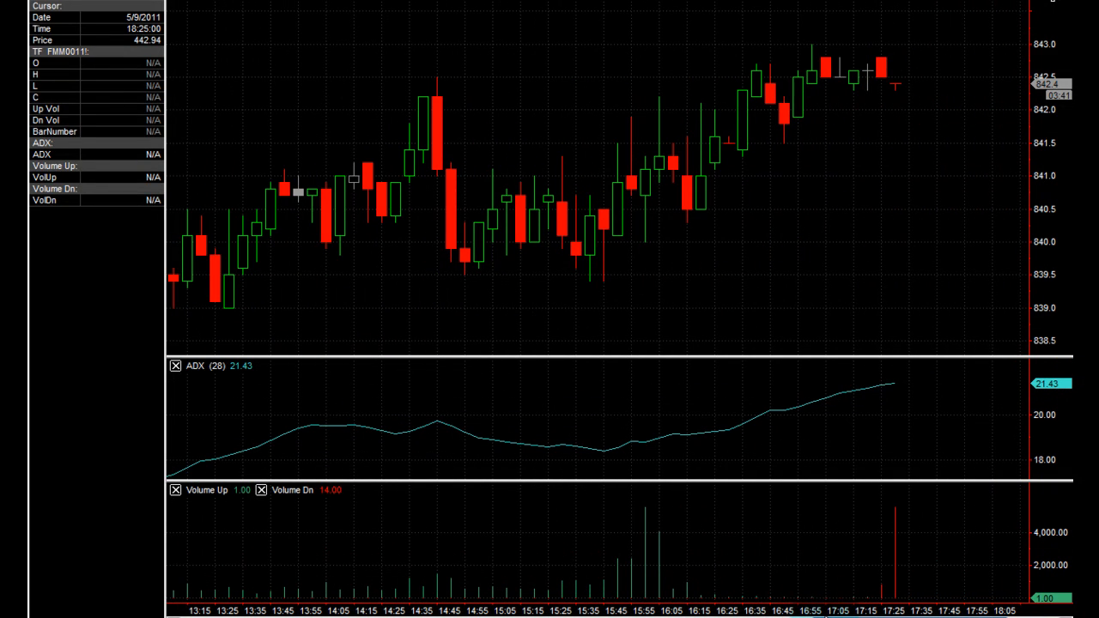
pyautogui.moveTo(351, 247)
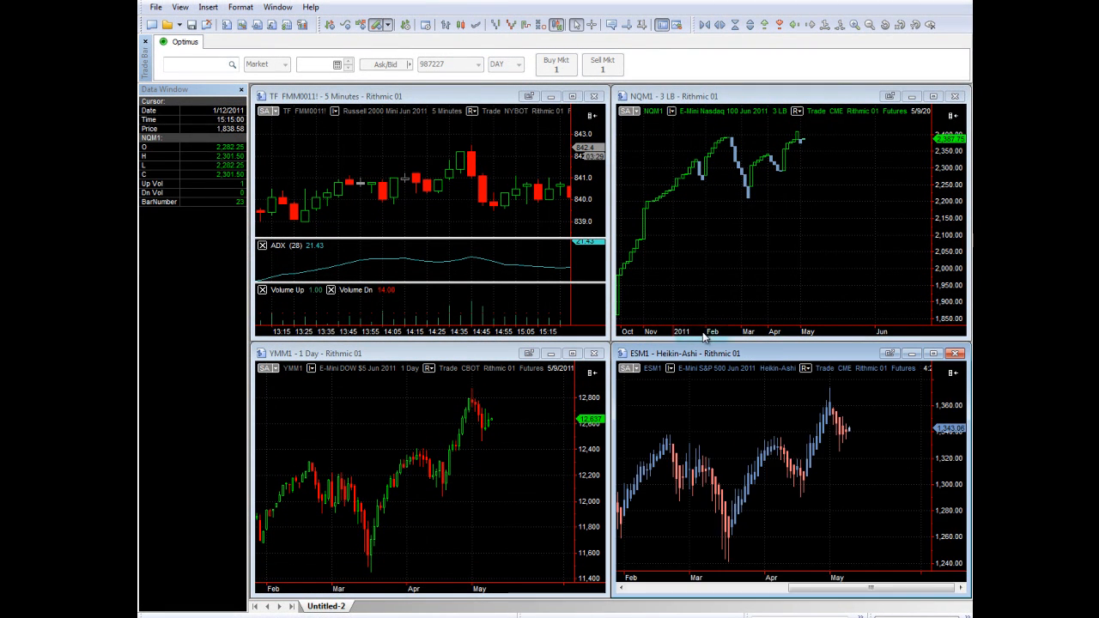
pyautogui.moveTo(533, 442)
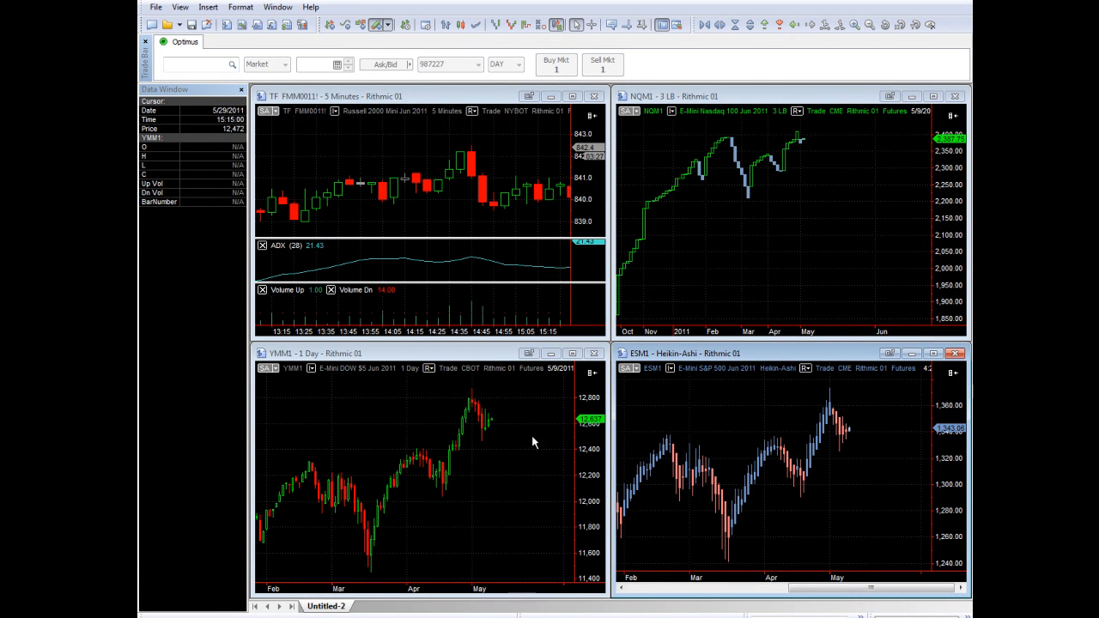
pyautogui.moveTo(666, 412)
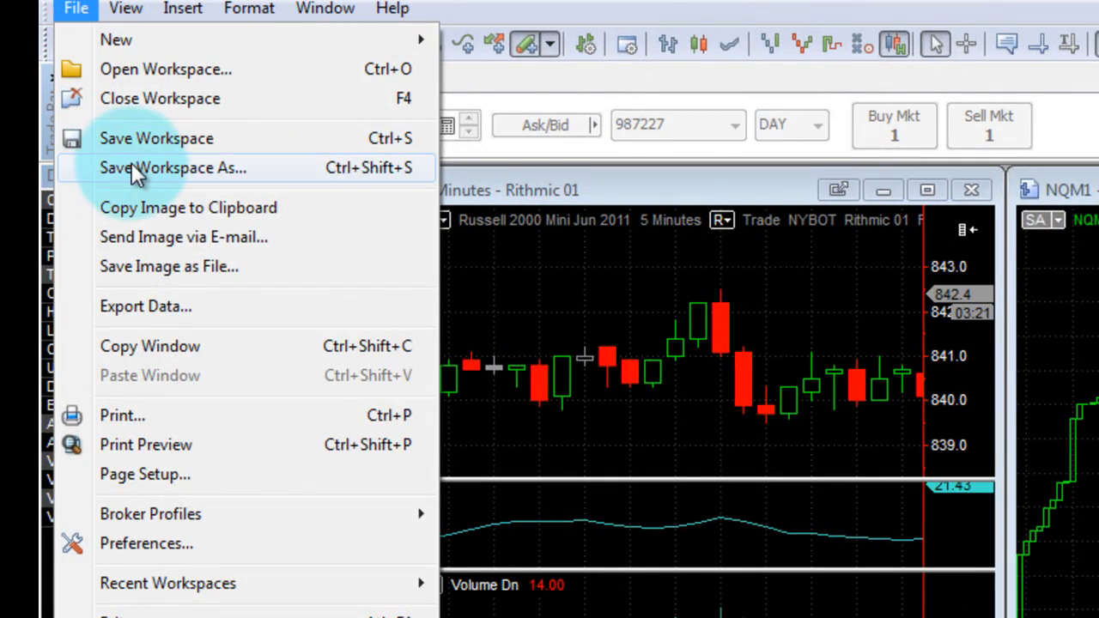
# - Save the workspace as 'Video Workspace', replacing the existing file
pyautogui.click(172, 169)
pyautogui.write('Video Work')
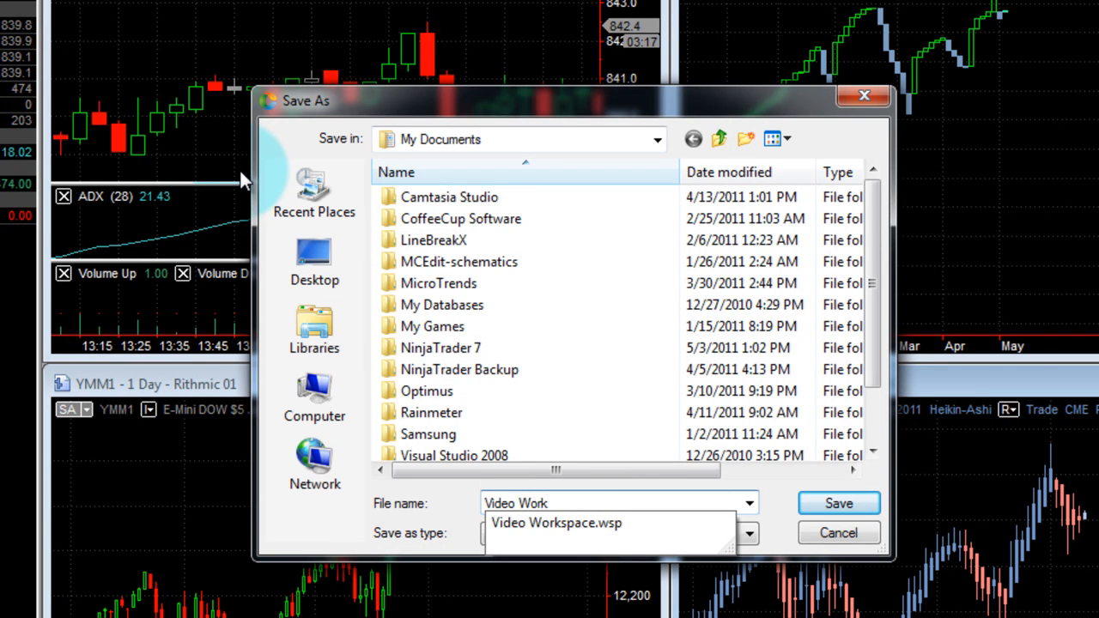
pyautogui.click(838, 503)
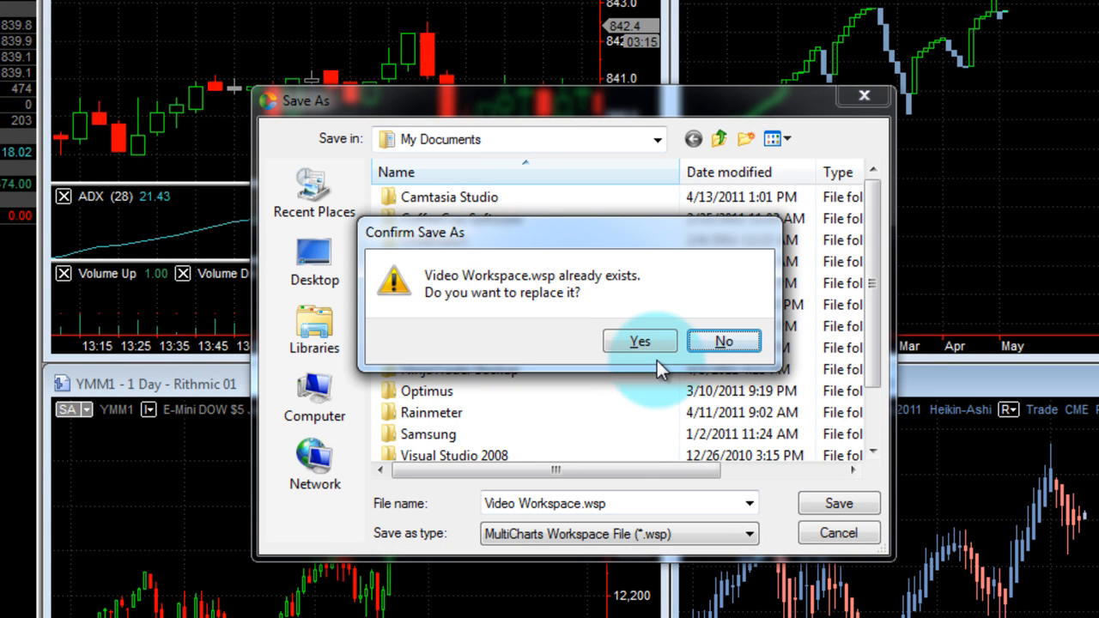
pyautogui.click(638, 340)
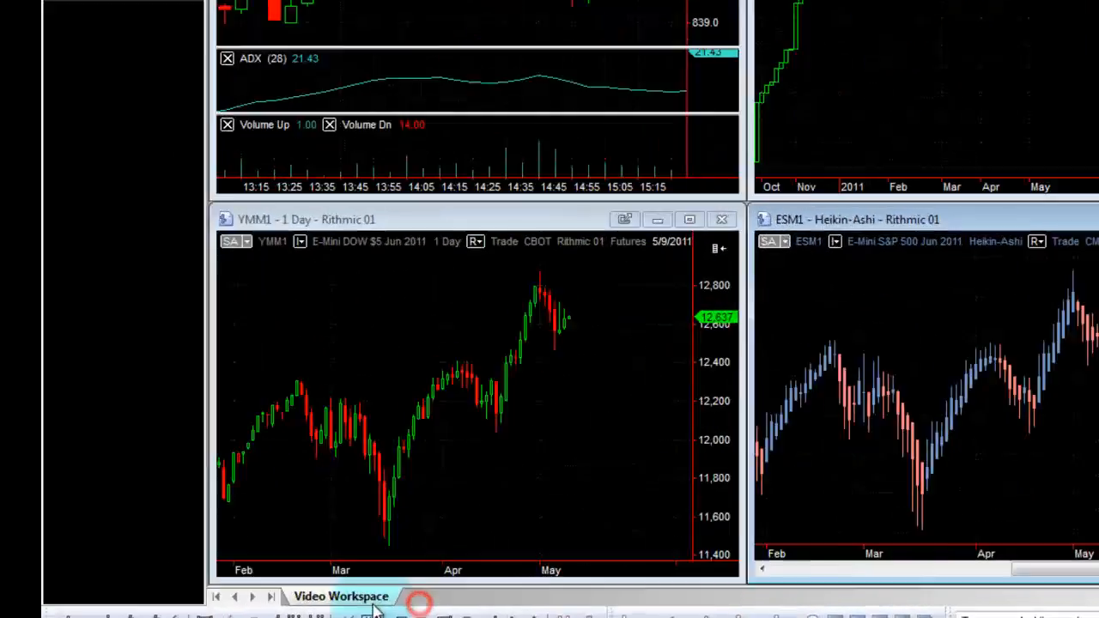
pyautogui.rightClick(340, 596)
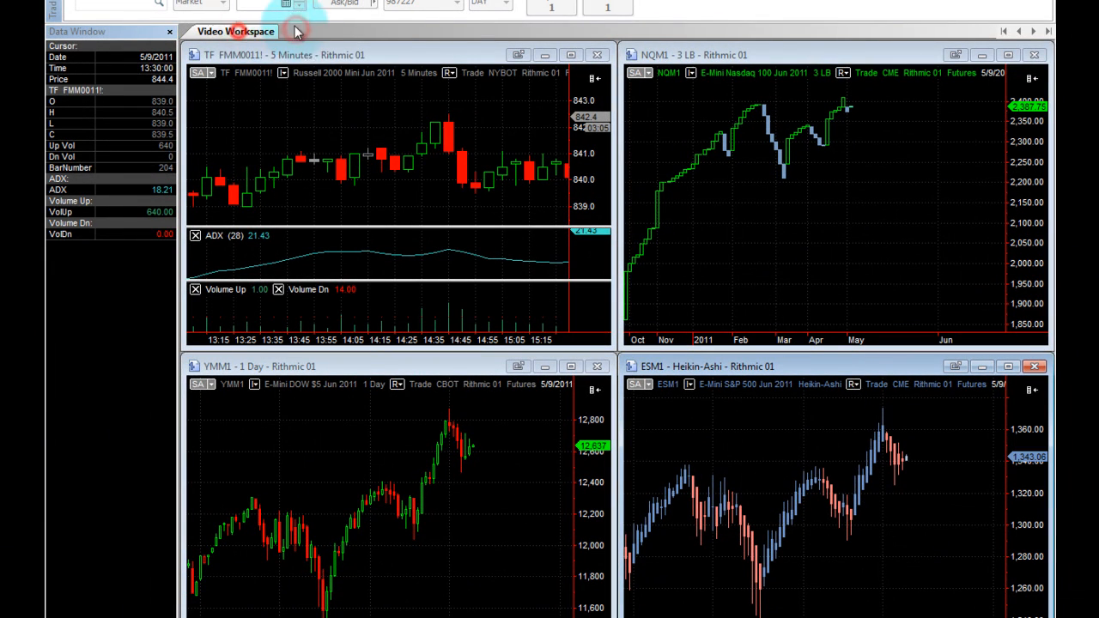
pyautogui.moveTo(467, 421)
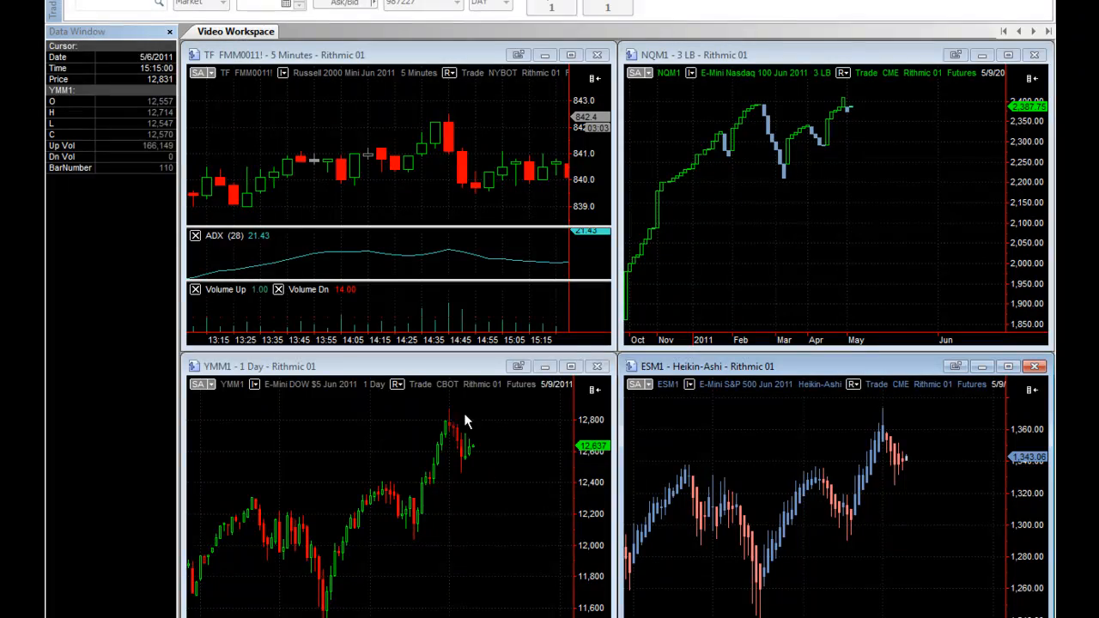
pyautogui.moveTo(251, 206)
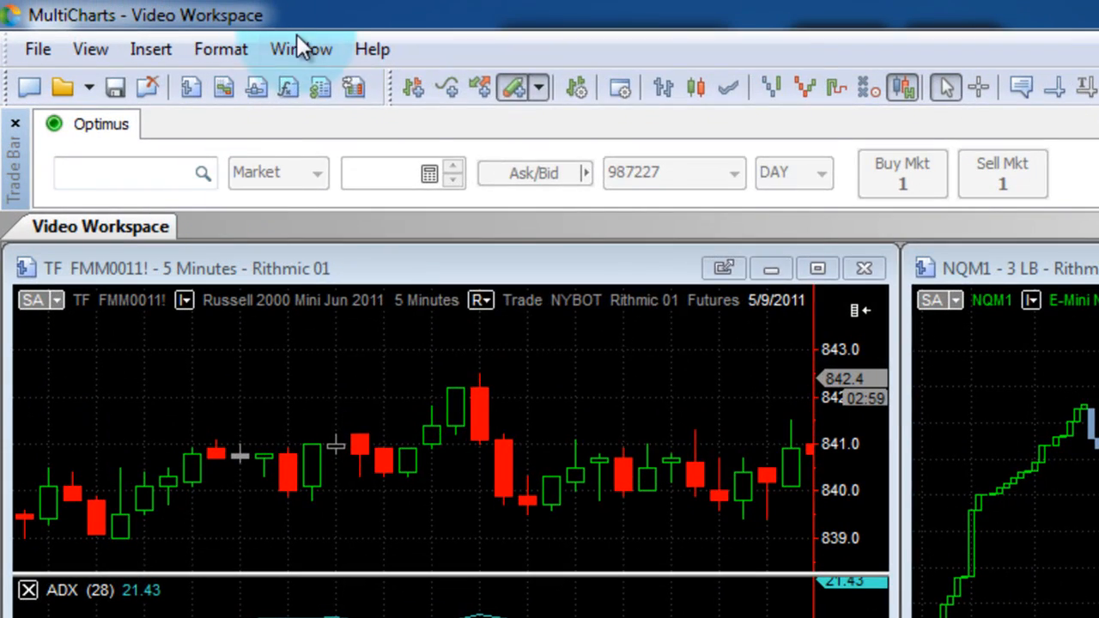
pyautogui.click(220, 48)
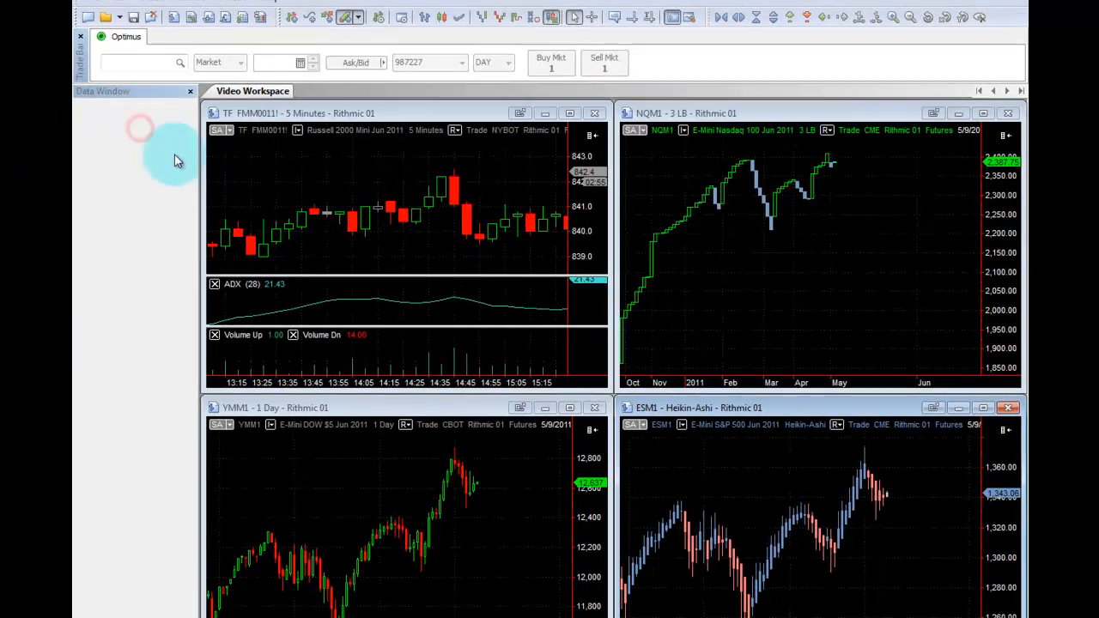
pyautogui.moveTo(690, 523)
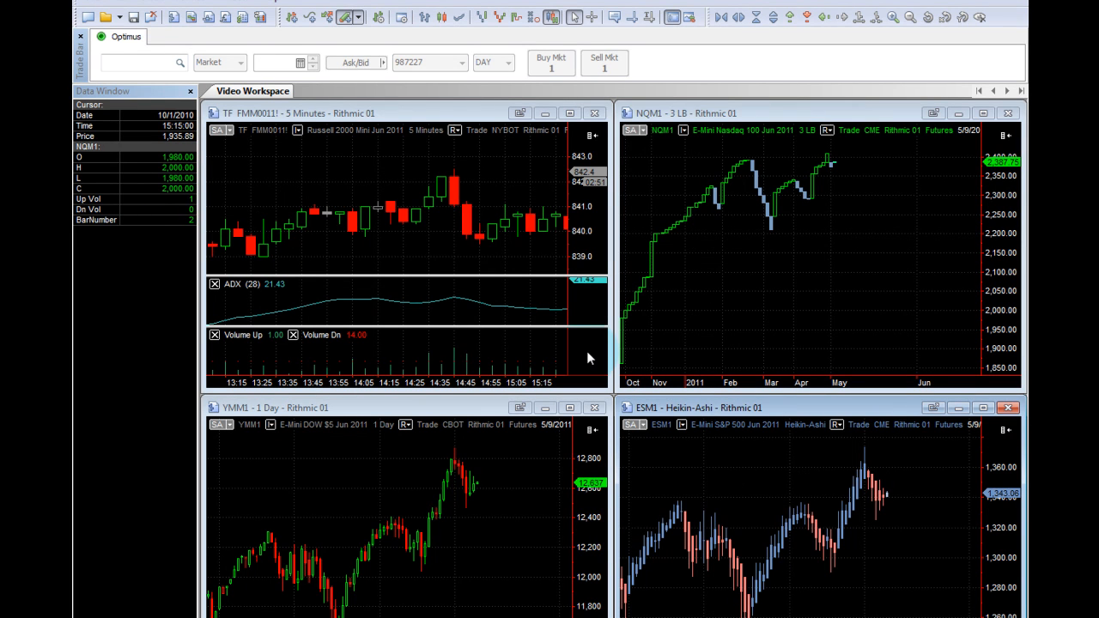
pyautogui.moveTo(685, 335)
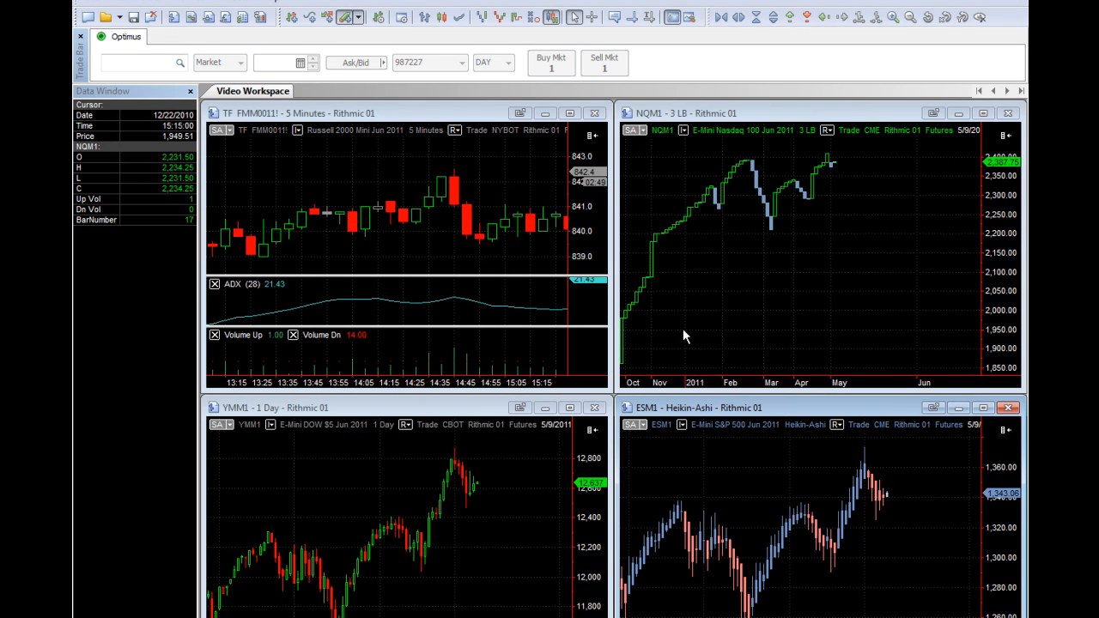